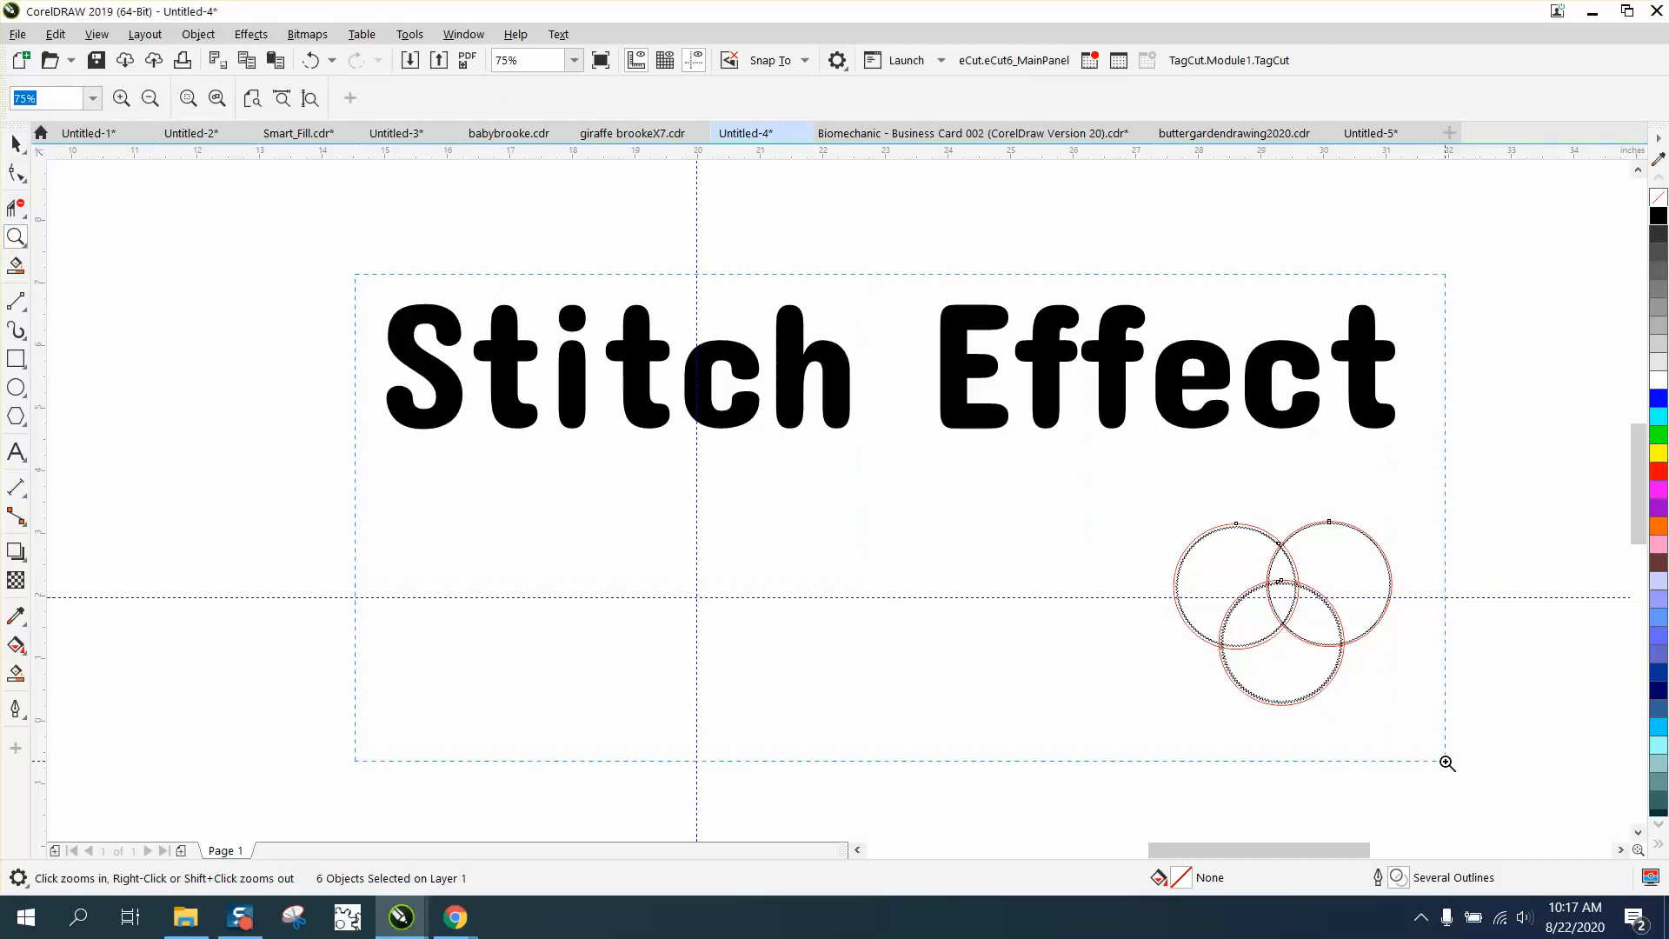
- Zoom in and out to inspect the overlapping zigzag edges of the stitched circles
{"action": "left_click", "coordinate": [553, 338]}
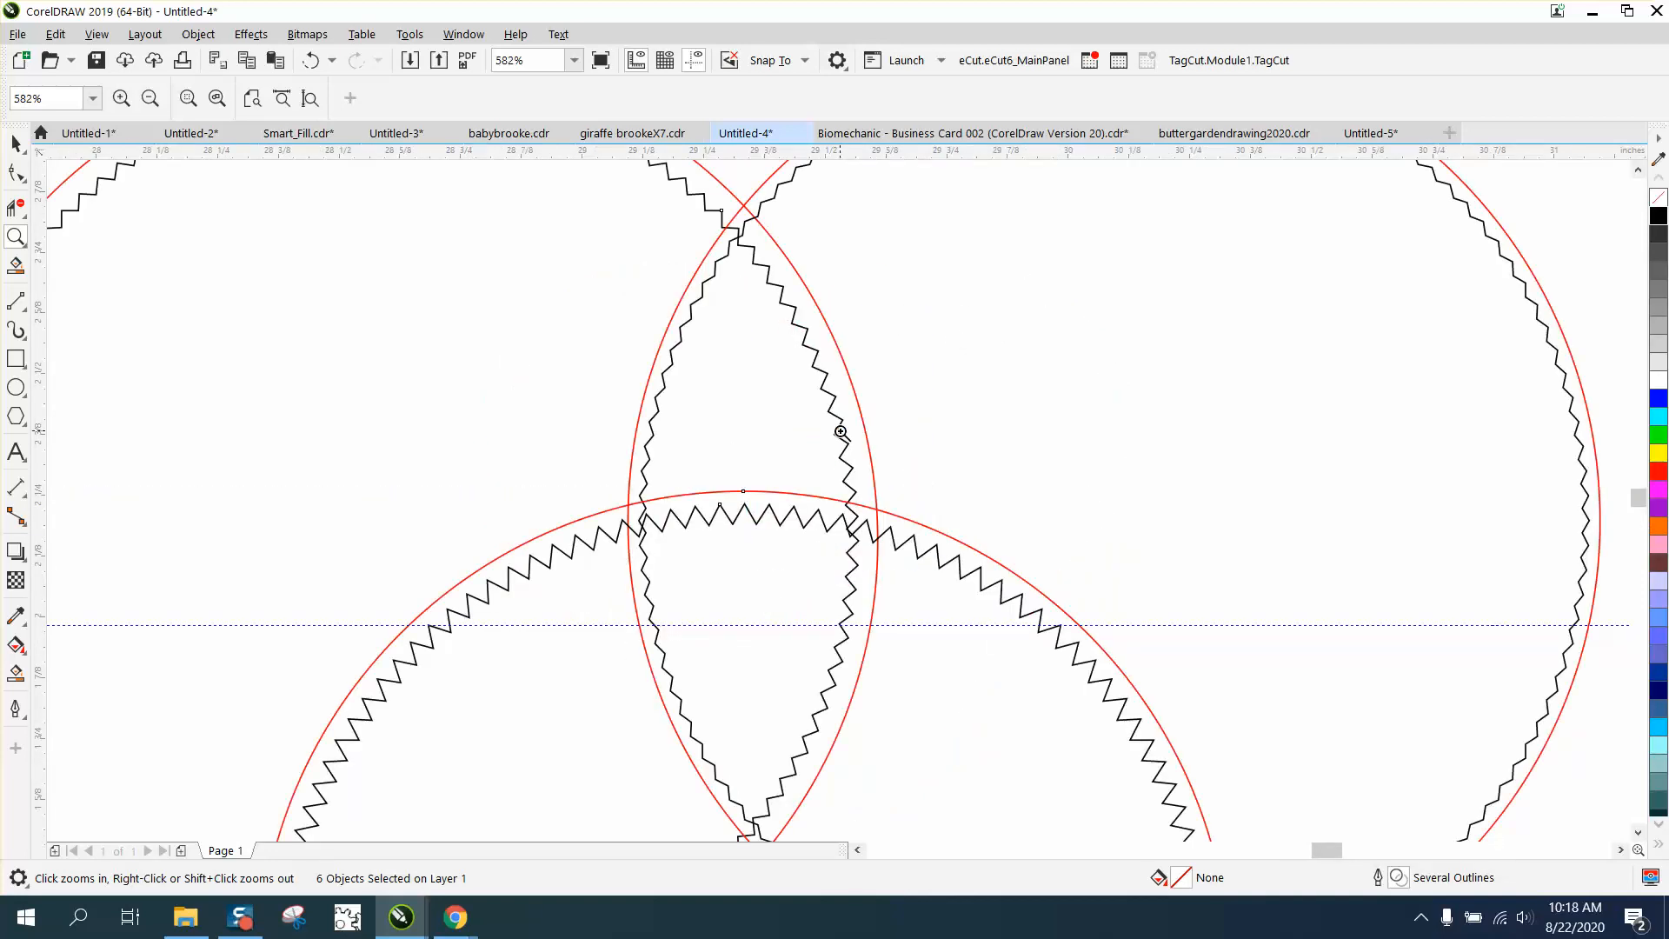
{"action": "left_click", "coordinate": [149, 99]}
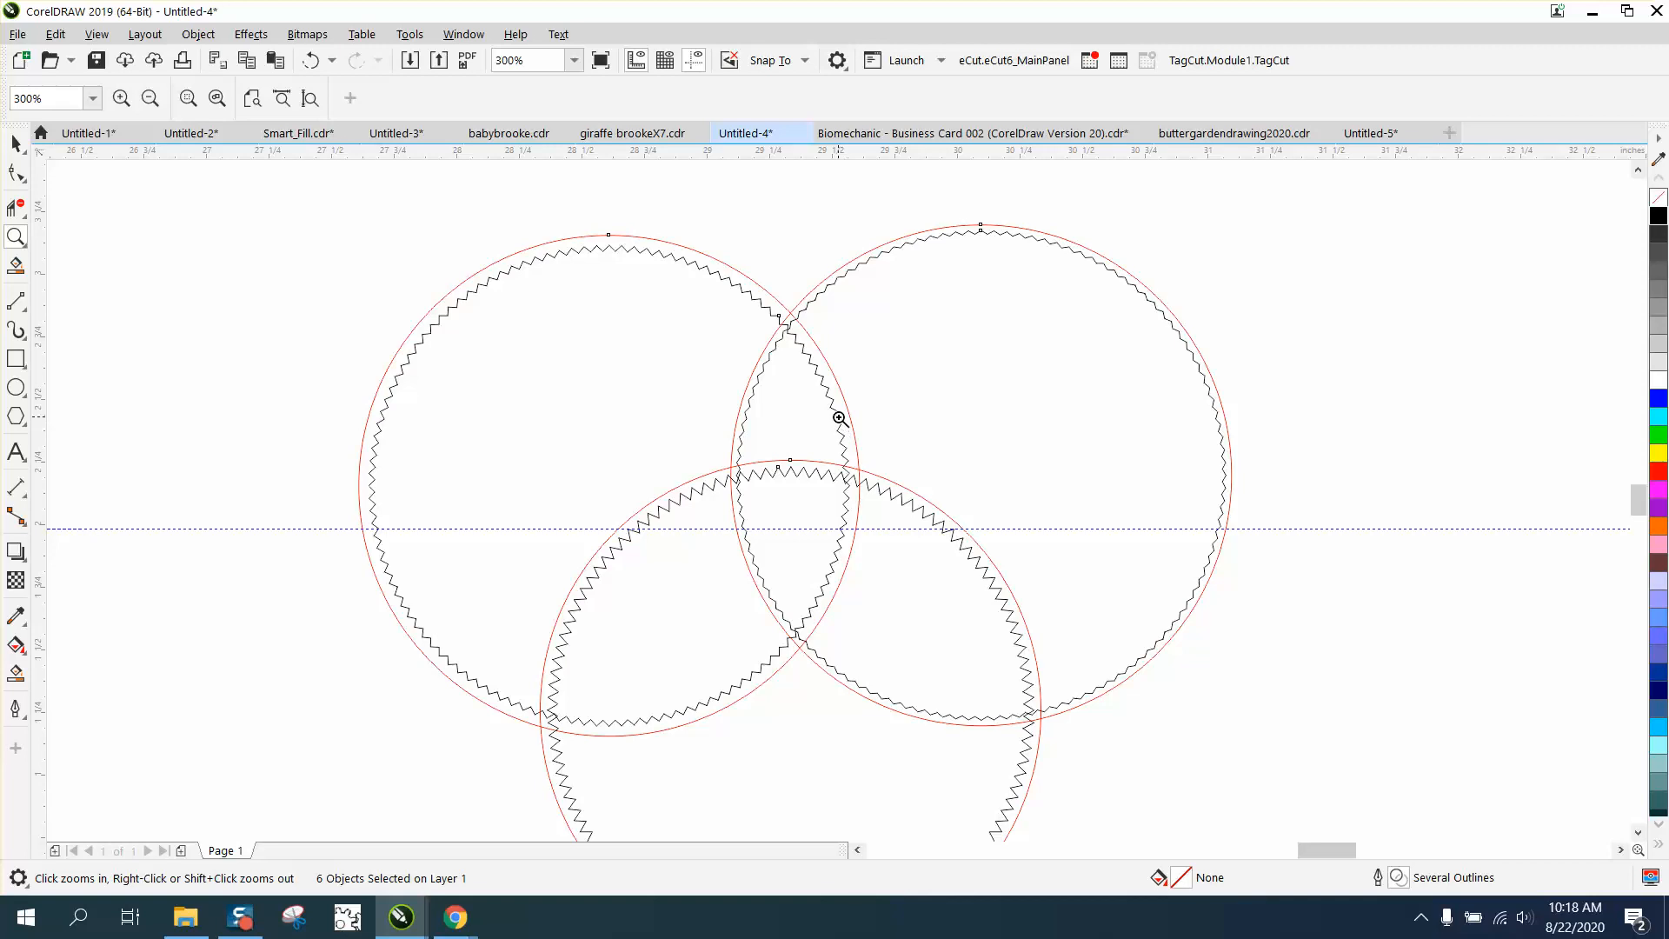
{"action": "mouse_move", "coordinate": [806, 428]}
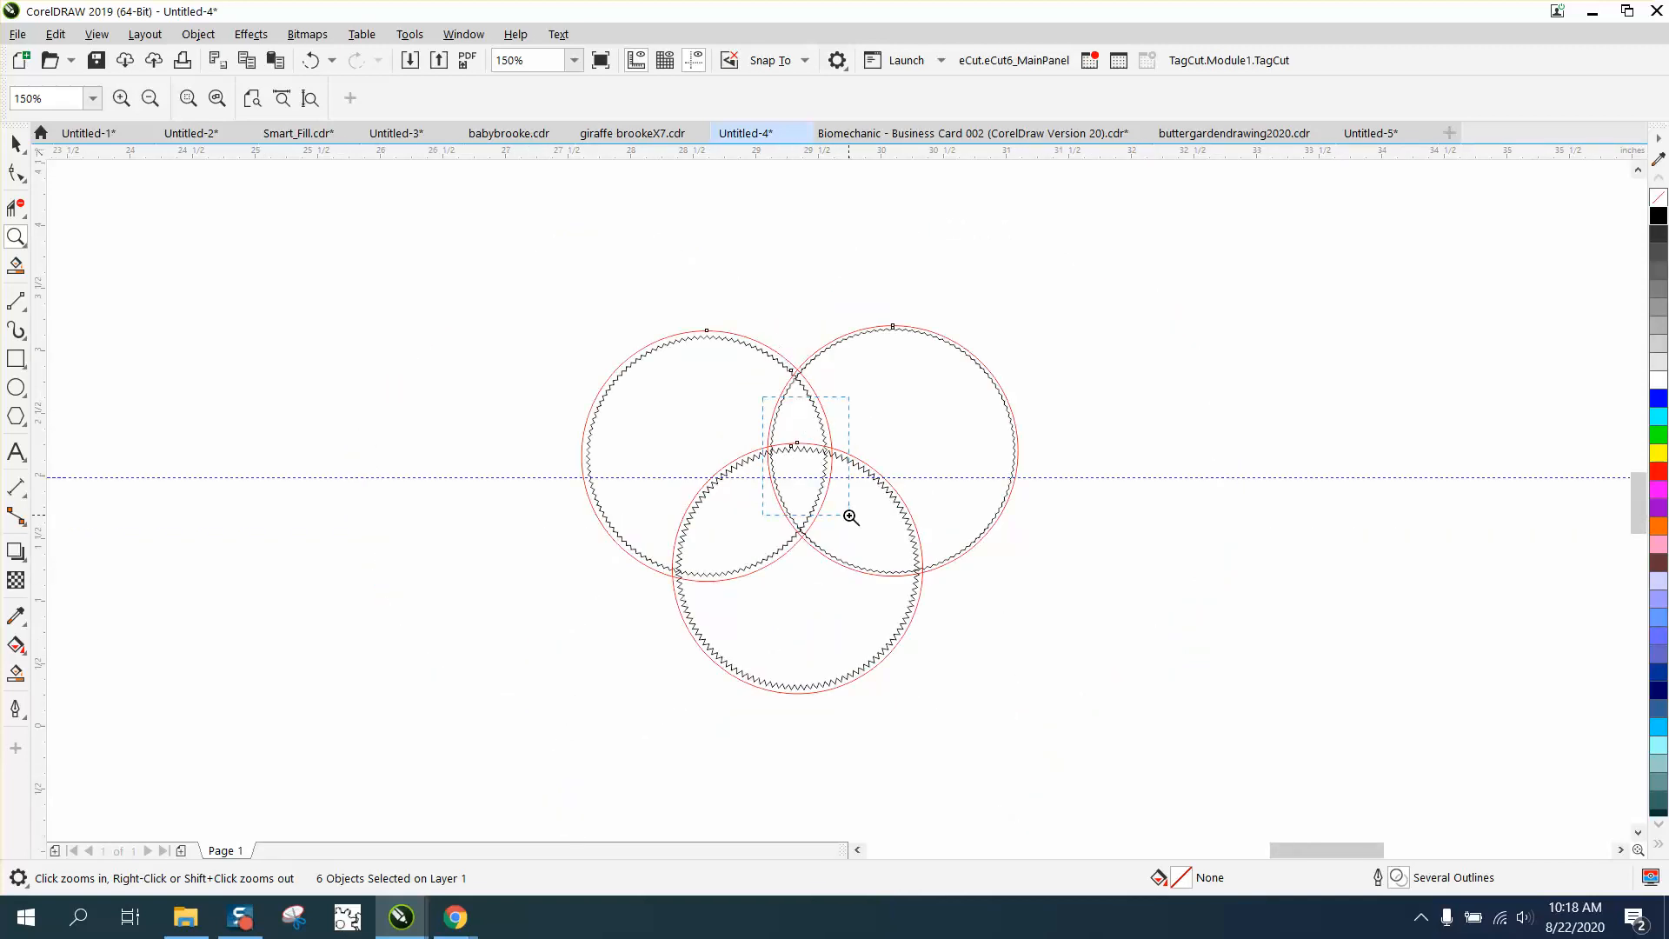
{"action": "left_click", "coordinate": [850, 517]}
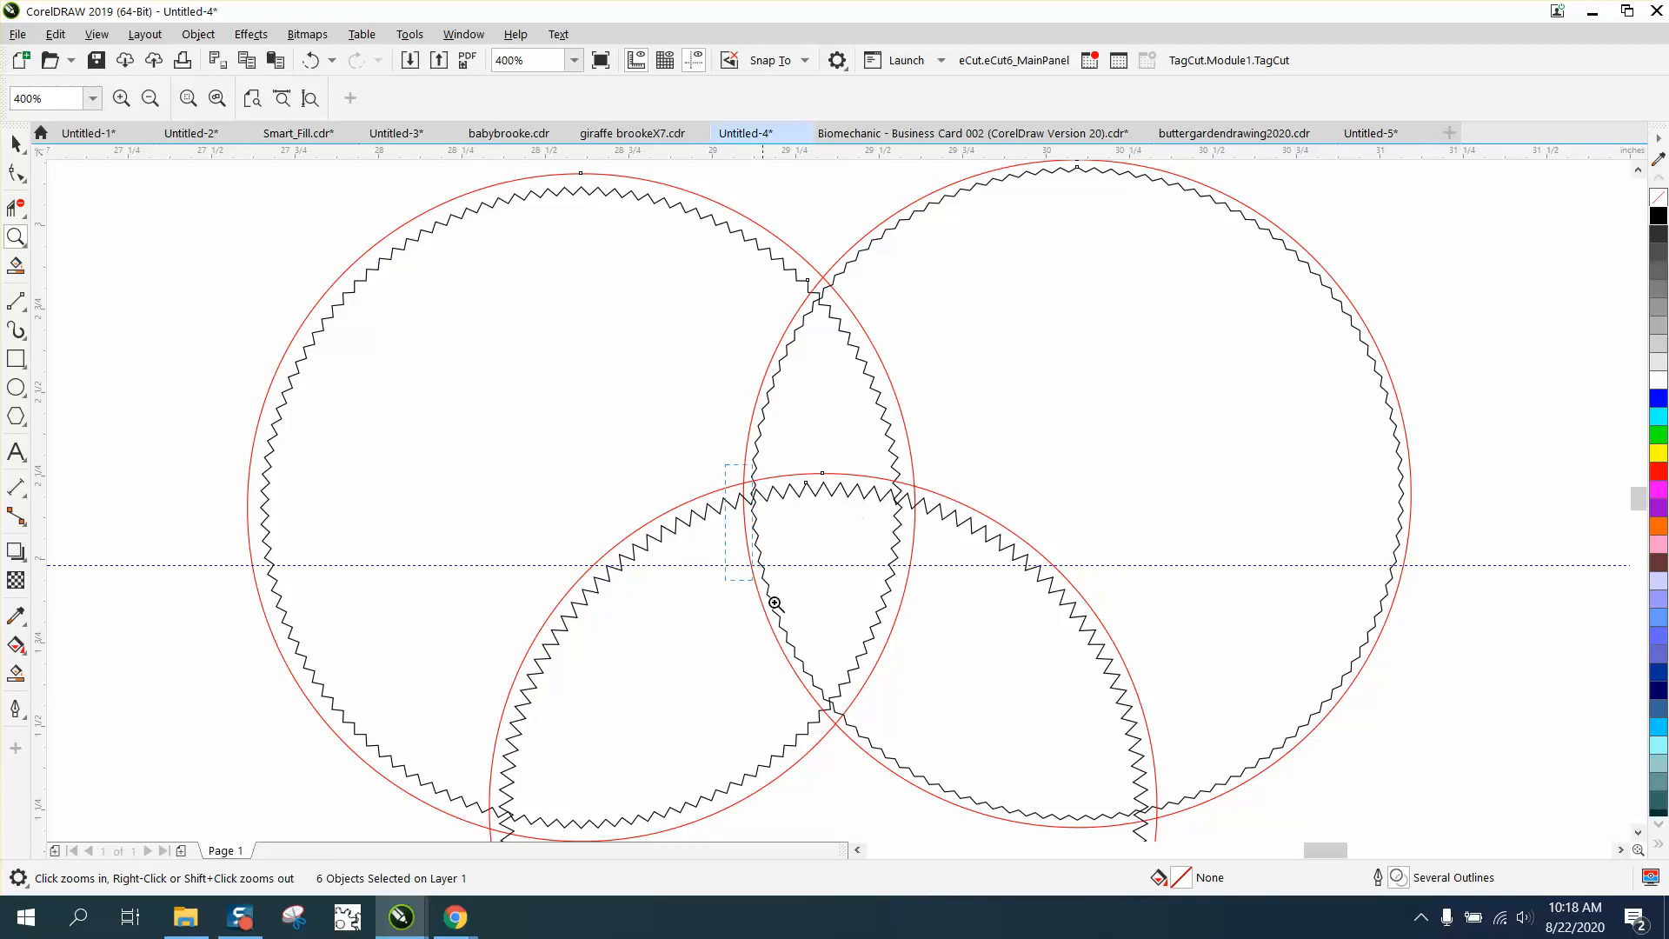
{"action": "left_click", "coordinate": [775, 603]}
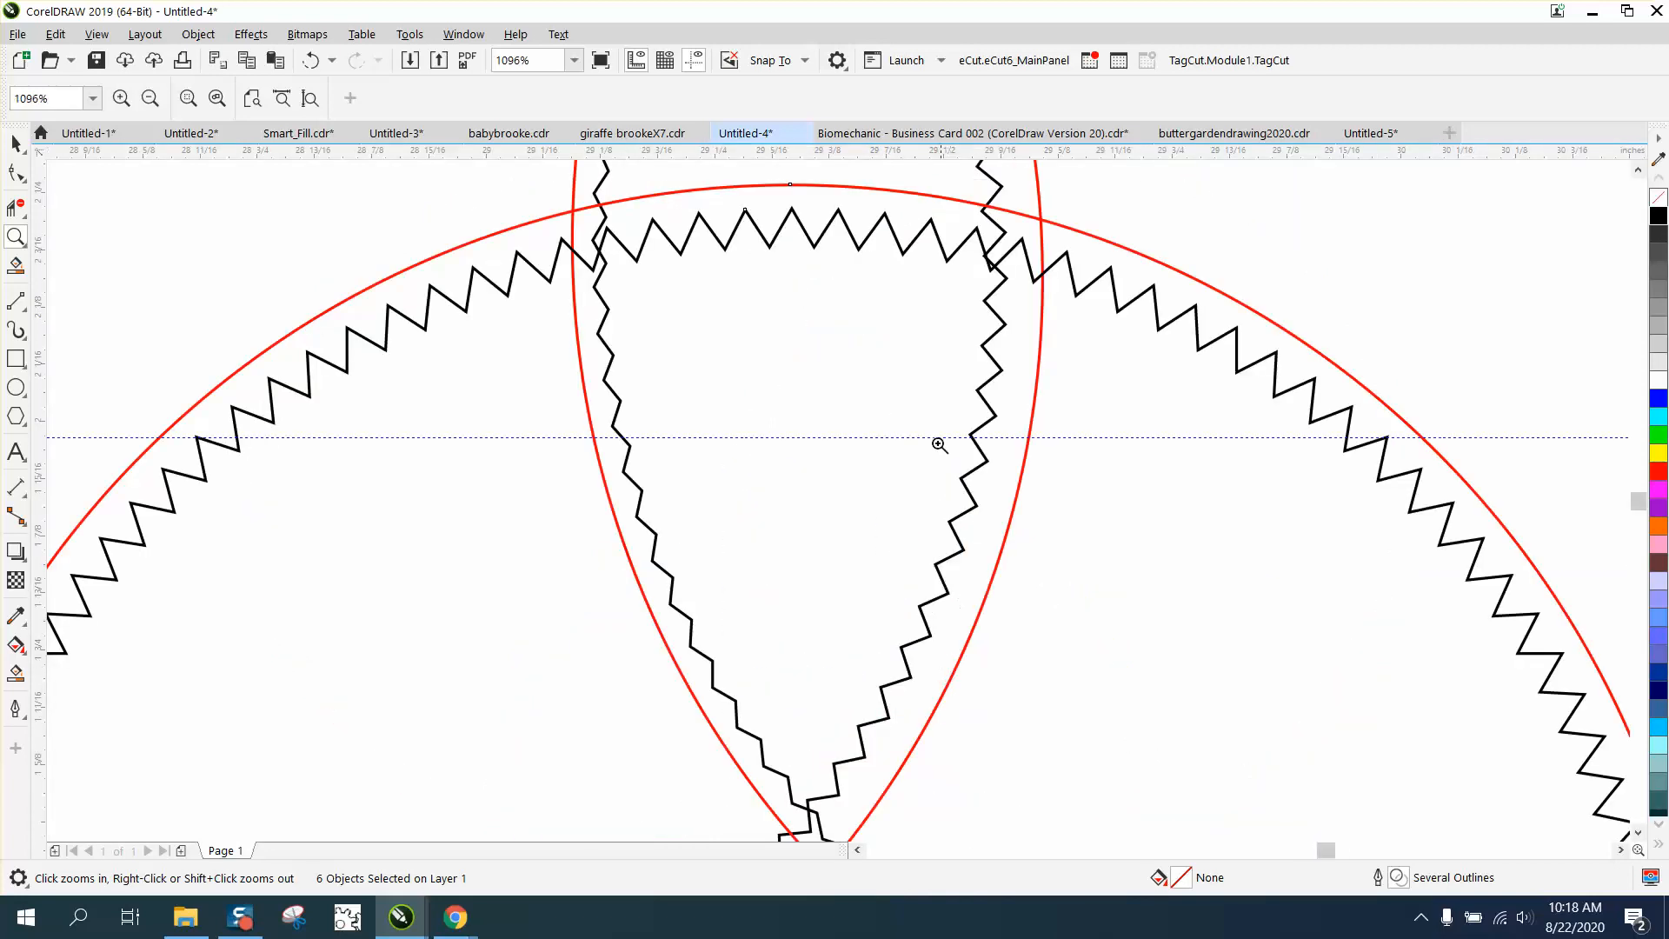
{"action": "mouse_move", "coordinate": [985, 432]}
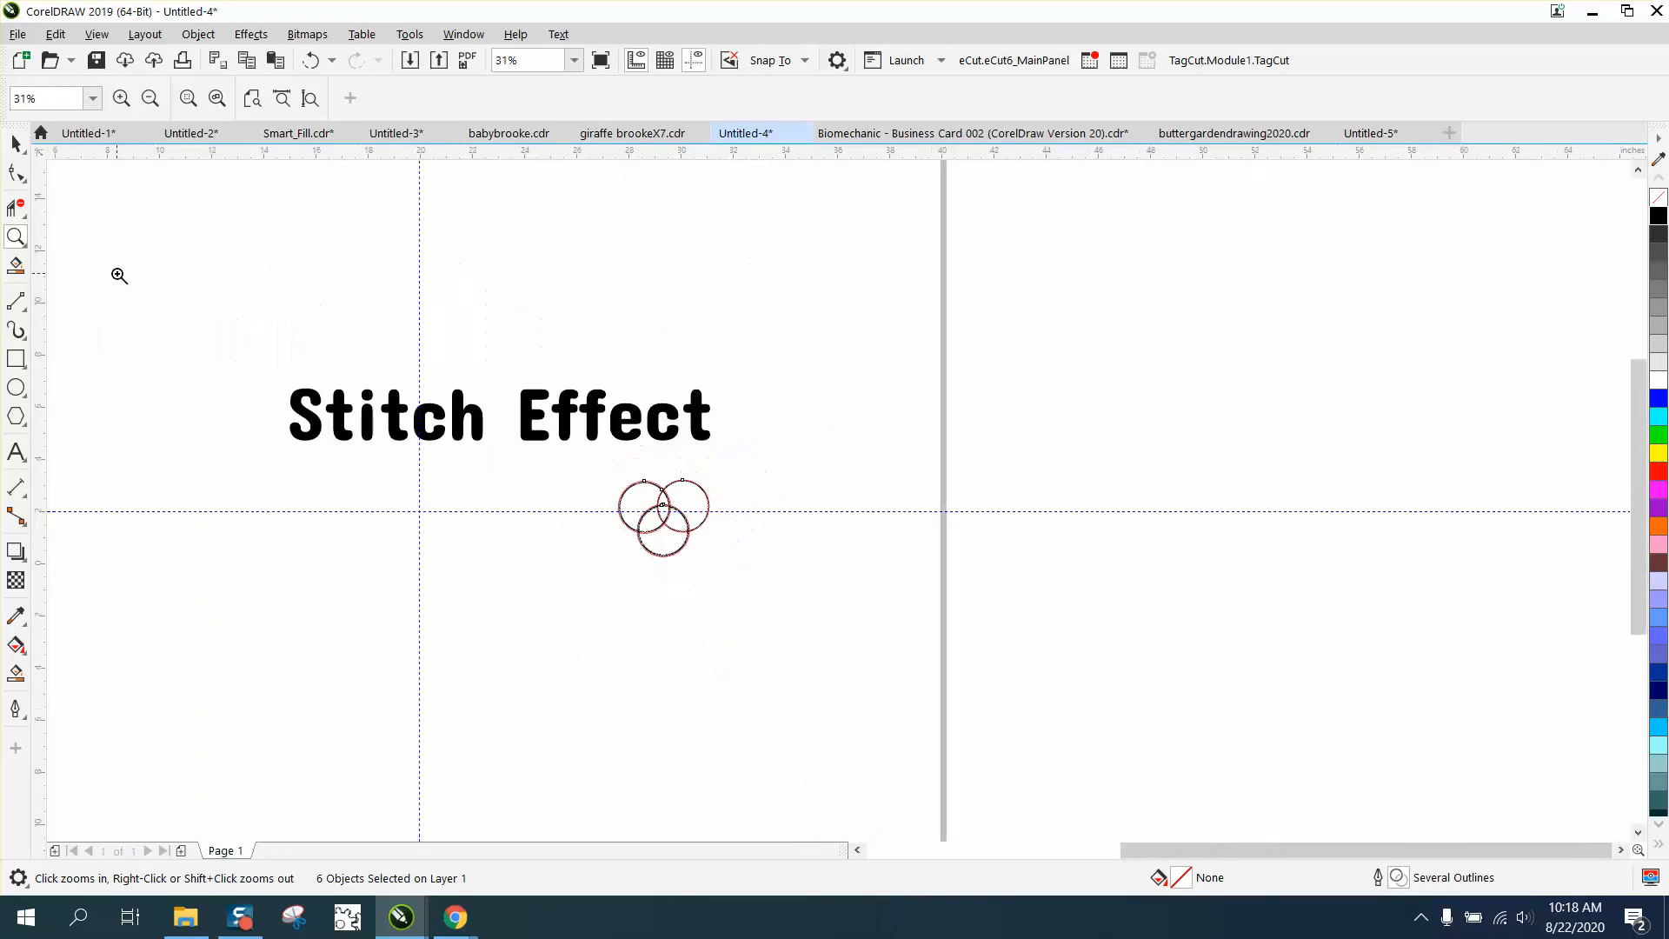
- Draw a 2.0 x 2.0 inch red circle below the title
{"action": "left_click", "coordinate": [15, 236]}
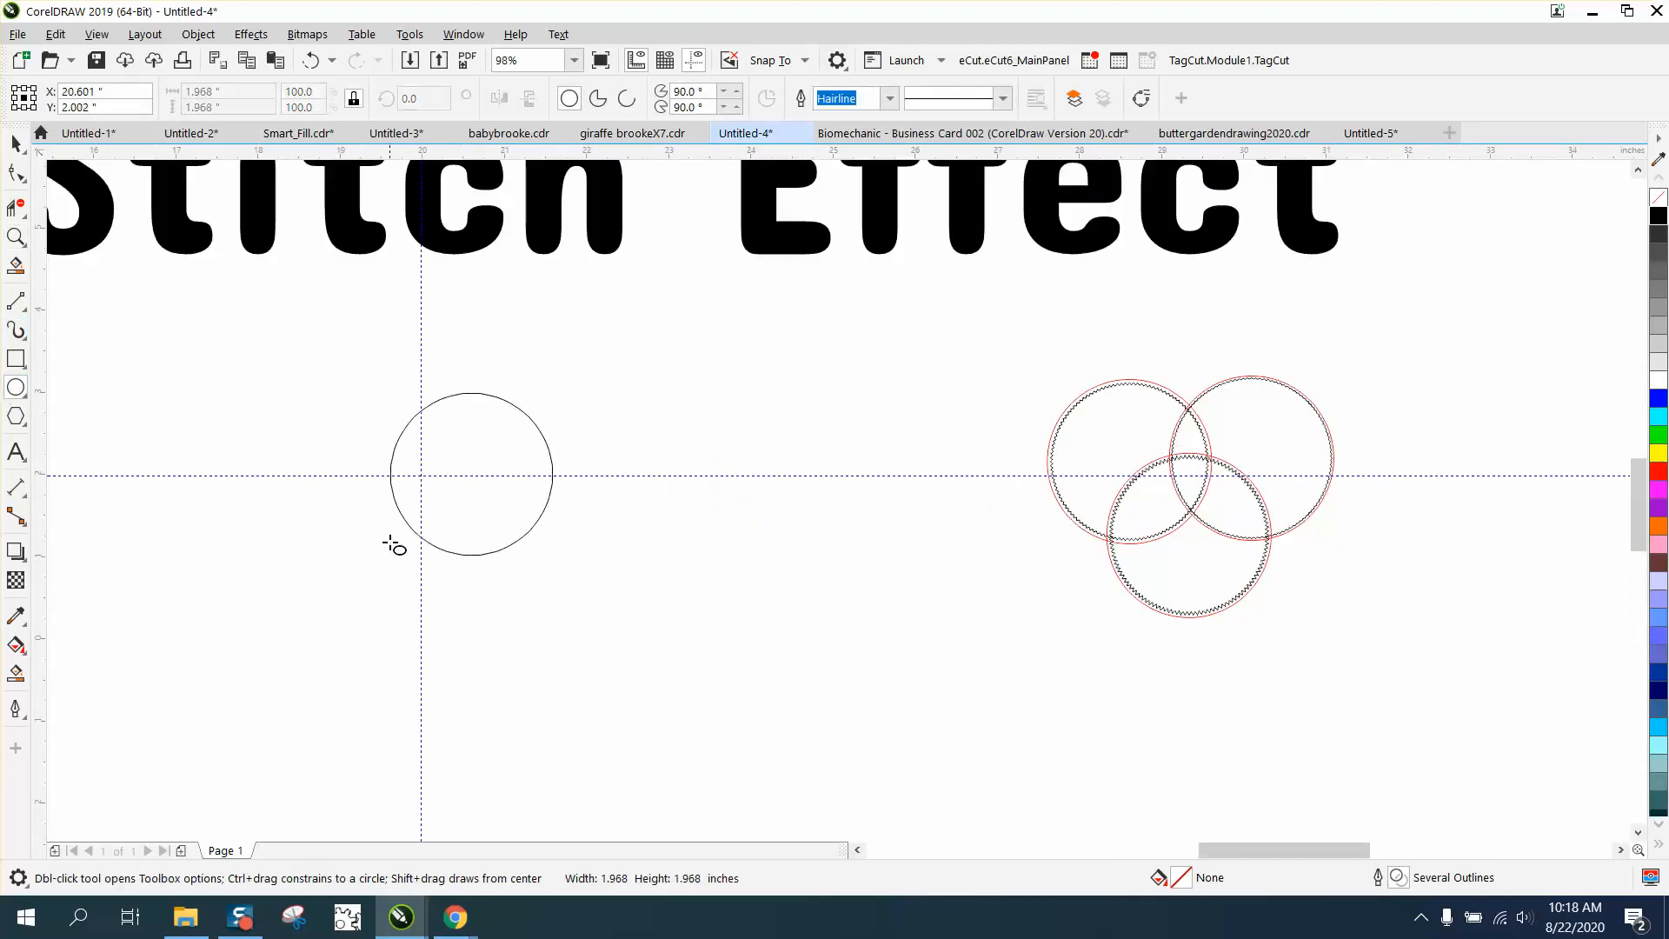
{"action": "left_click", "coordinate": [470, 474]}
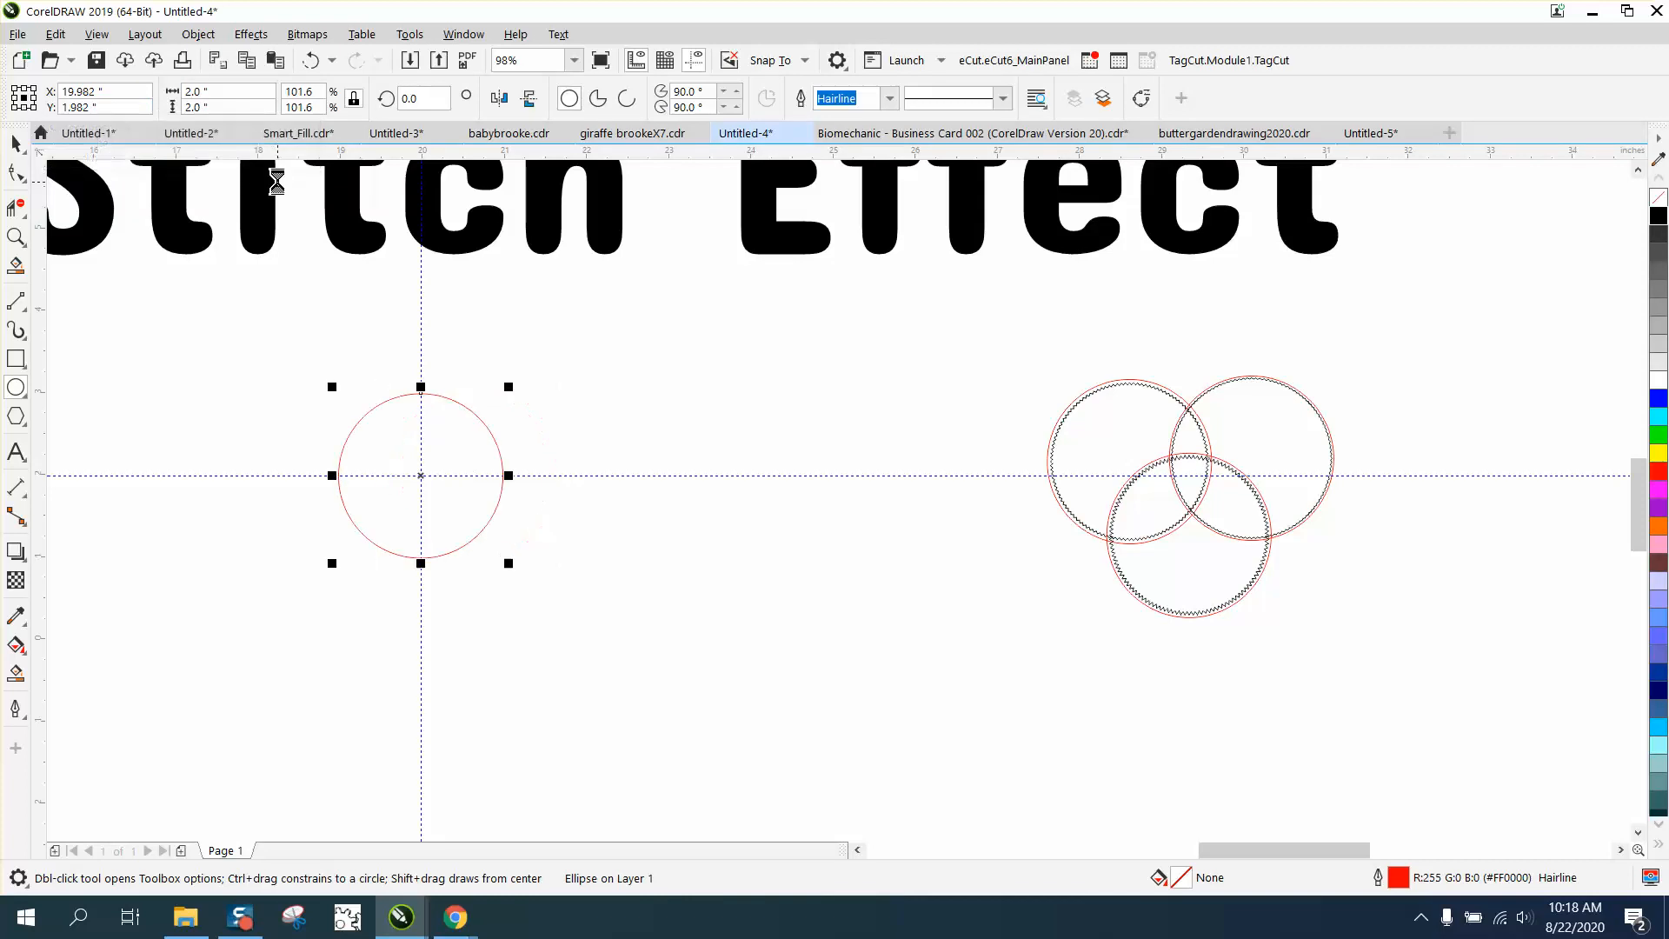
{"action": "left_click", "coordinate": [17, 236]}
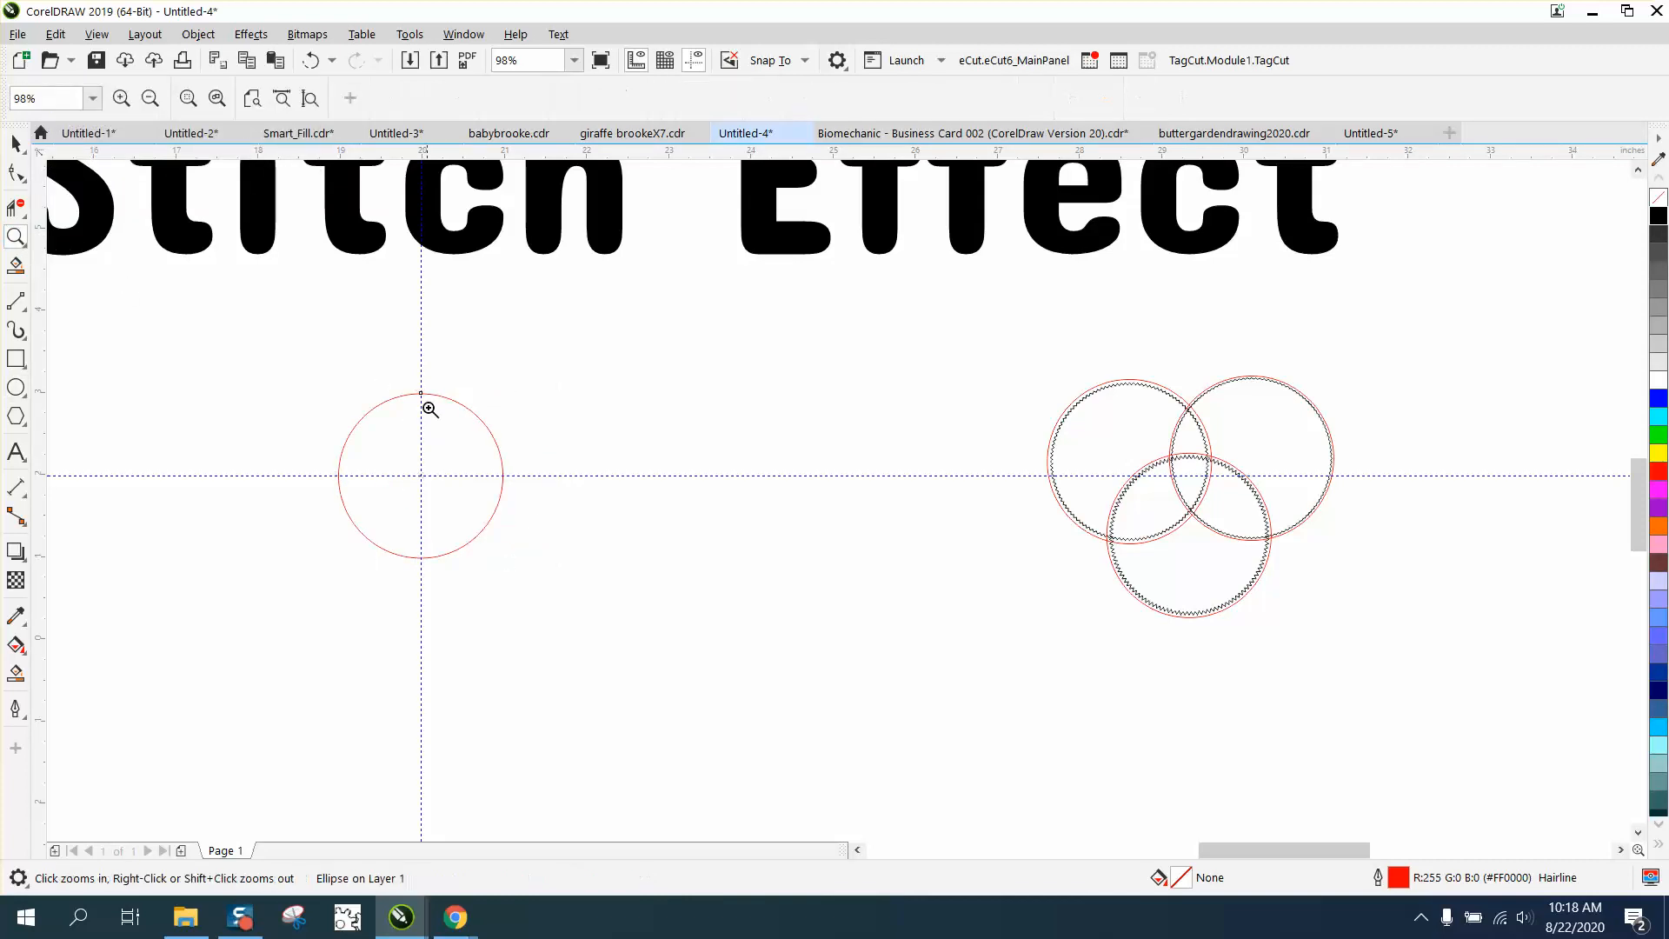
- Fit a 1.373-inch square centred in the new circle, corners touching its outline
{"action": "left_click", "coordinate": [428, 409]}
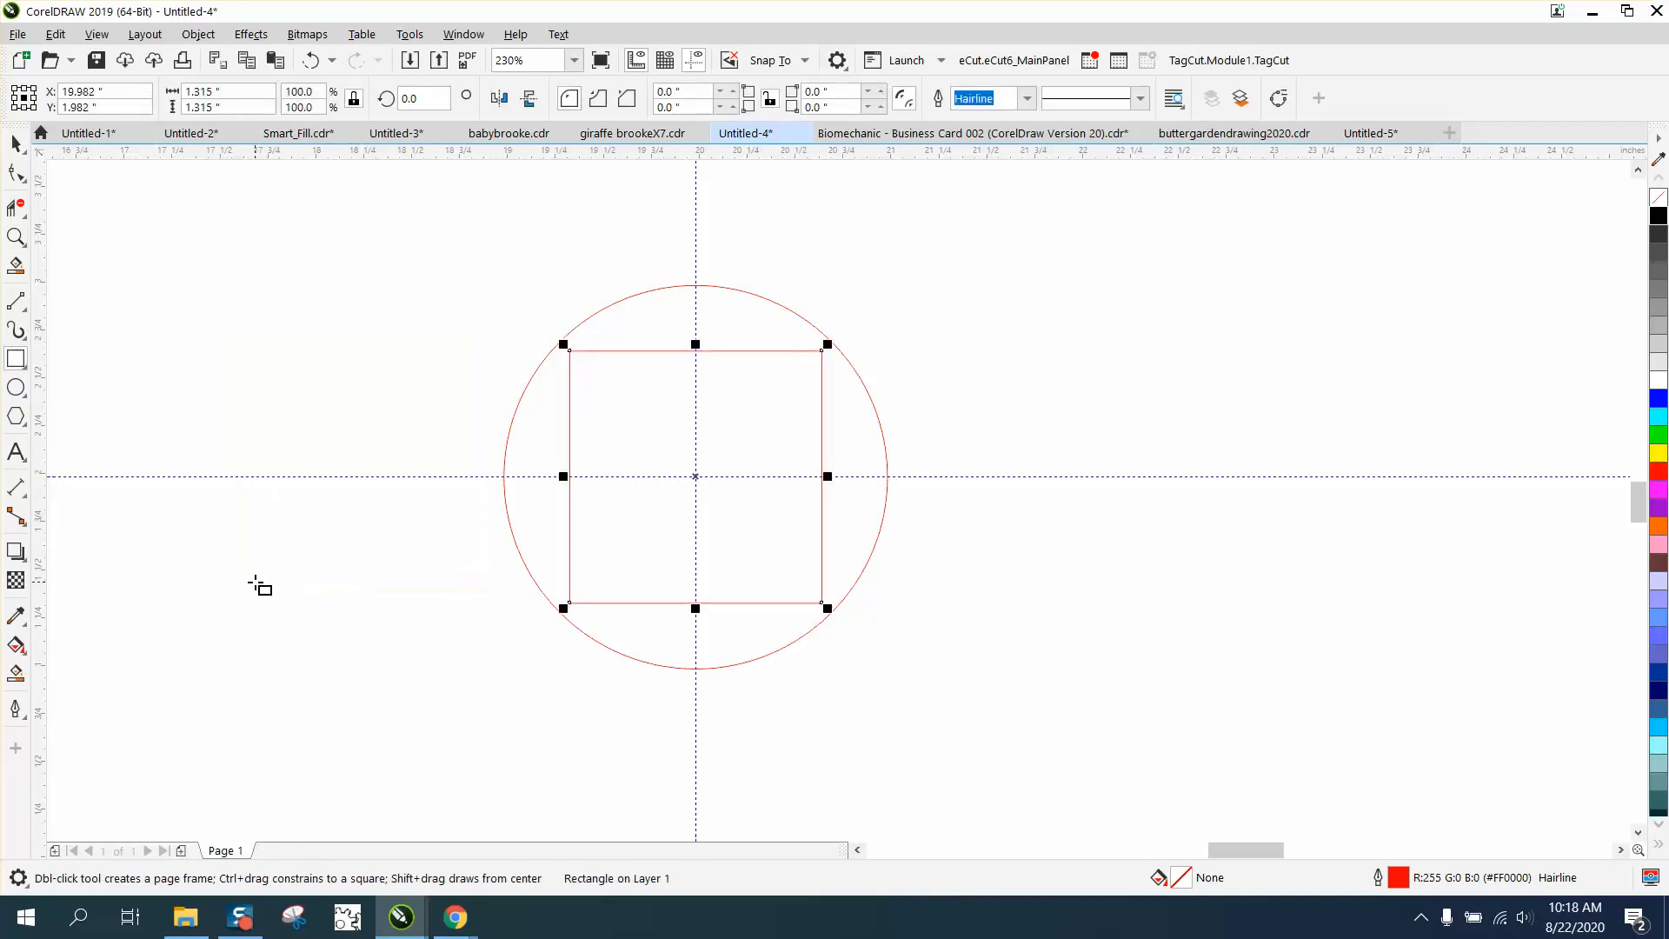
{"action": "mouse_move", "coordinate": [17, 208]}
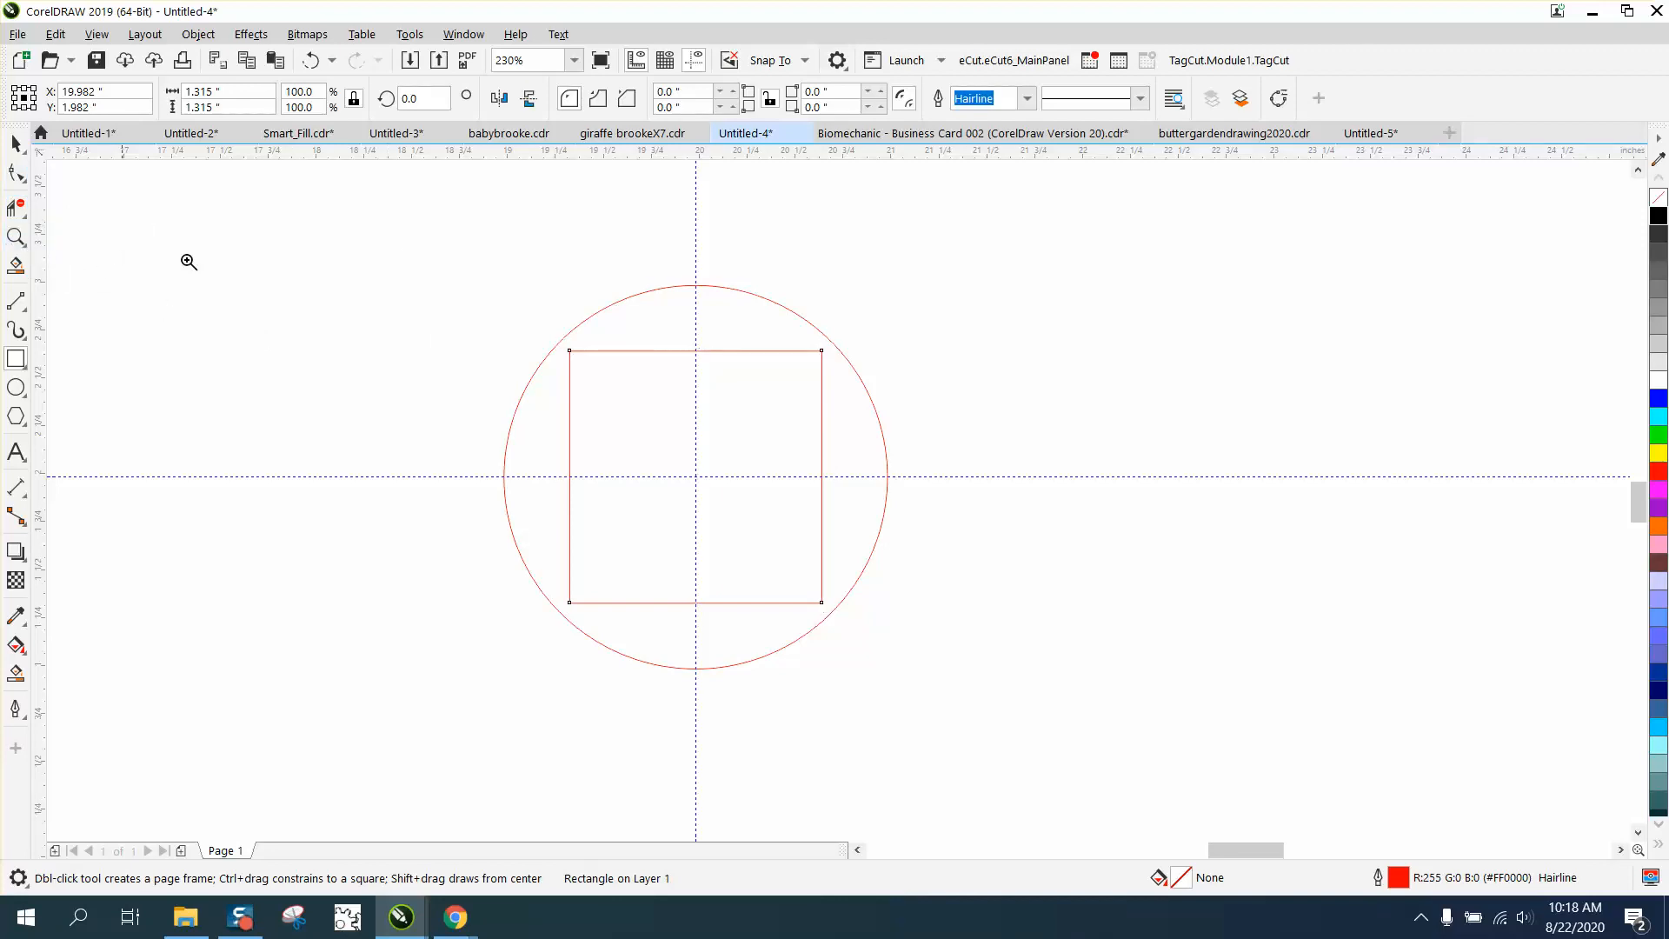
{"action": "left_click", "coordinate": [189, 261]}
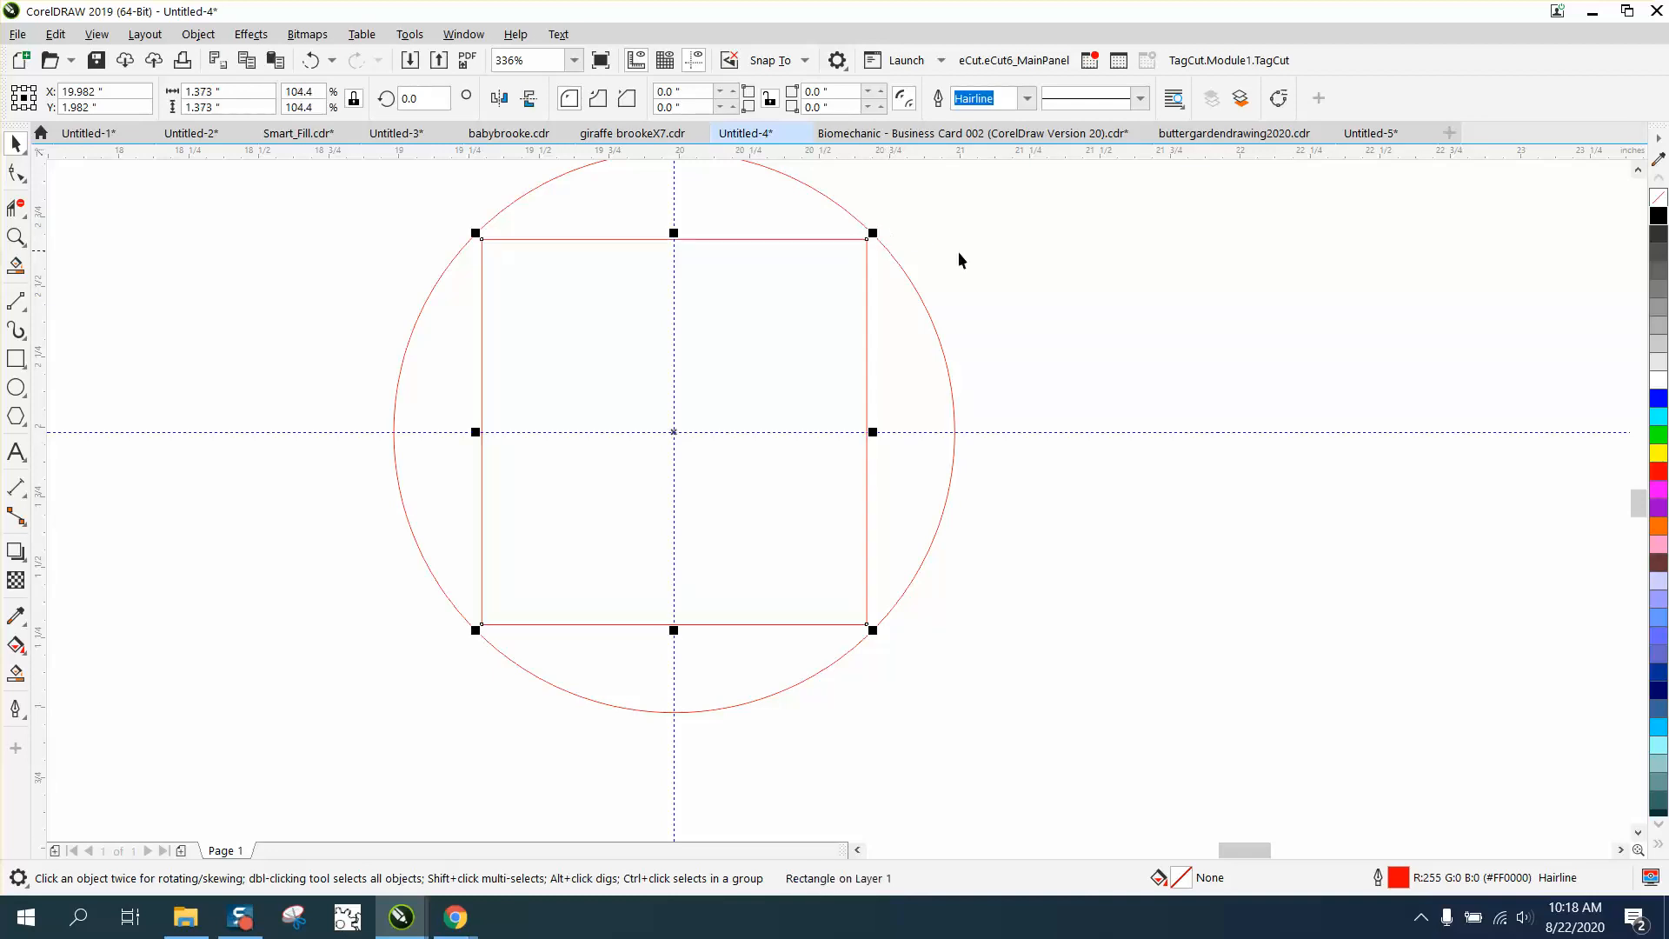
{"action": "mouse_move", "coordinate": [481, 264]}
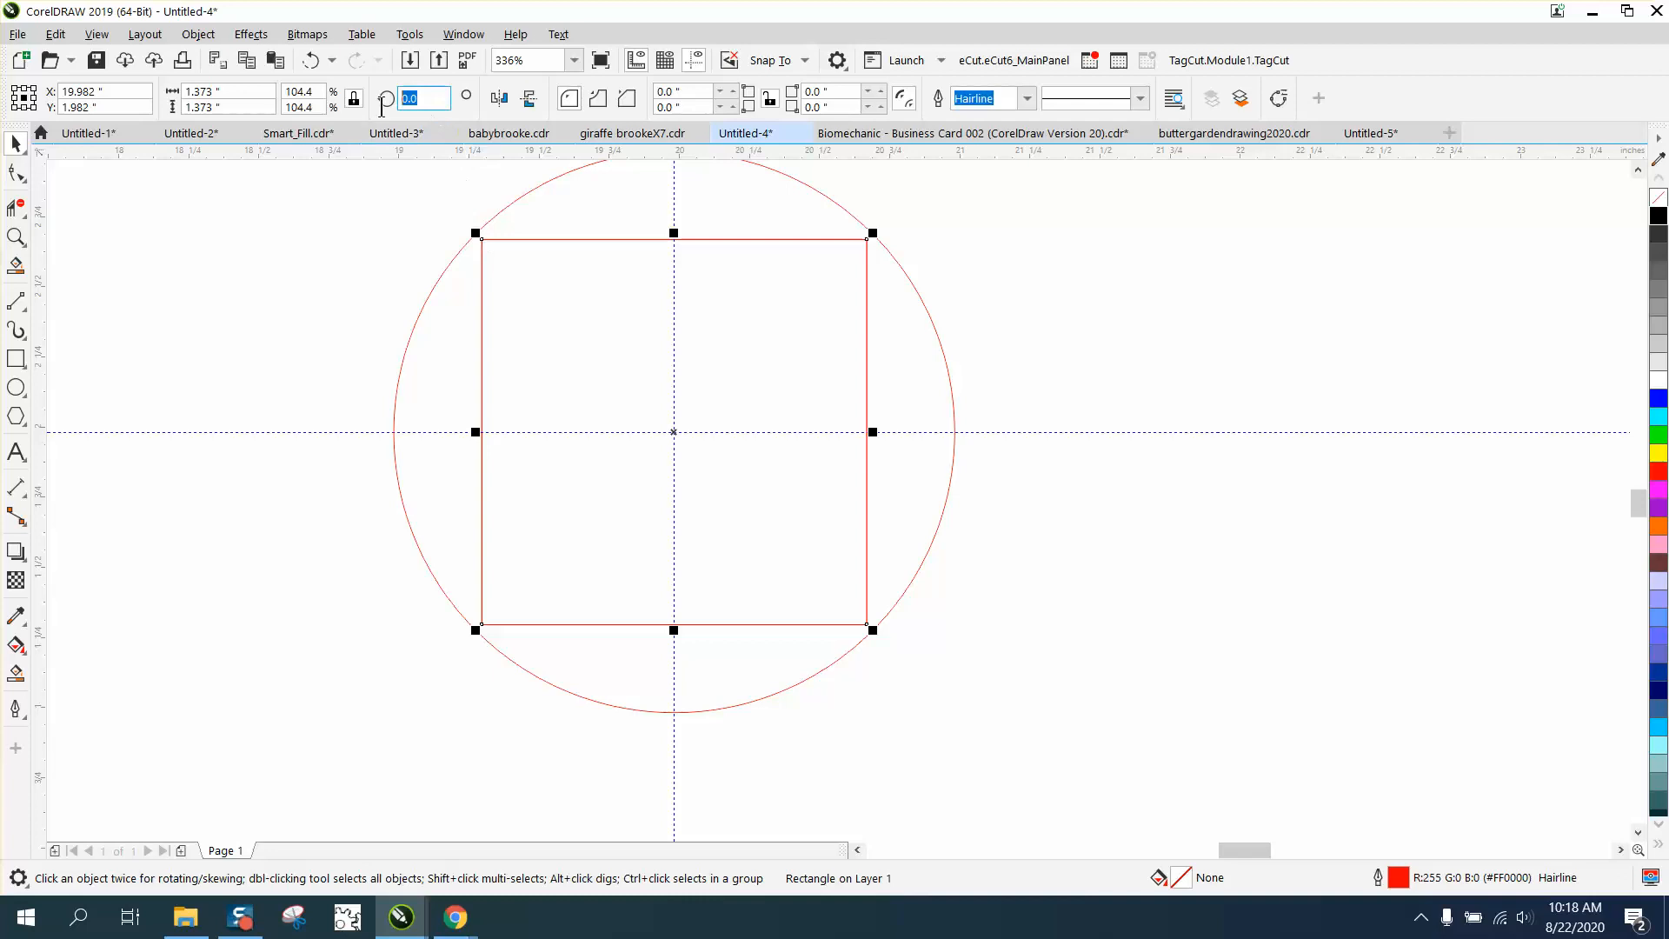
- Duplicate-rotate the square in 3.0° steps and weld the copies
{"action": "type", "text": "3.0"}
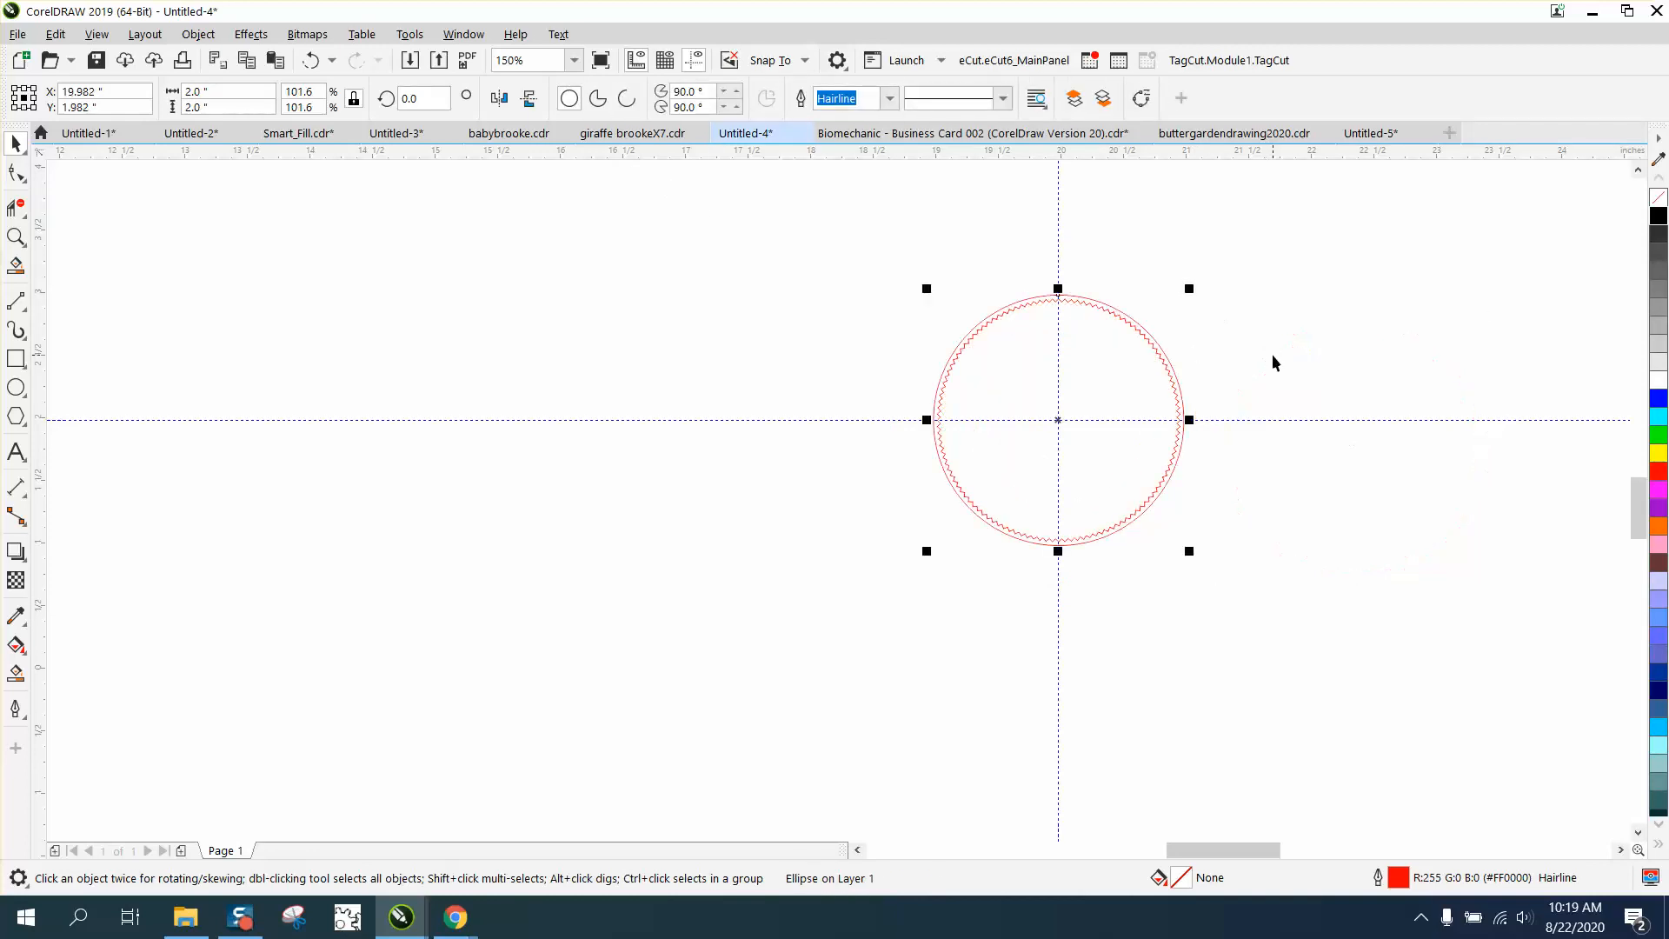
{"action": "left_click", "coordinate": [15, 237]}
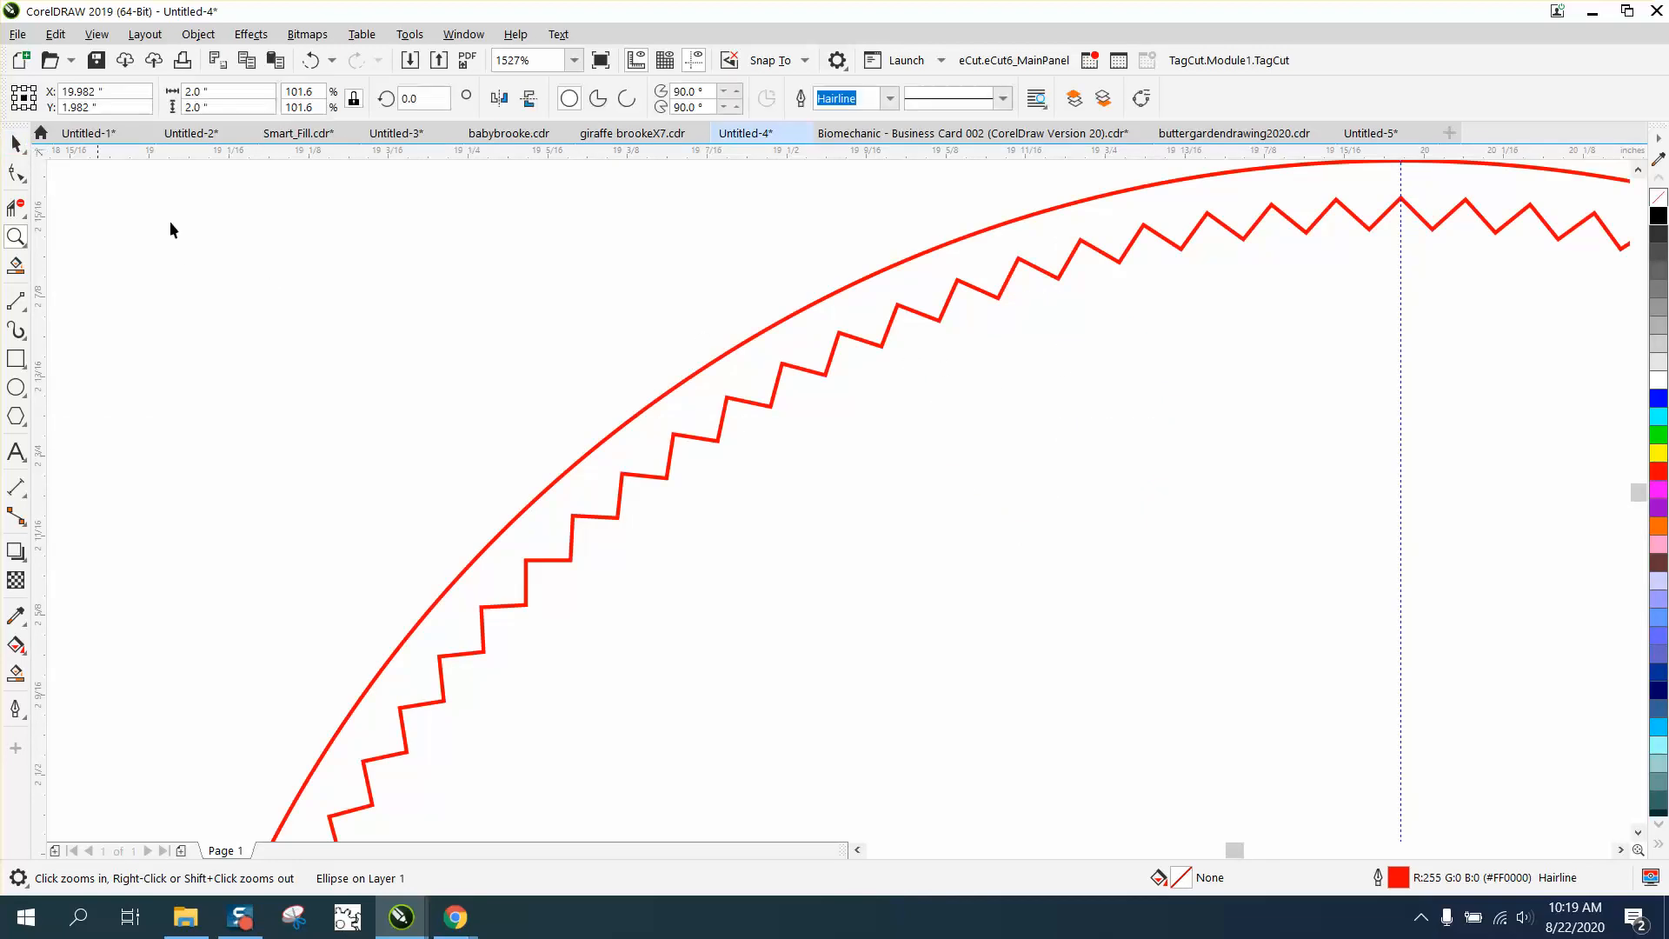
- Switch the zigzag curve's outline colour from red to black in the Outline Pen dialog
{"action": "left_click", "coordinate": [772, 396]}
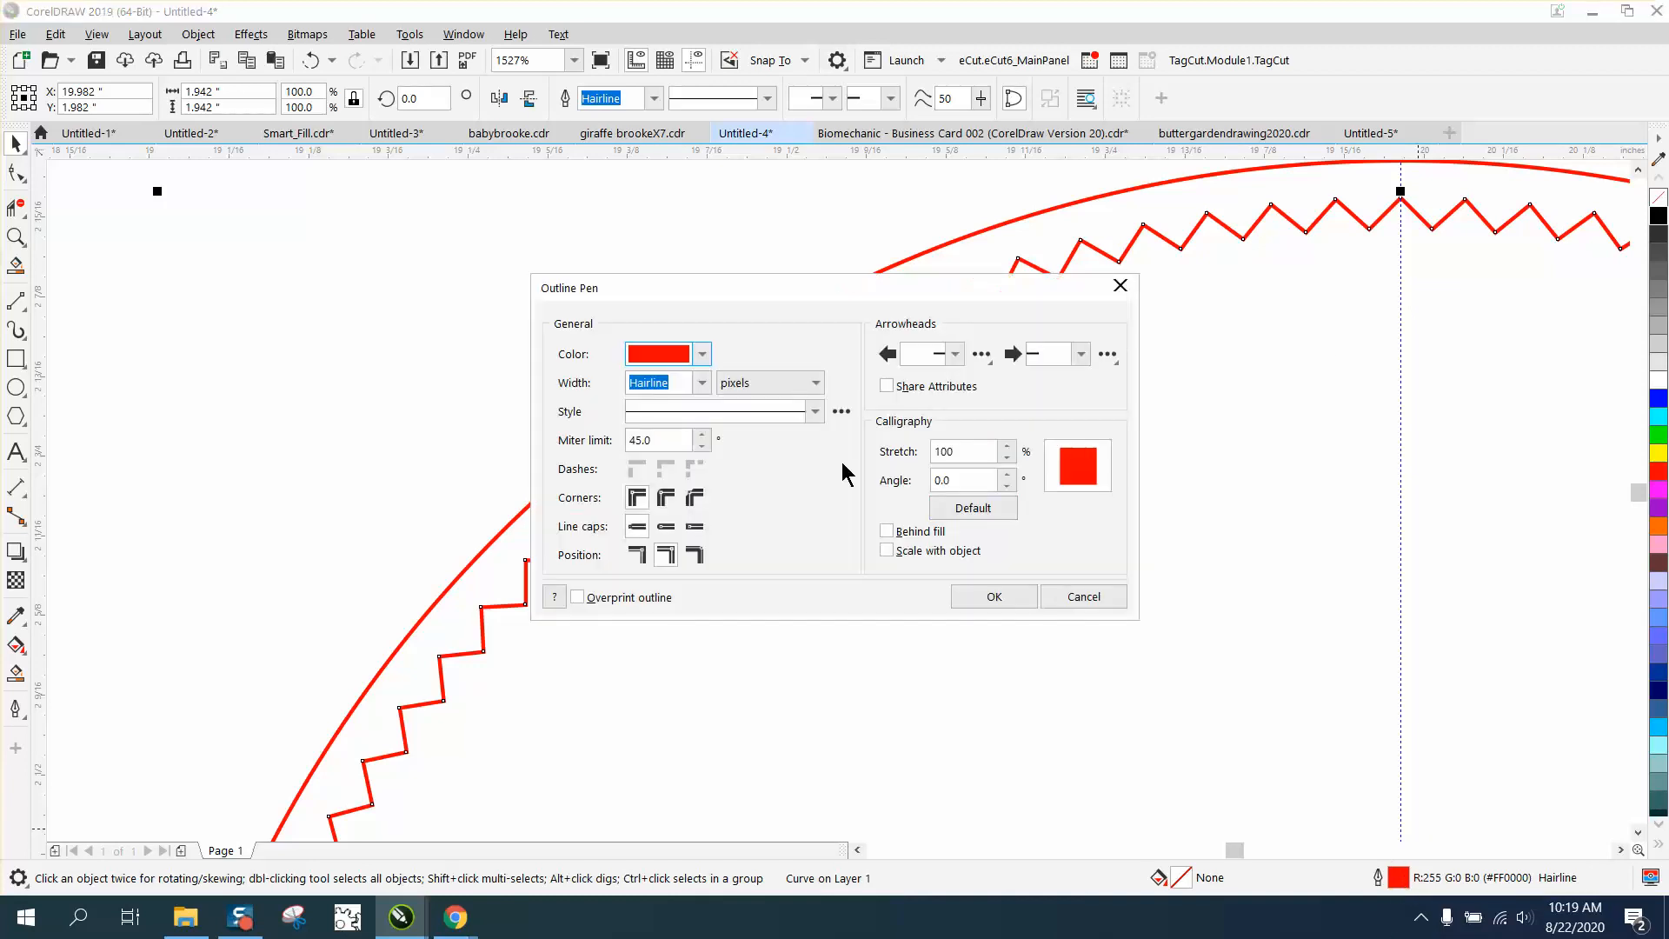
{"action": "left_click", "coordinate": [701, 352]}
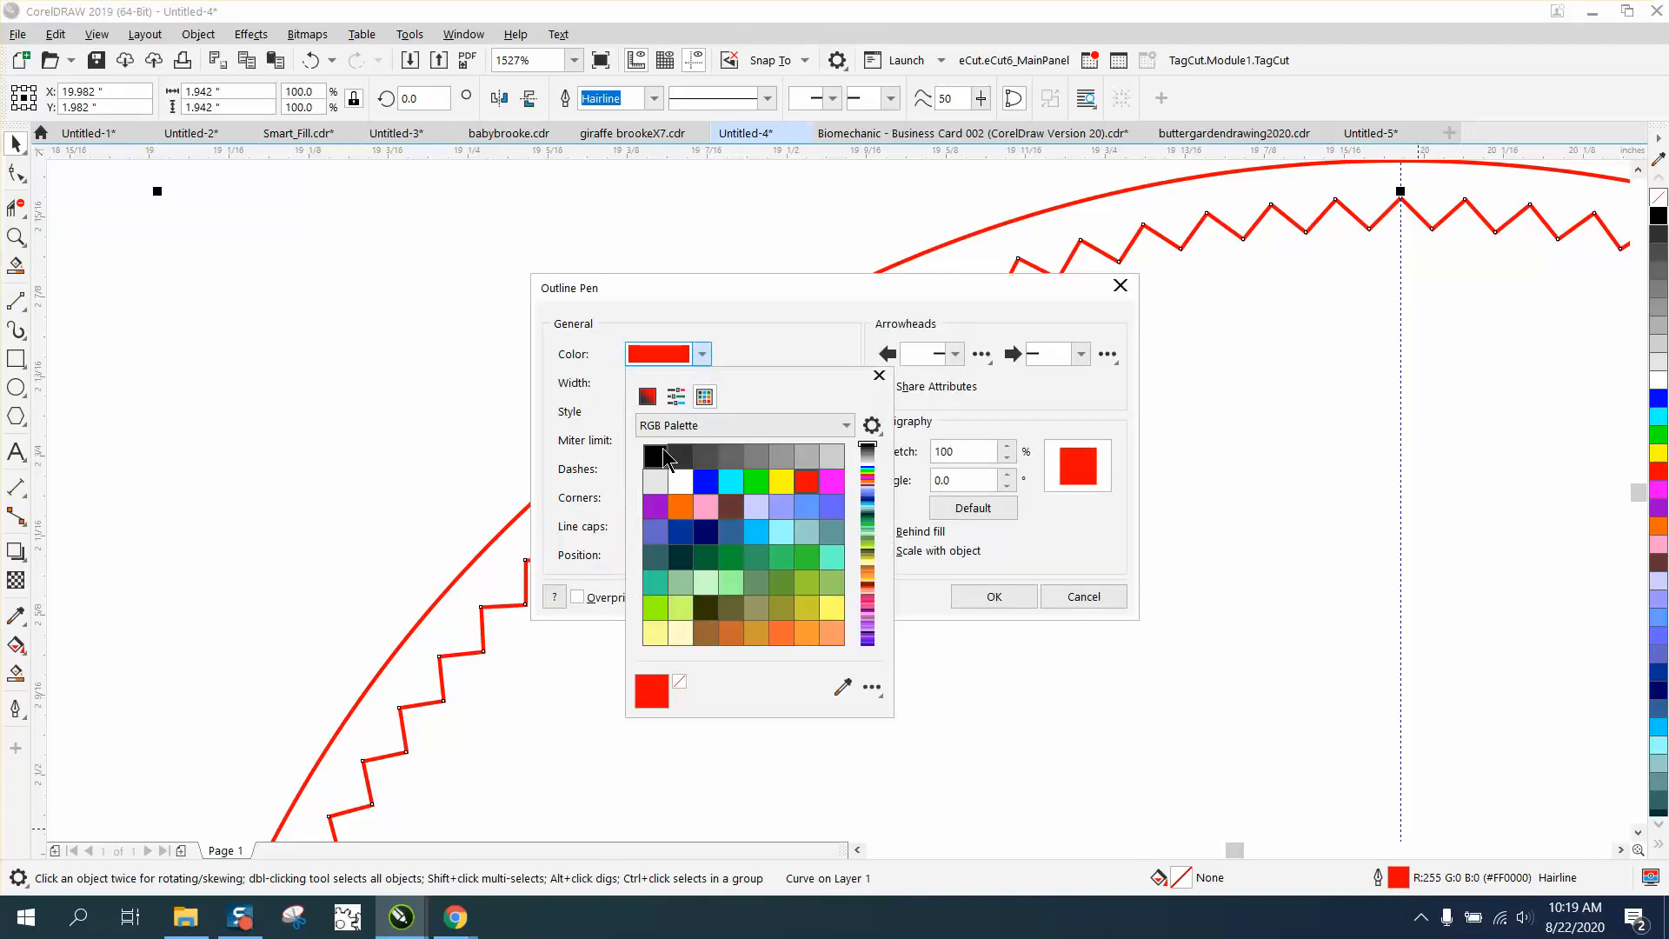
{"action": "left_click", "coordinate": [654, 455]}
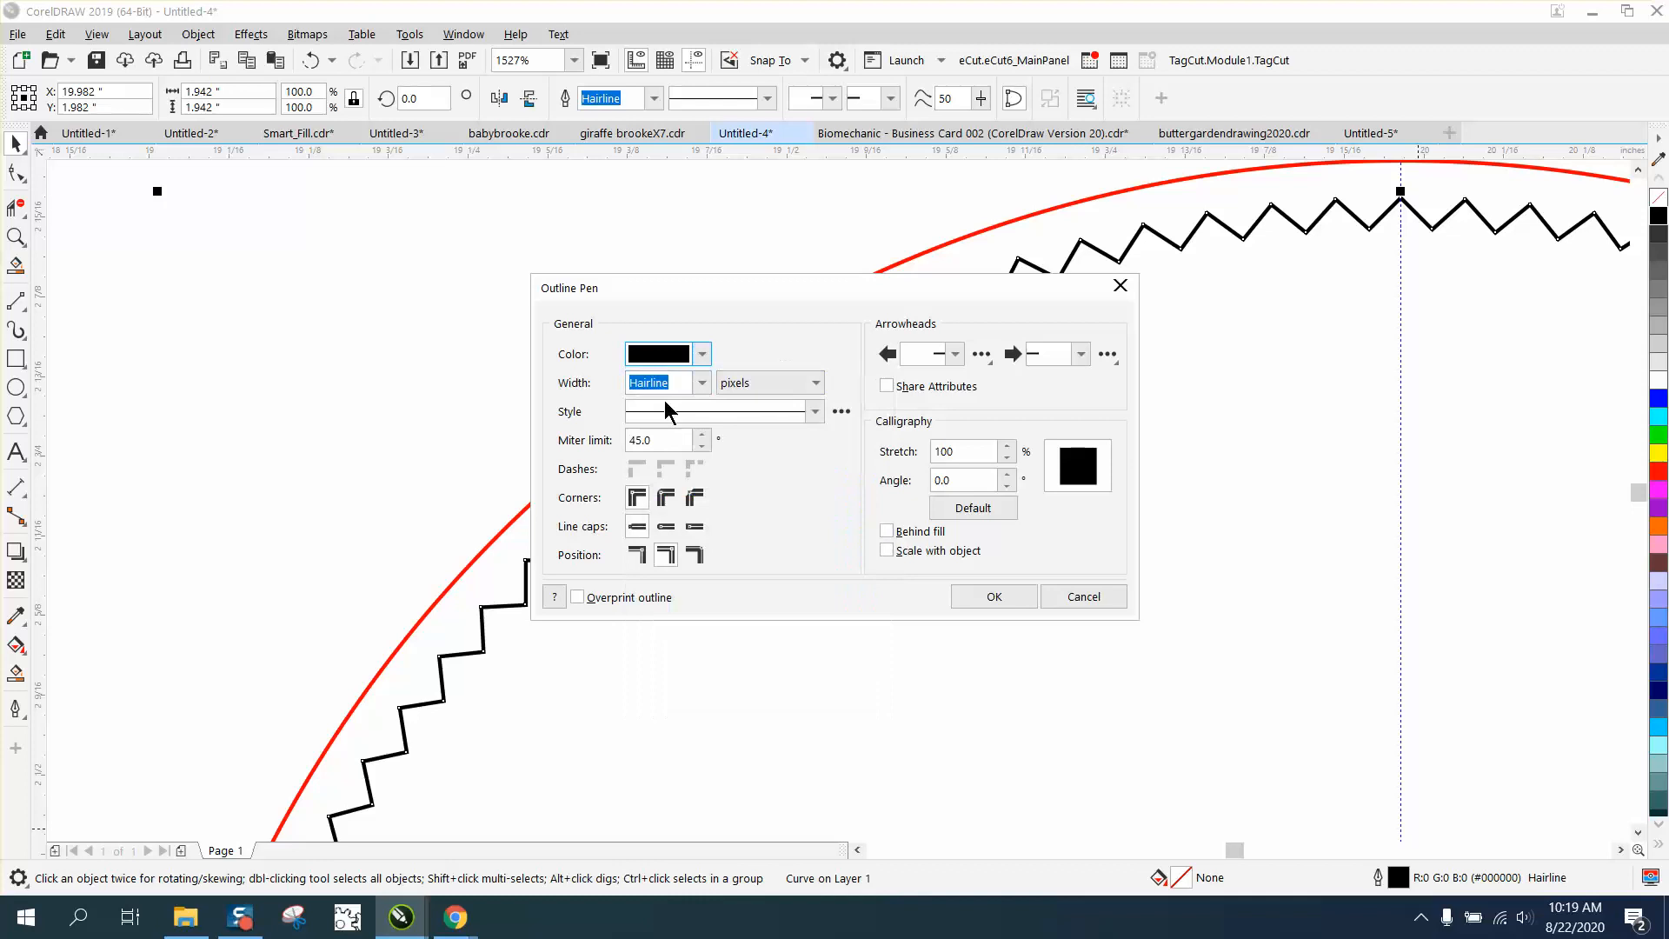
{"action": "mouse_move", "coordinate": [701, 389]}
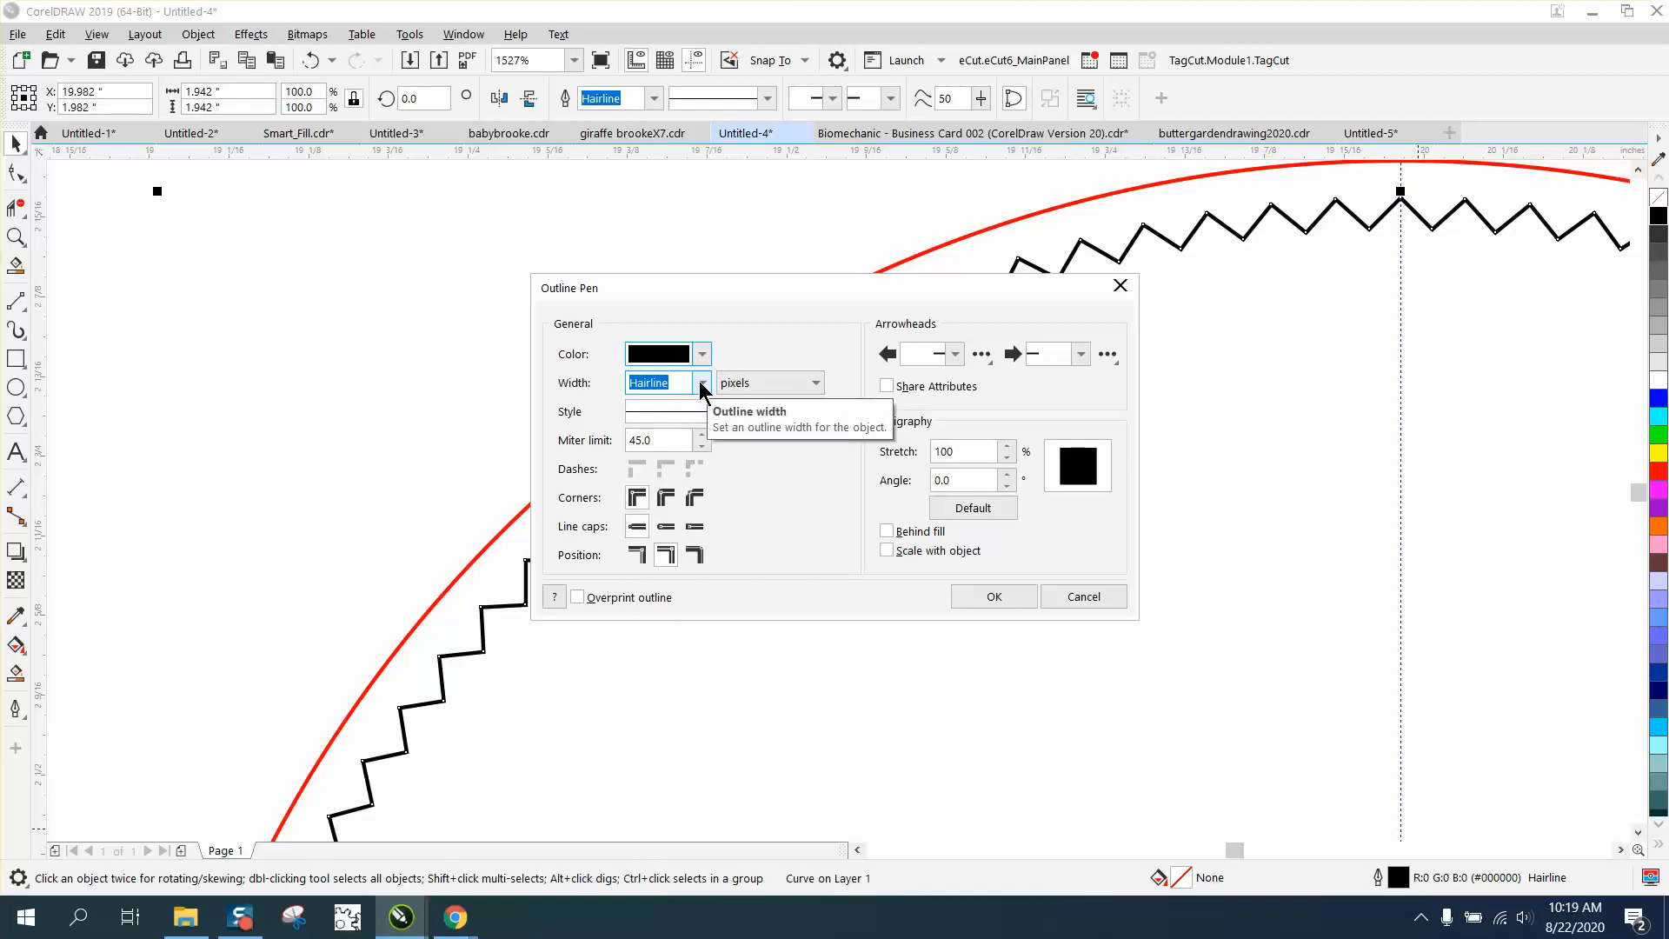
{"action": "mouse_move", "coordinate": [769, 371]}
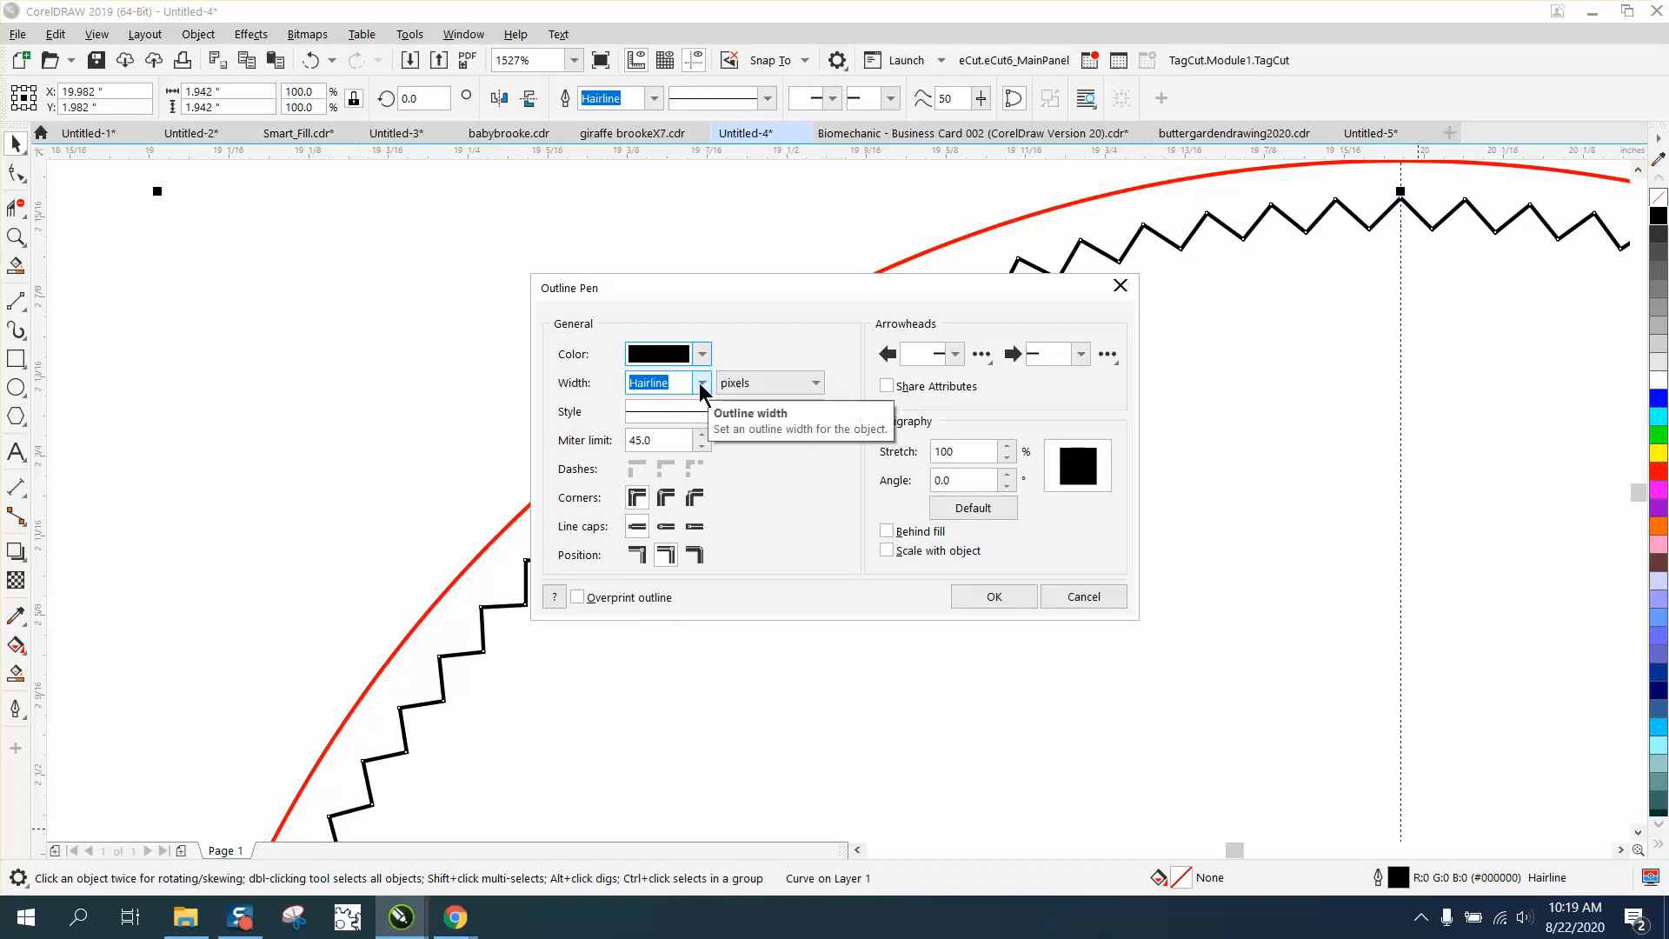
{"action": "mouse_move", "coordinate": [1020, 331]}
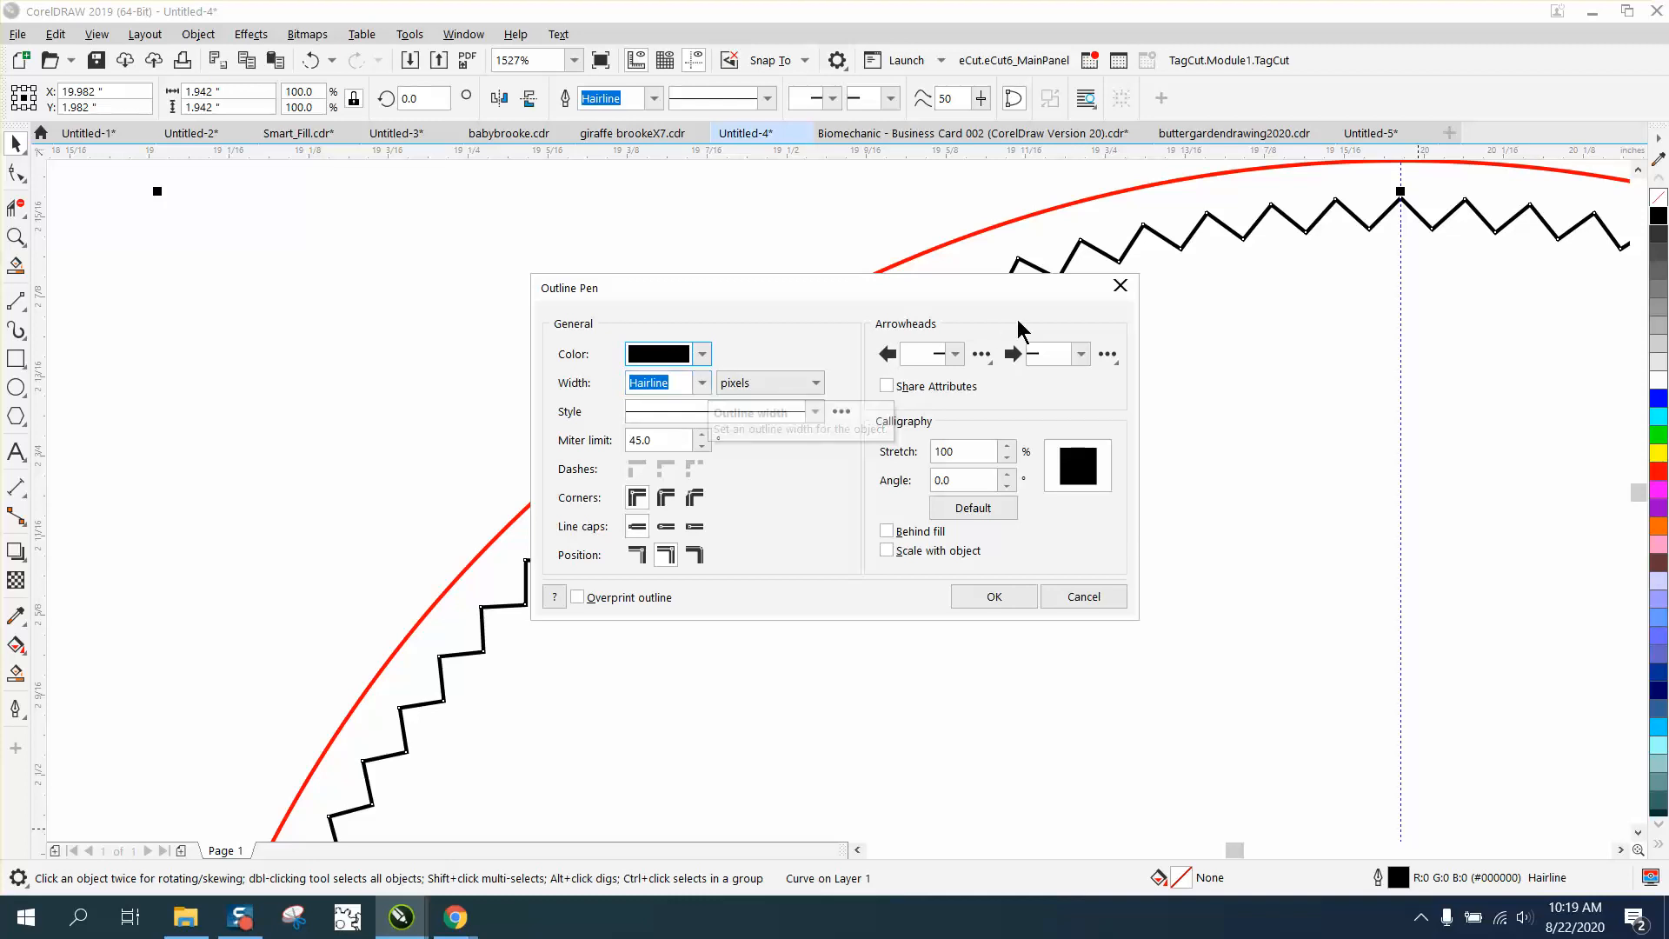
{"action": "mouse_move", "coordinate": [1009, 272]}
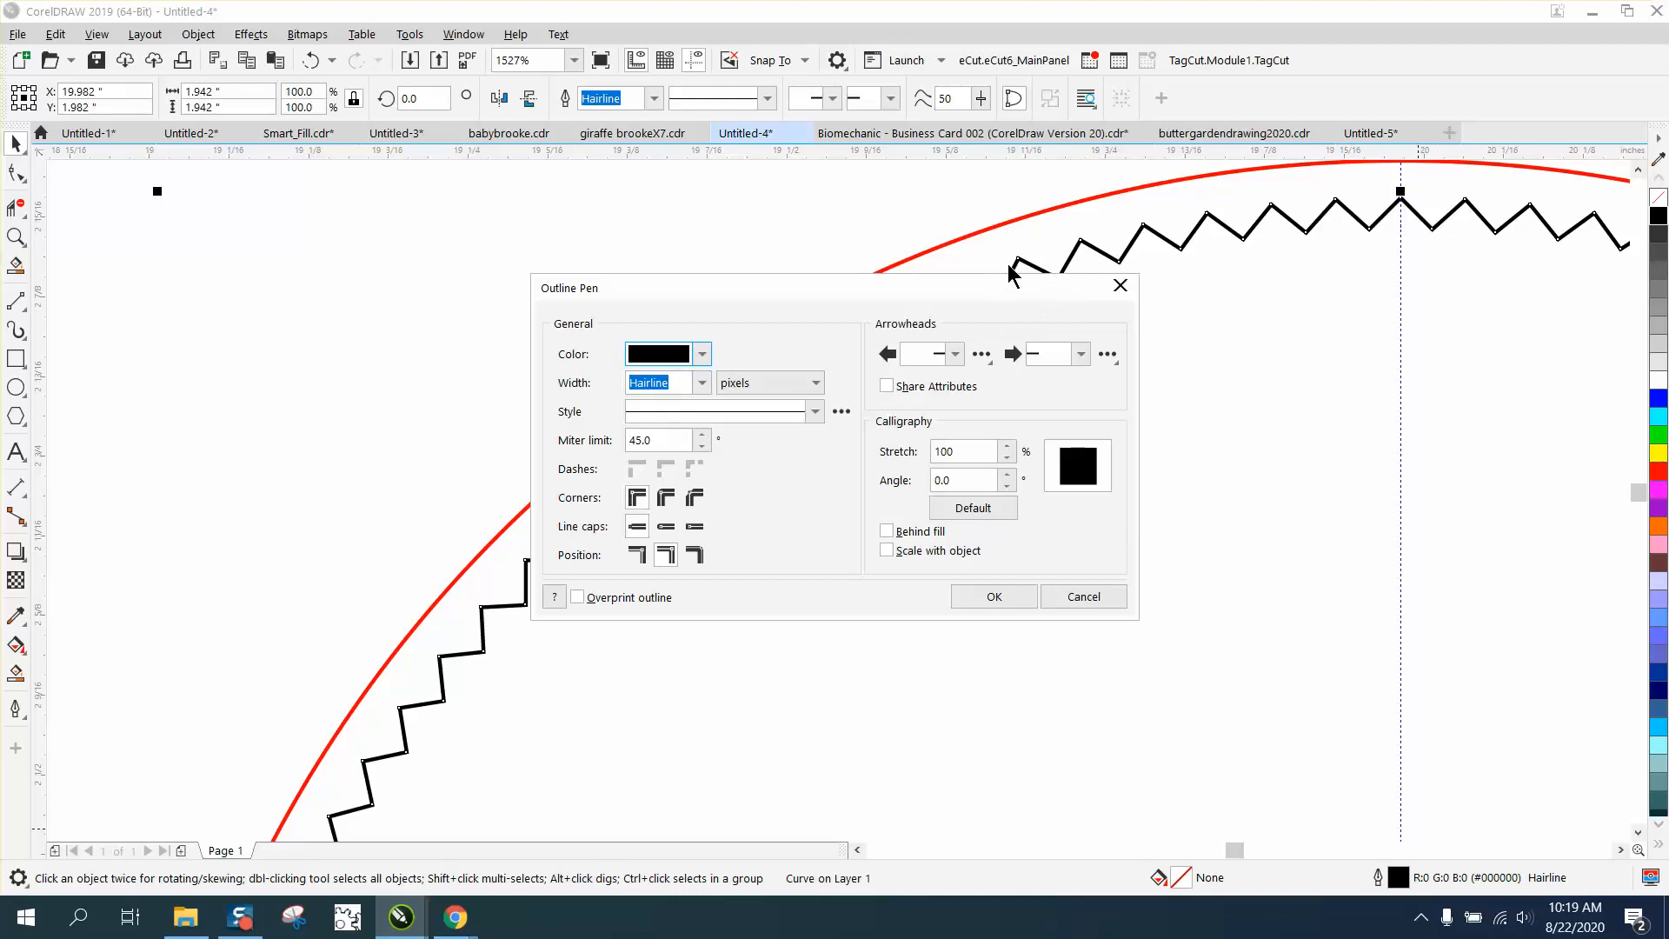
{"action": "mouse_move", "coordinate": [1134, 339]}
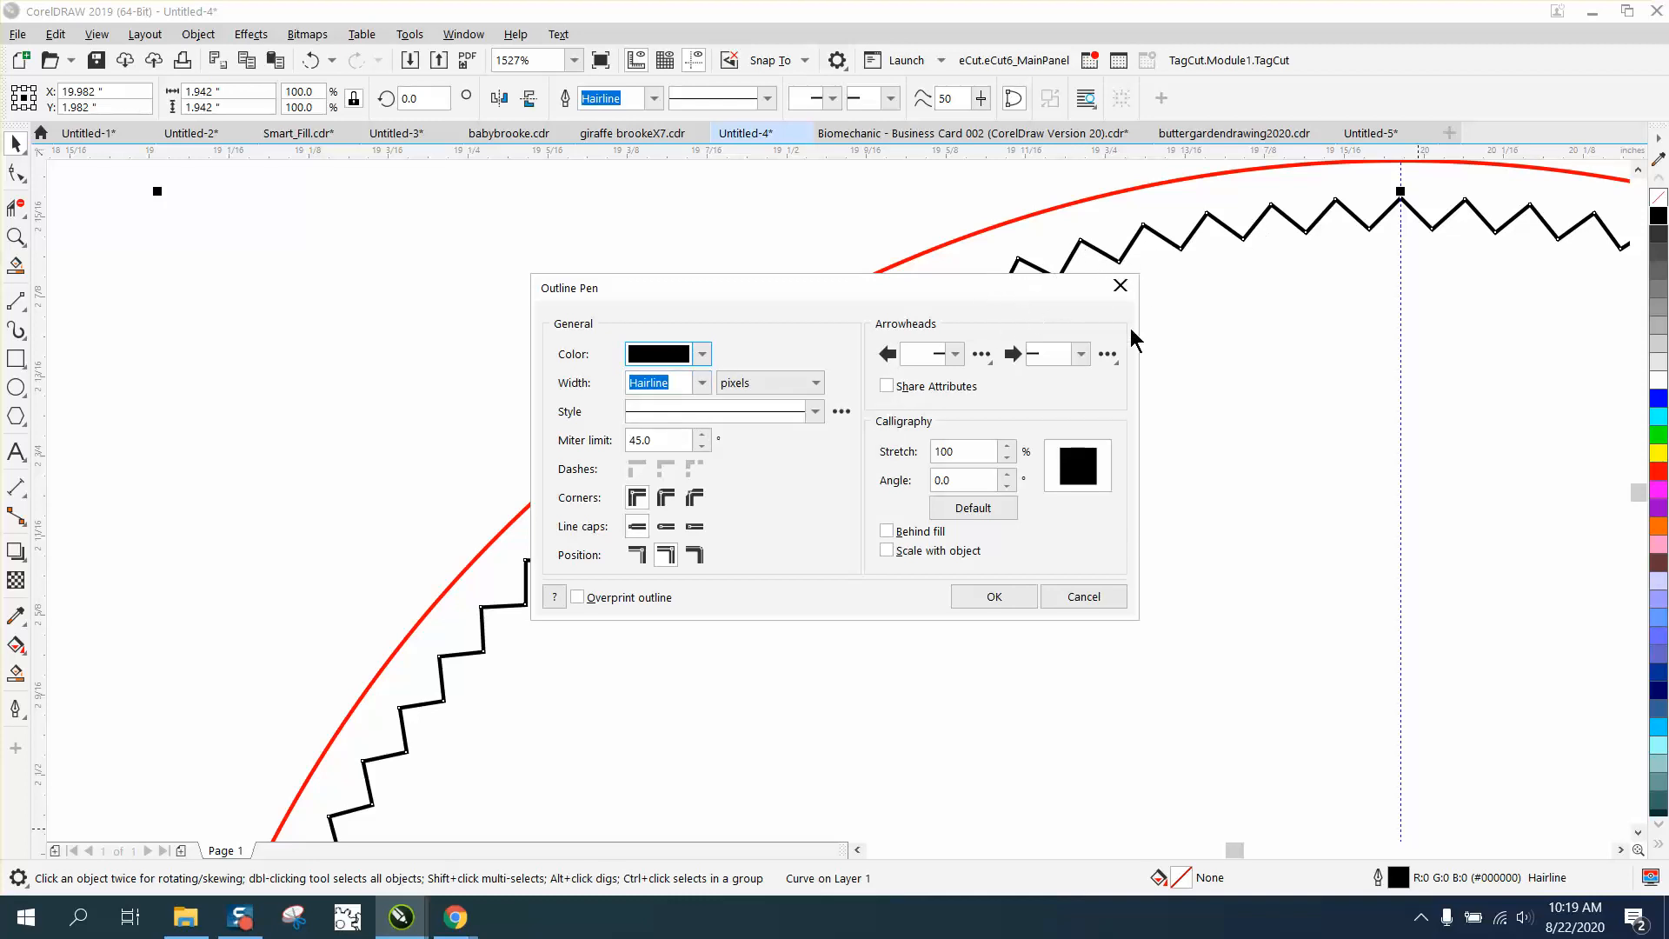
- Cancel the Outline Pen dialog so the zigzag ring stays red
{"action": "left_click", "coordinate": [992, 597]}
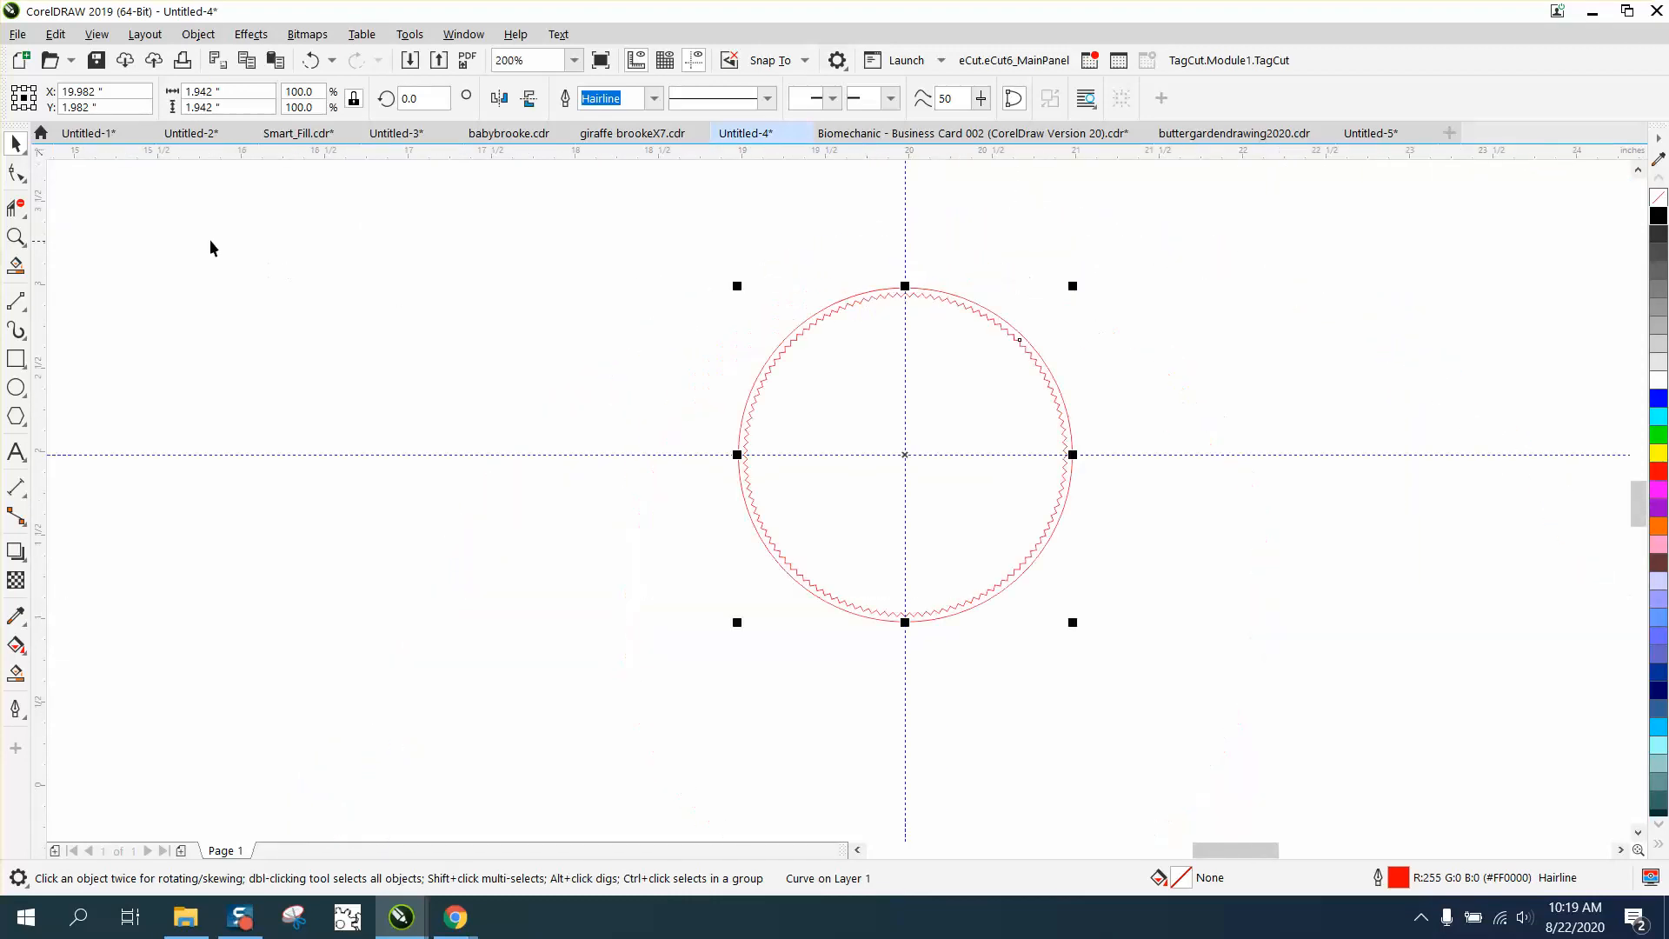
{"action": "mouse_move", "coordinate": [1067, 390]}
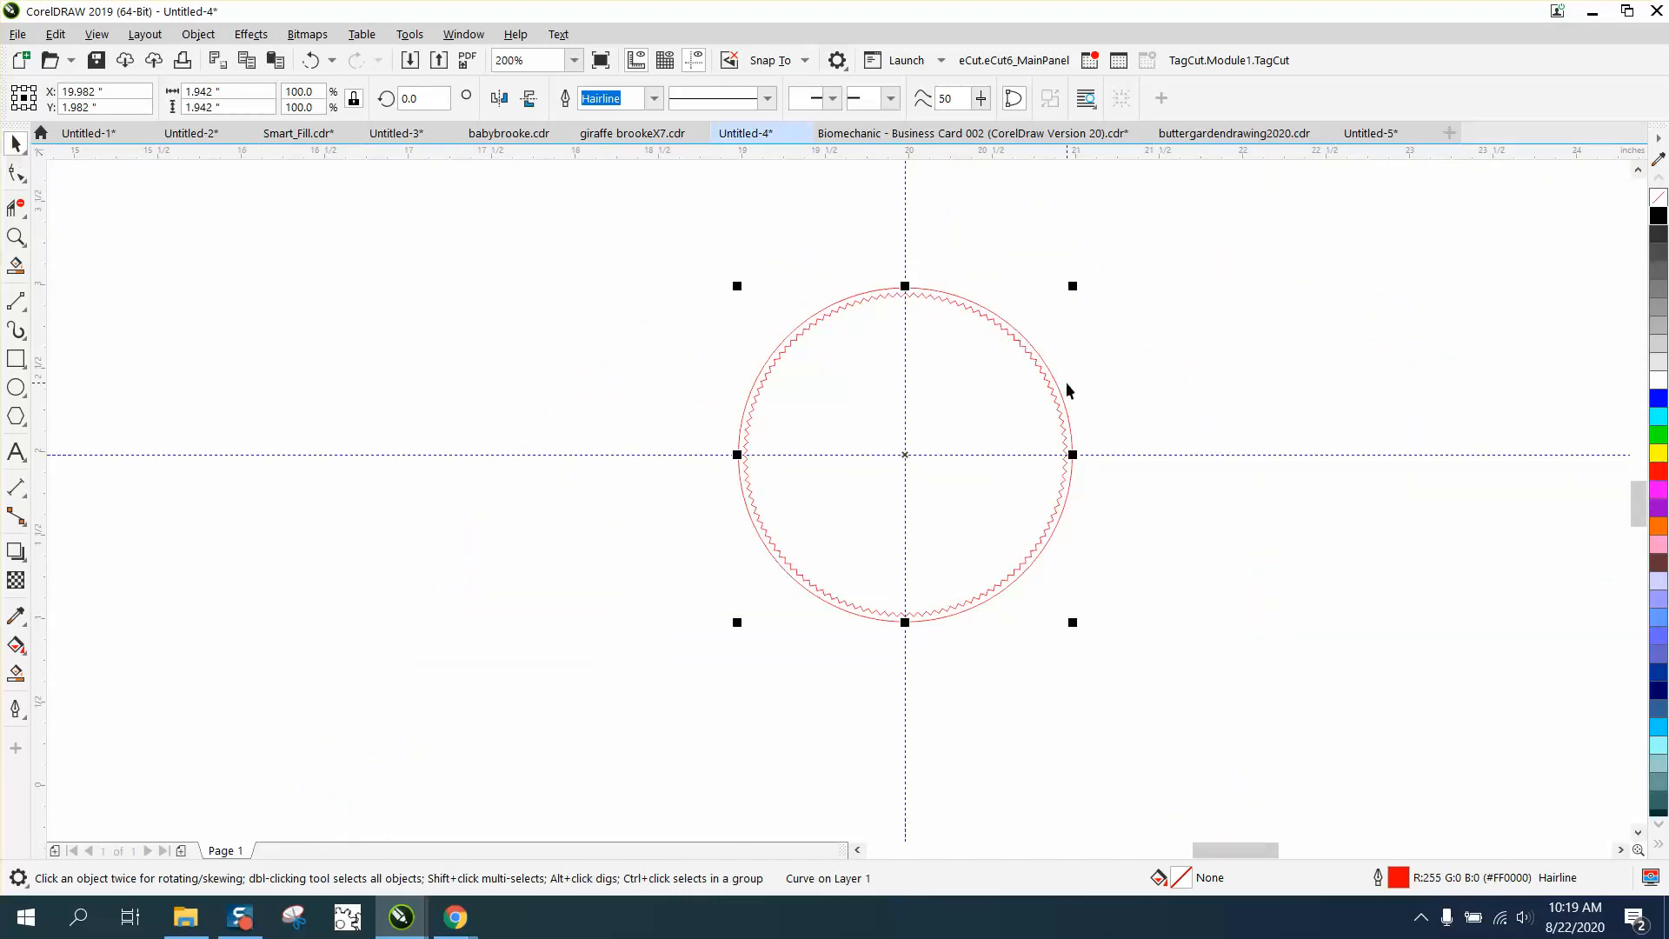
{"action": "mouse_move", "coordinate": [886, 285]}
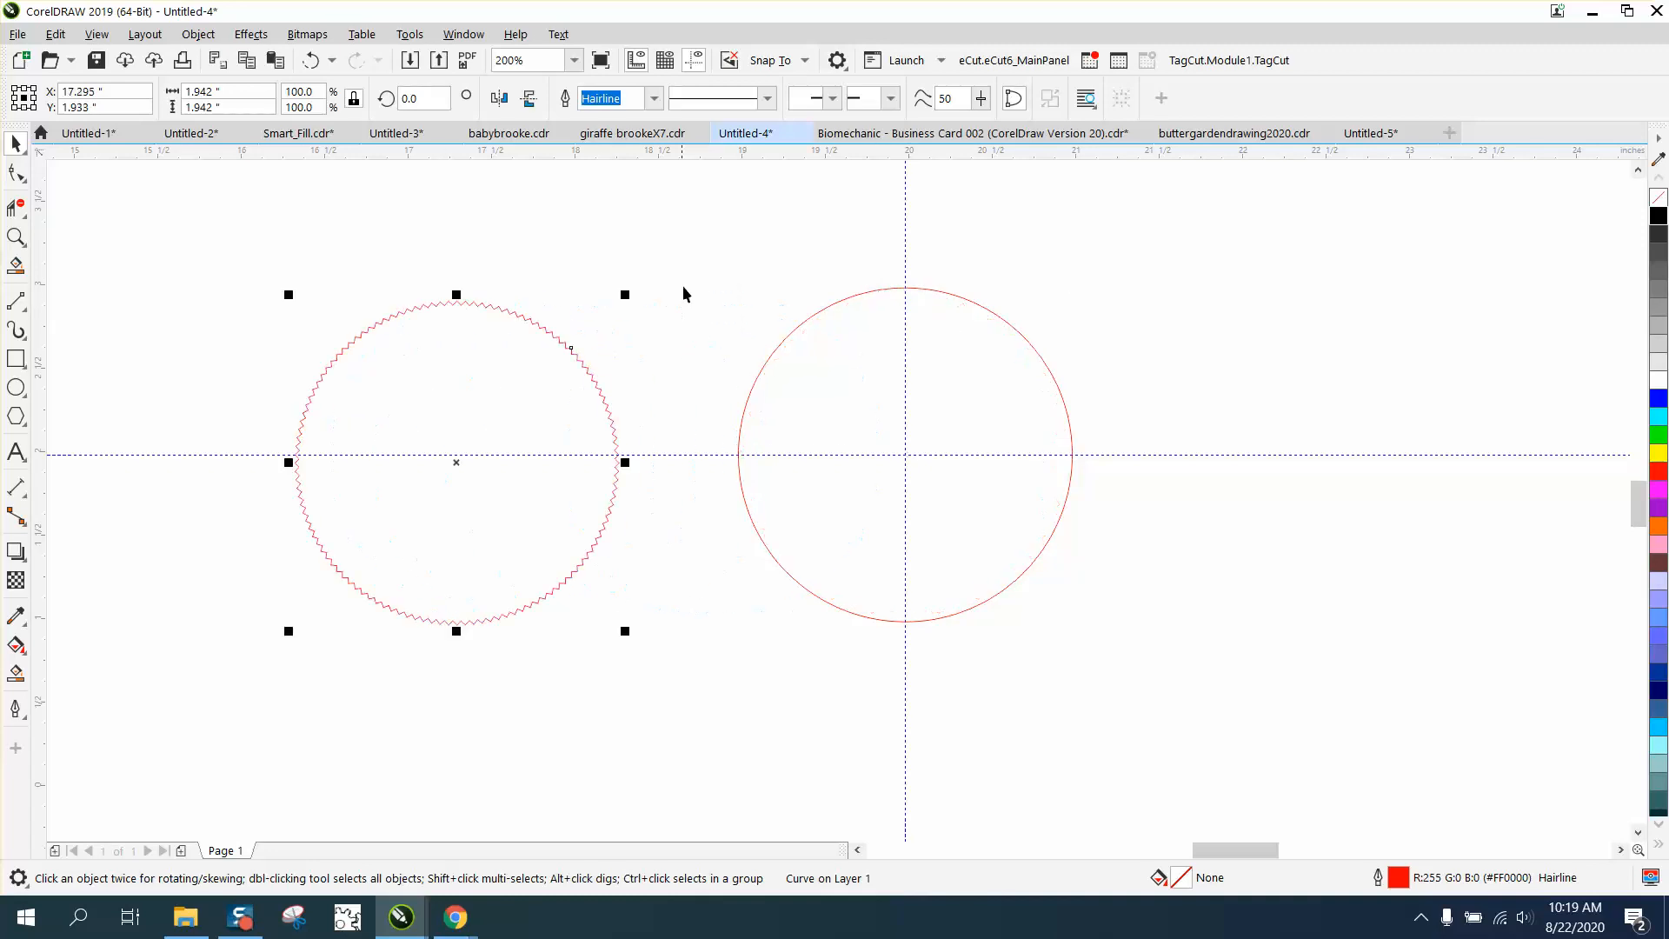
{"action": "mouse_move", "coordinate": [378, 406]}
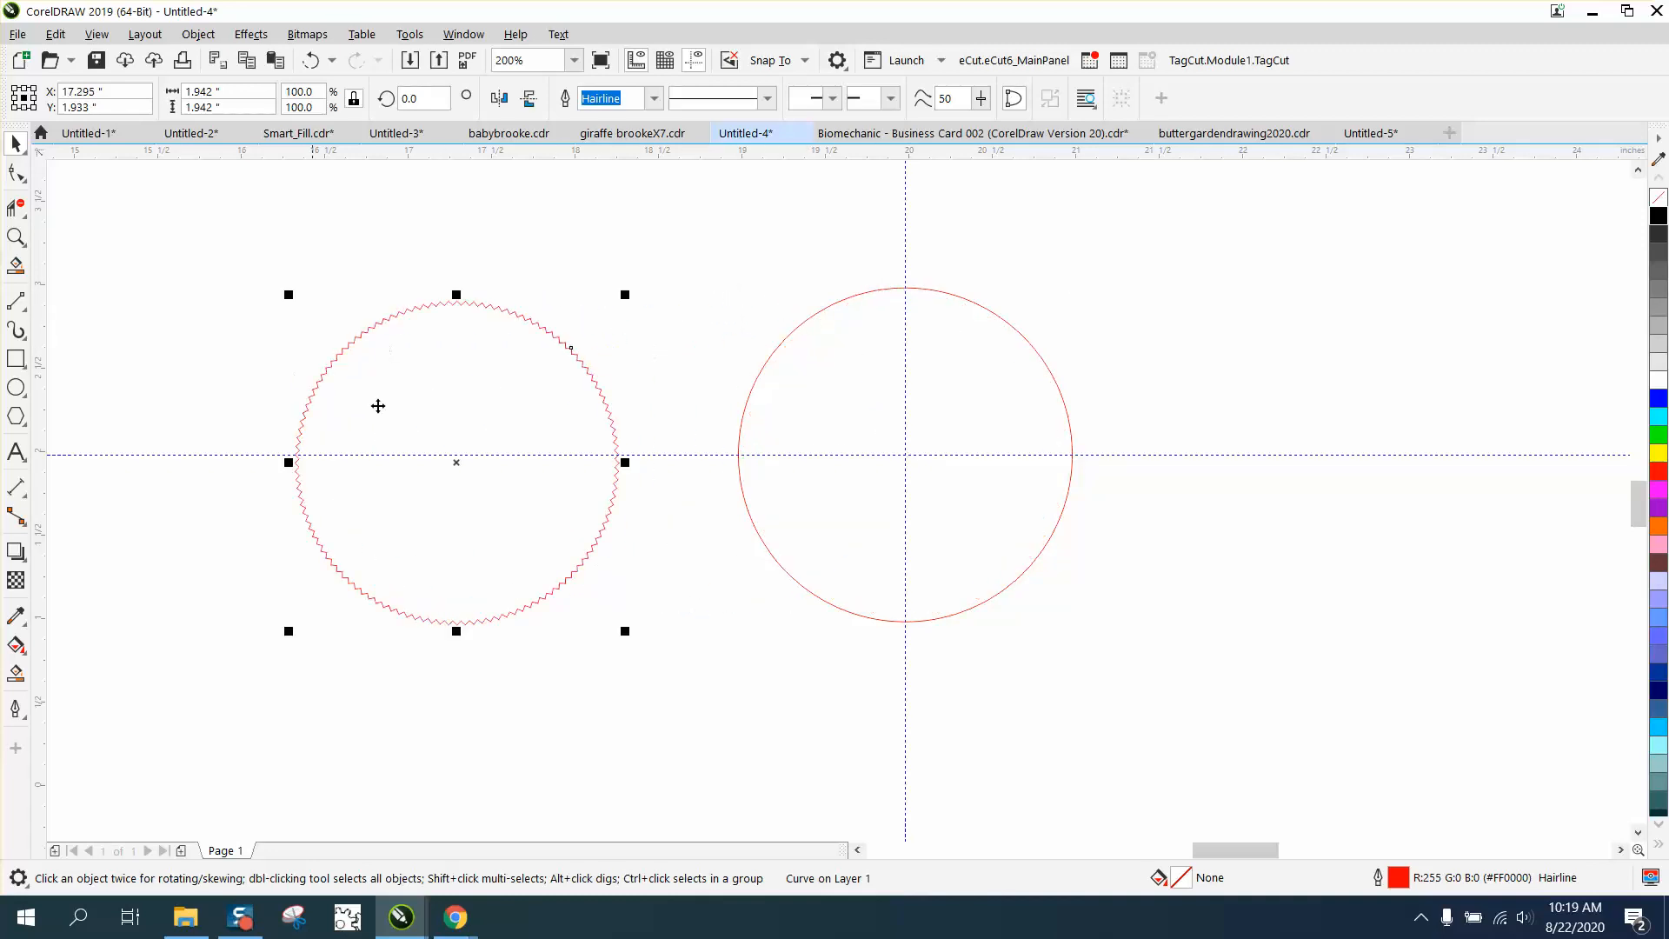
{"action": "mouse_move", "coordinate": [35, 354]}
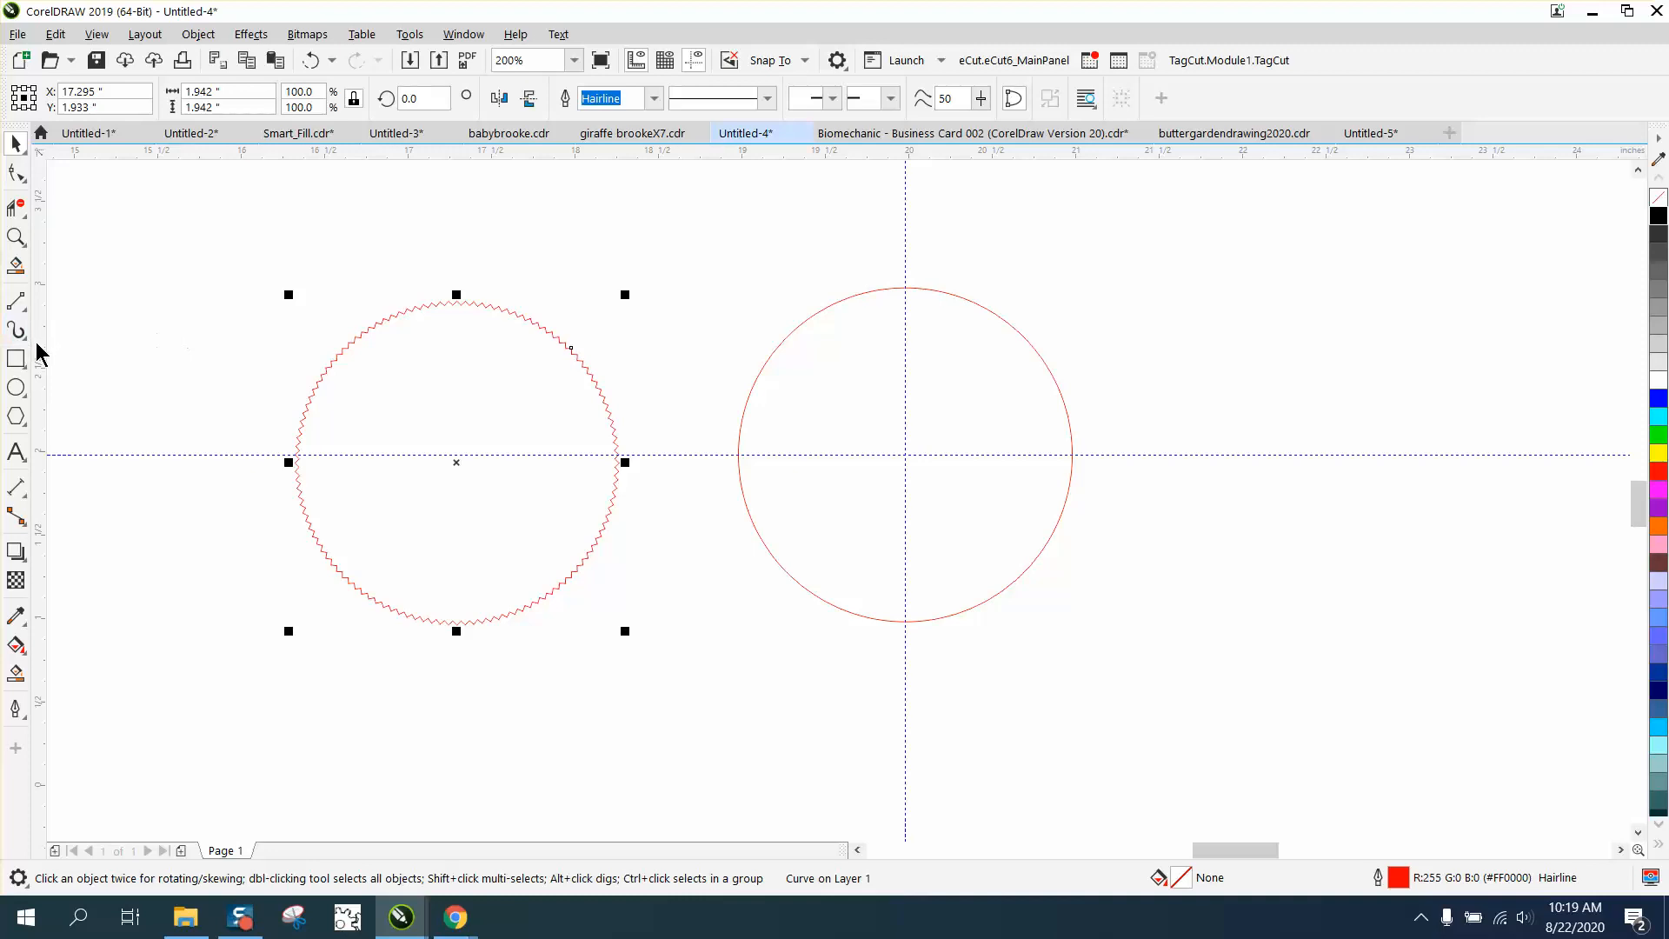
- Draw a hexagon inside the middle circle and give it a 3.0° rotation angle
{"action": "left_click", "coordinate": [15, 415]}
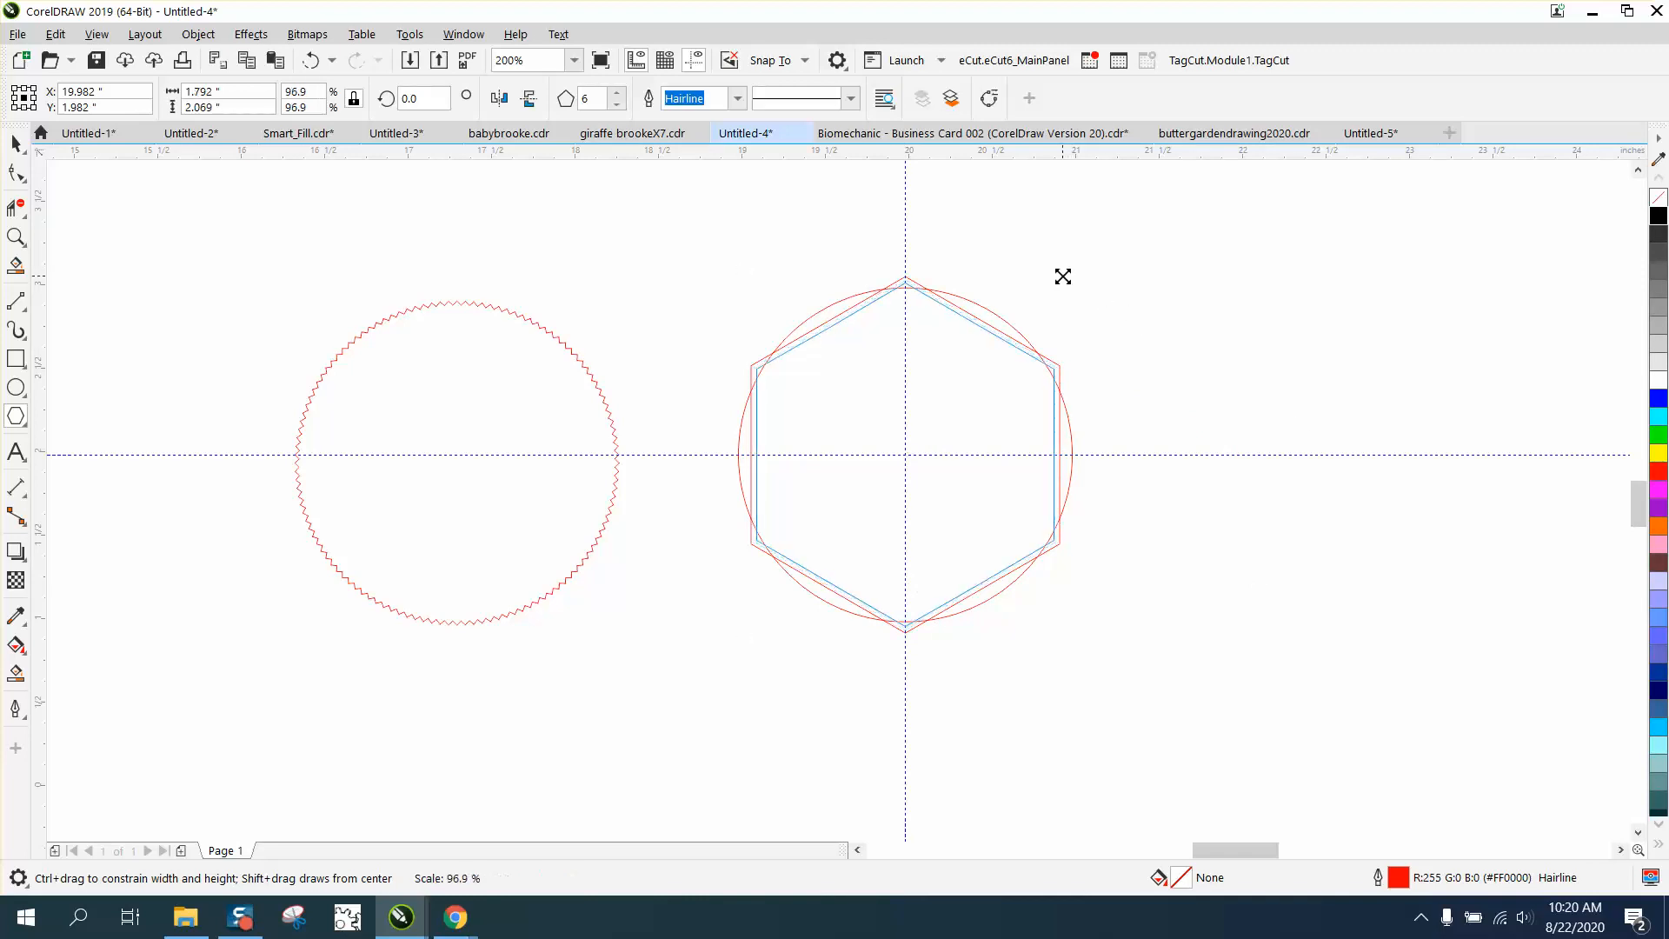
{"action": "left_click", "coordinate": [904, 455]}
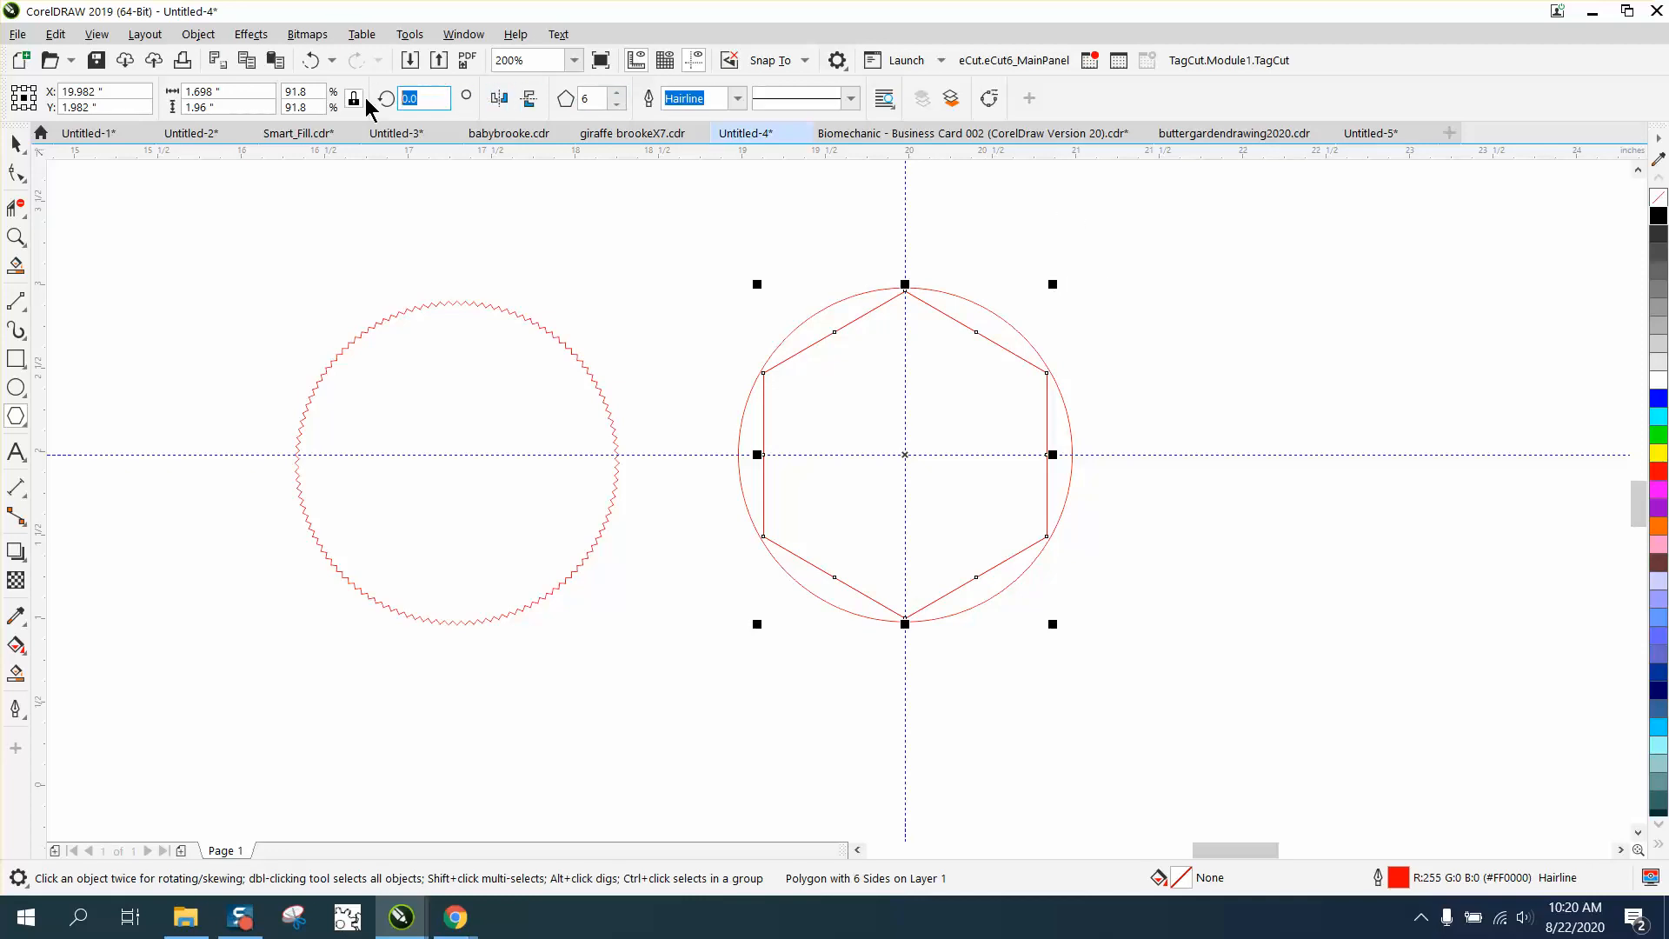
{"action": "type", "text": "3.0"}
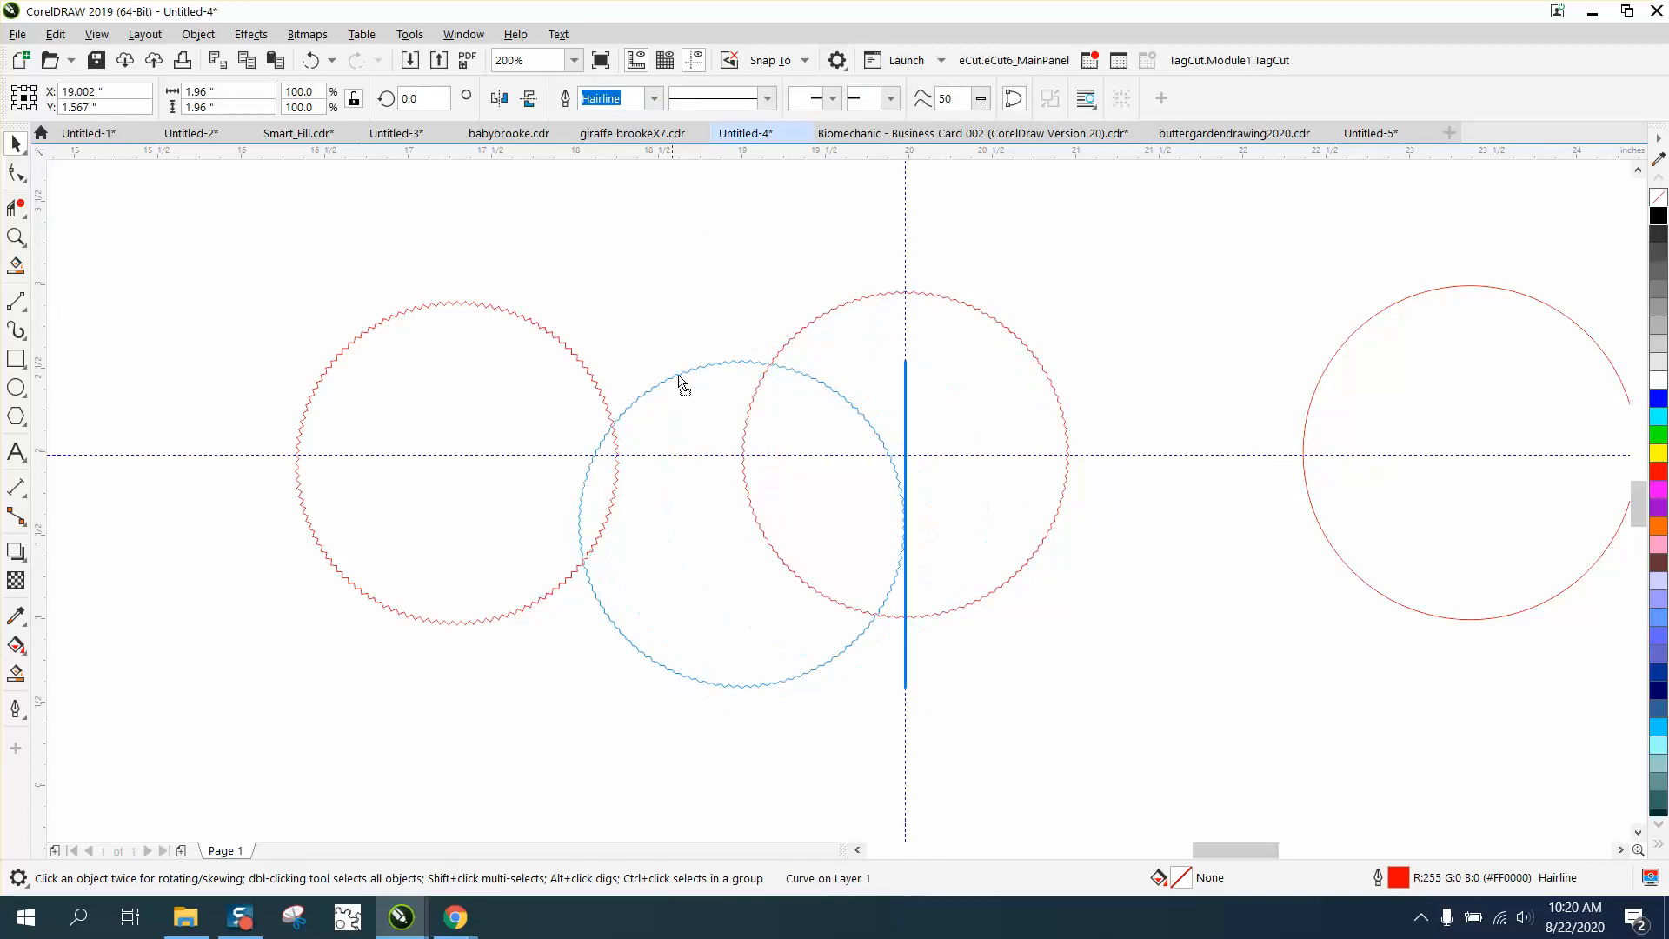
{"action": "left_click", "coordinate": [17, 237]}
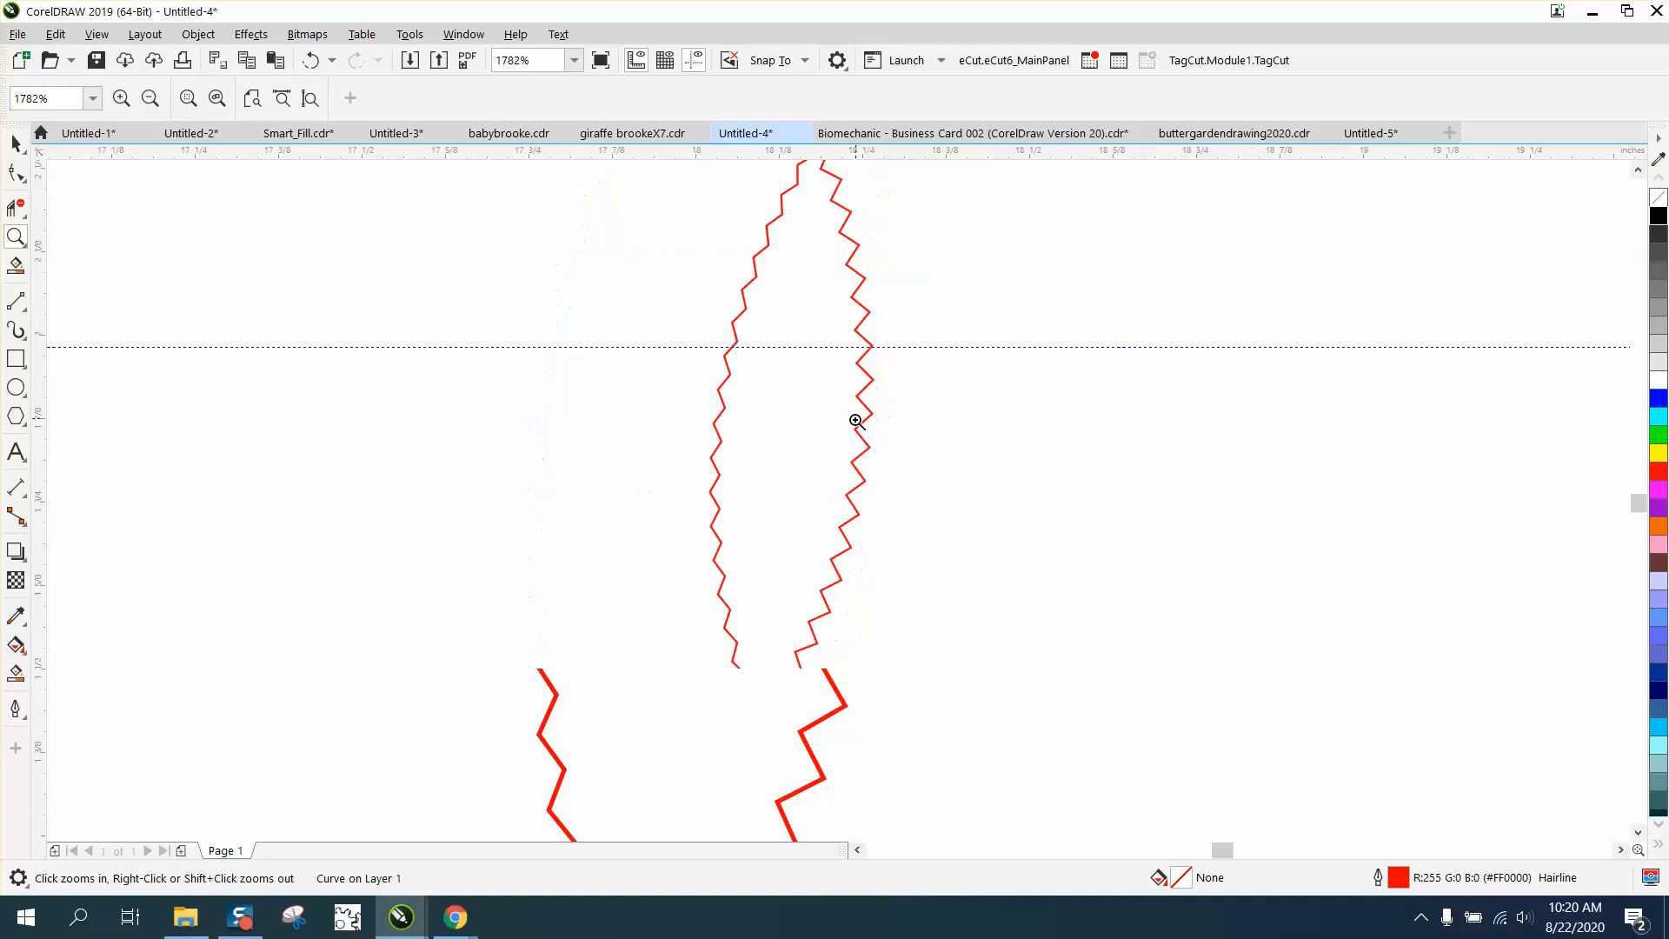
{"action": "right_click", "coordinate": [854, 419]}
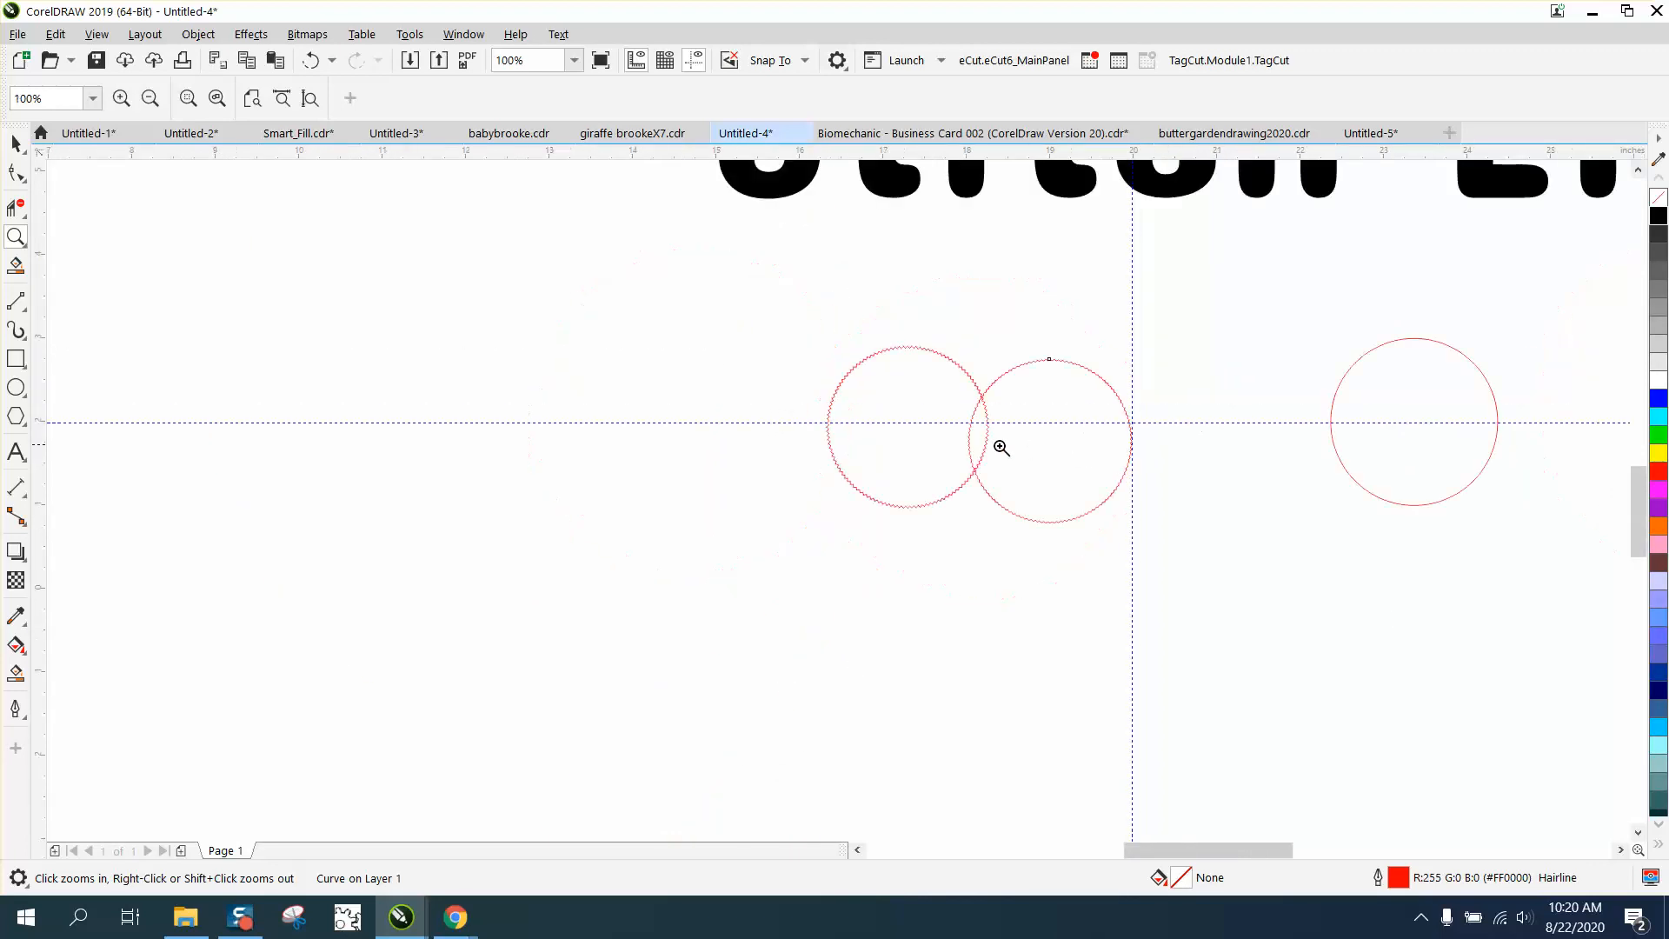
{"action": "left_click", "coordinate": [15, 142]}
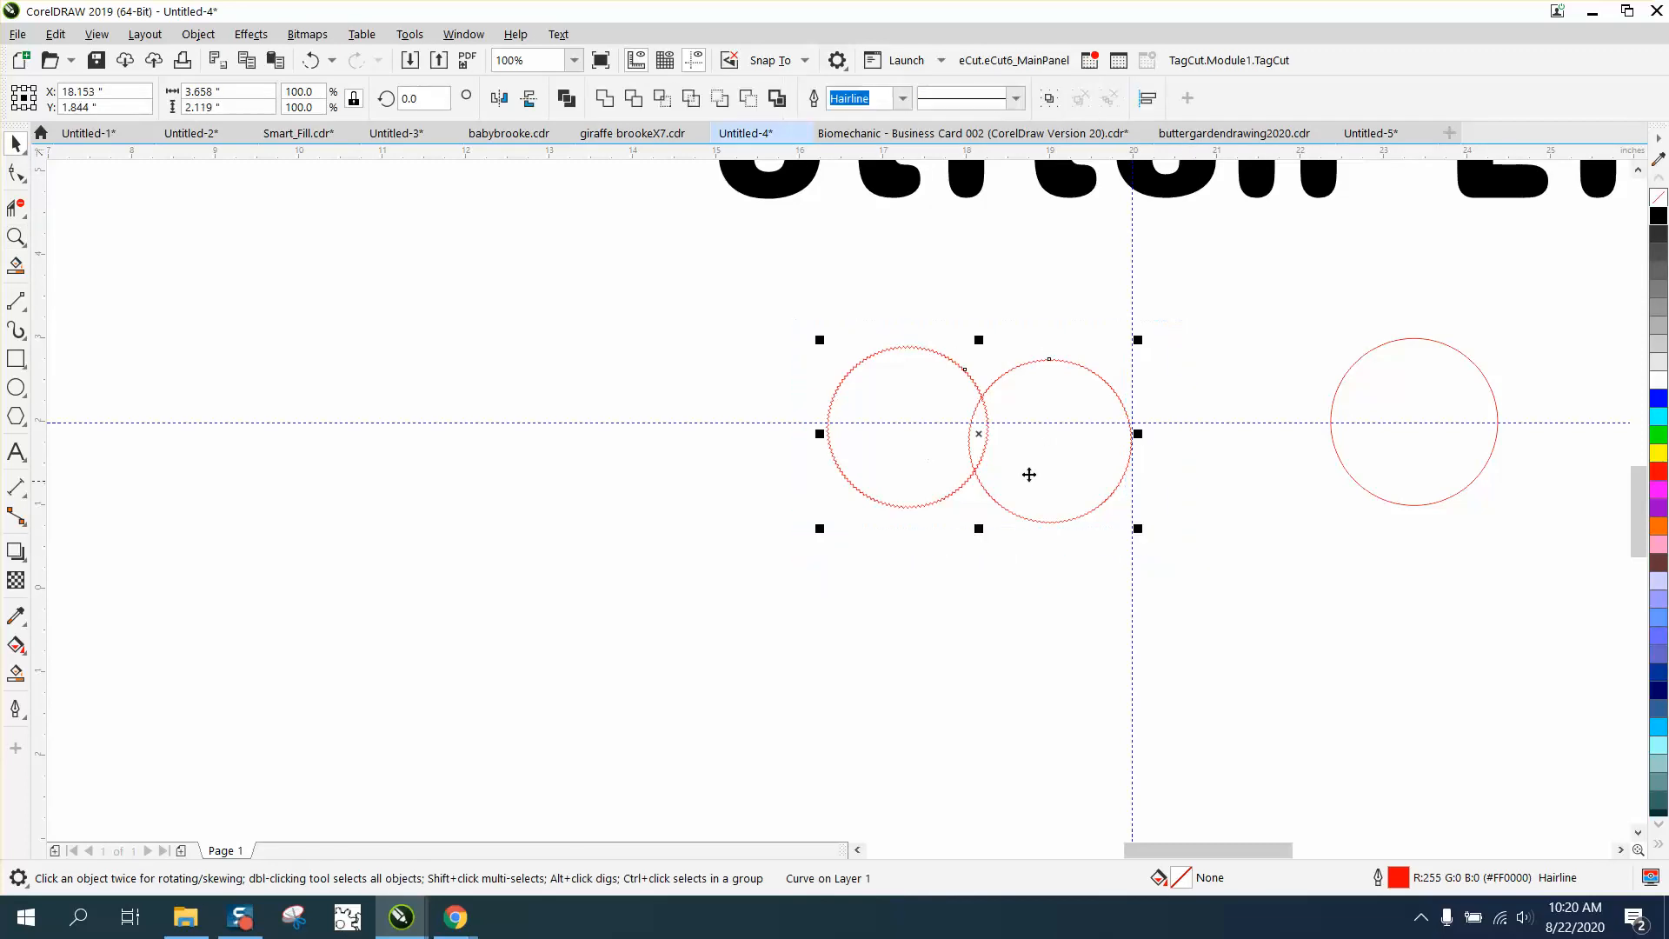
- Draw a hexagon over the plain circle, scale it inside, and reduce it to 3 sides
{"action": "left_click", "coordinate": [1414, 421]}
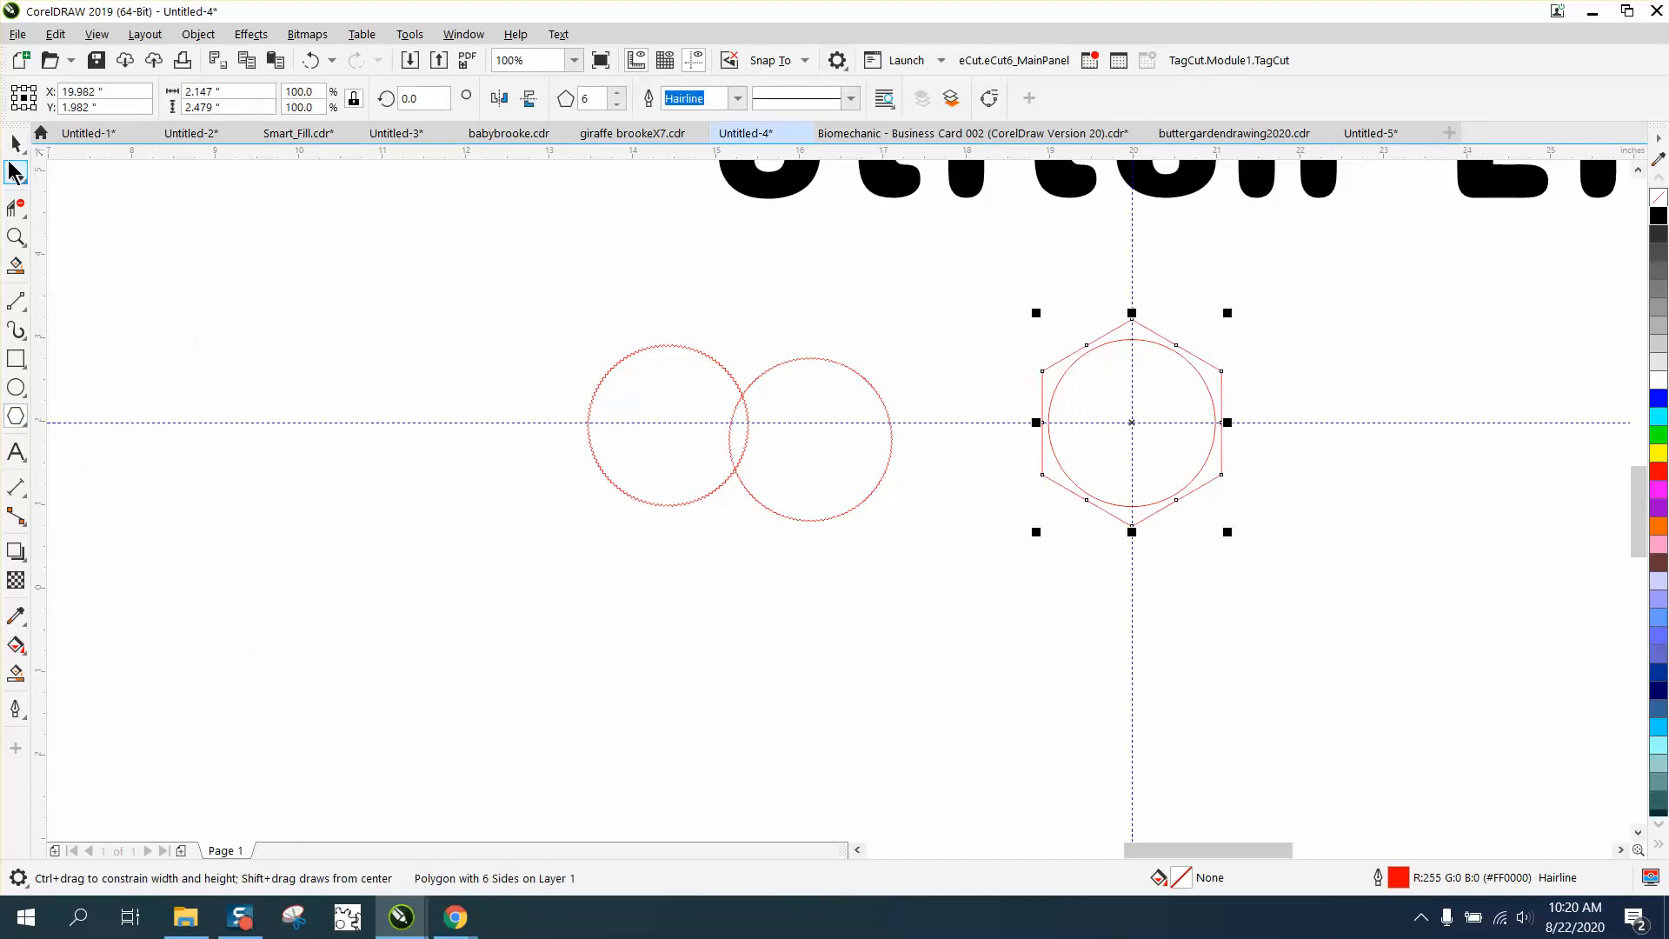
{"action": "left_click", "coordinate": [15, 236]}
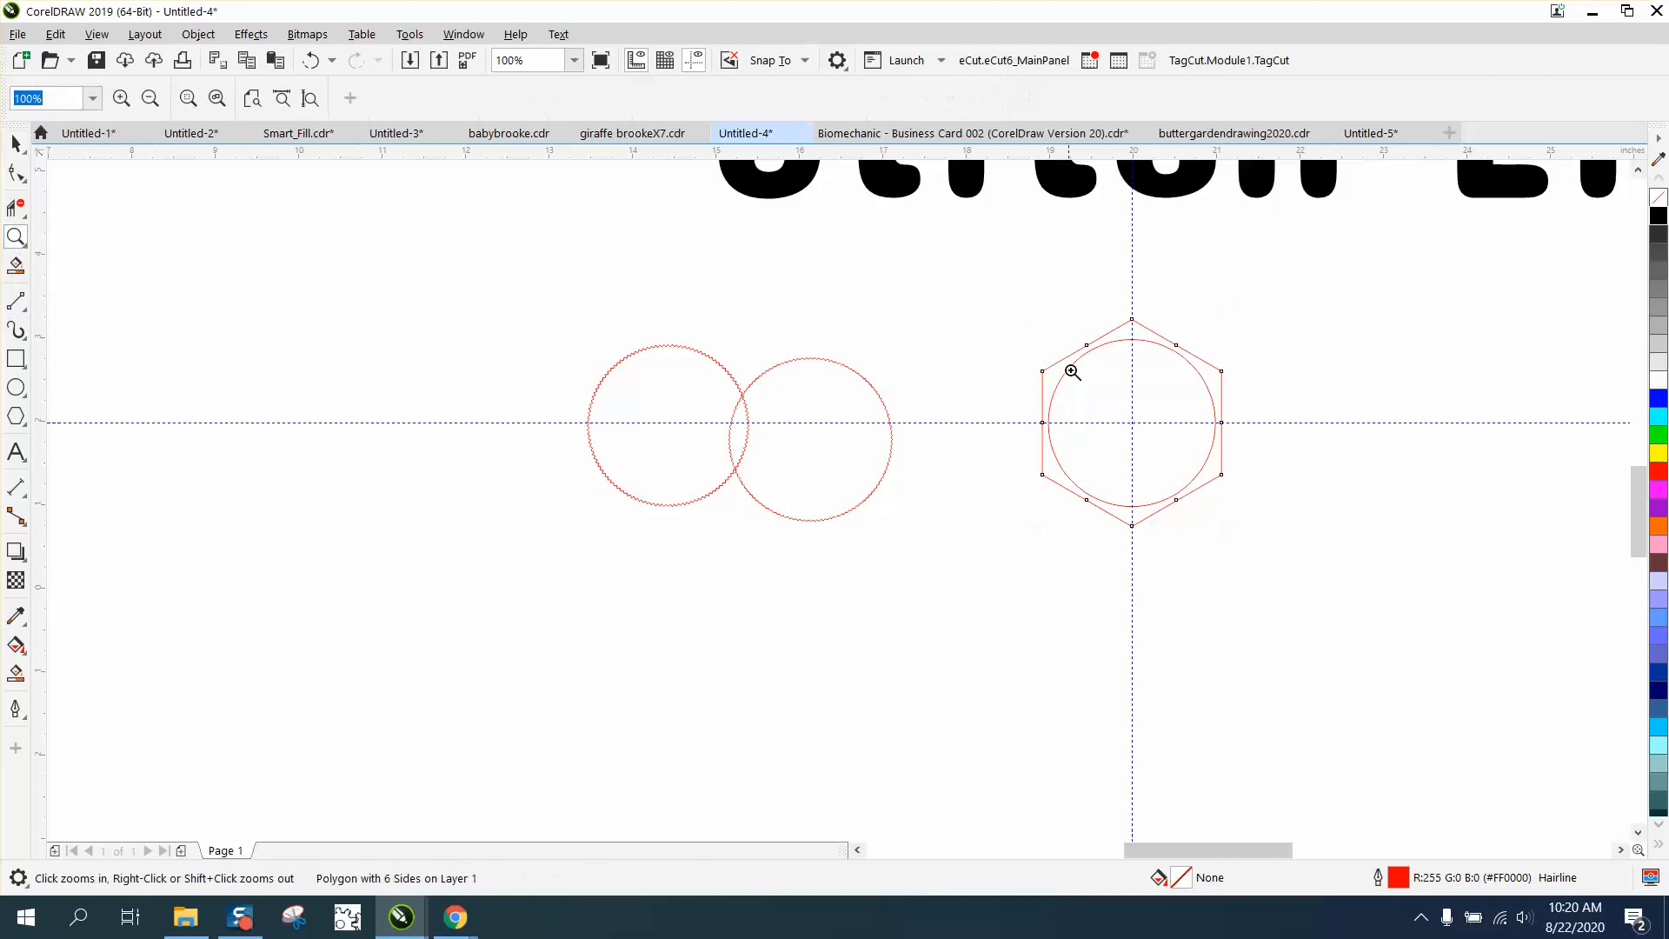
{"action": "left_click", "coordinate": [1072, 371]}
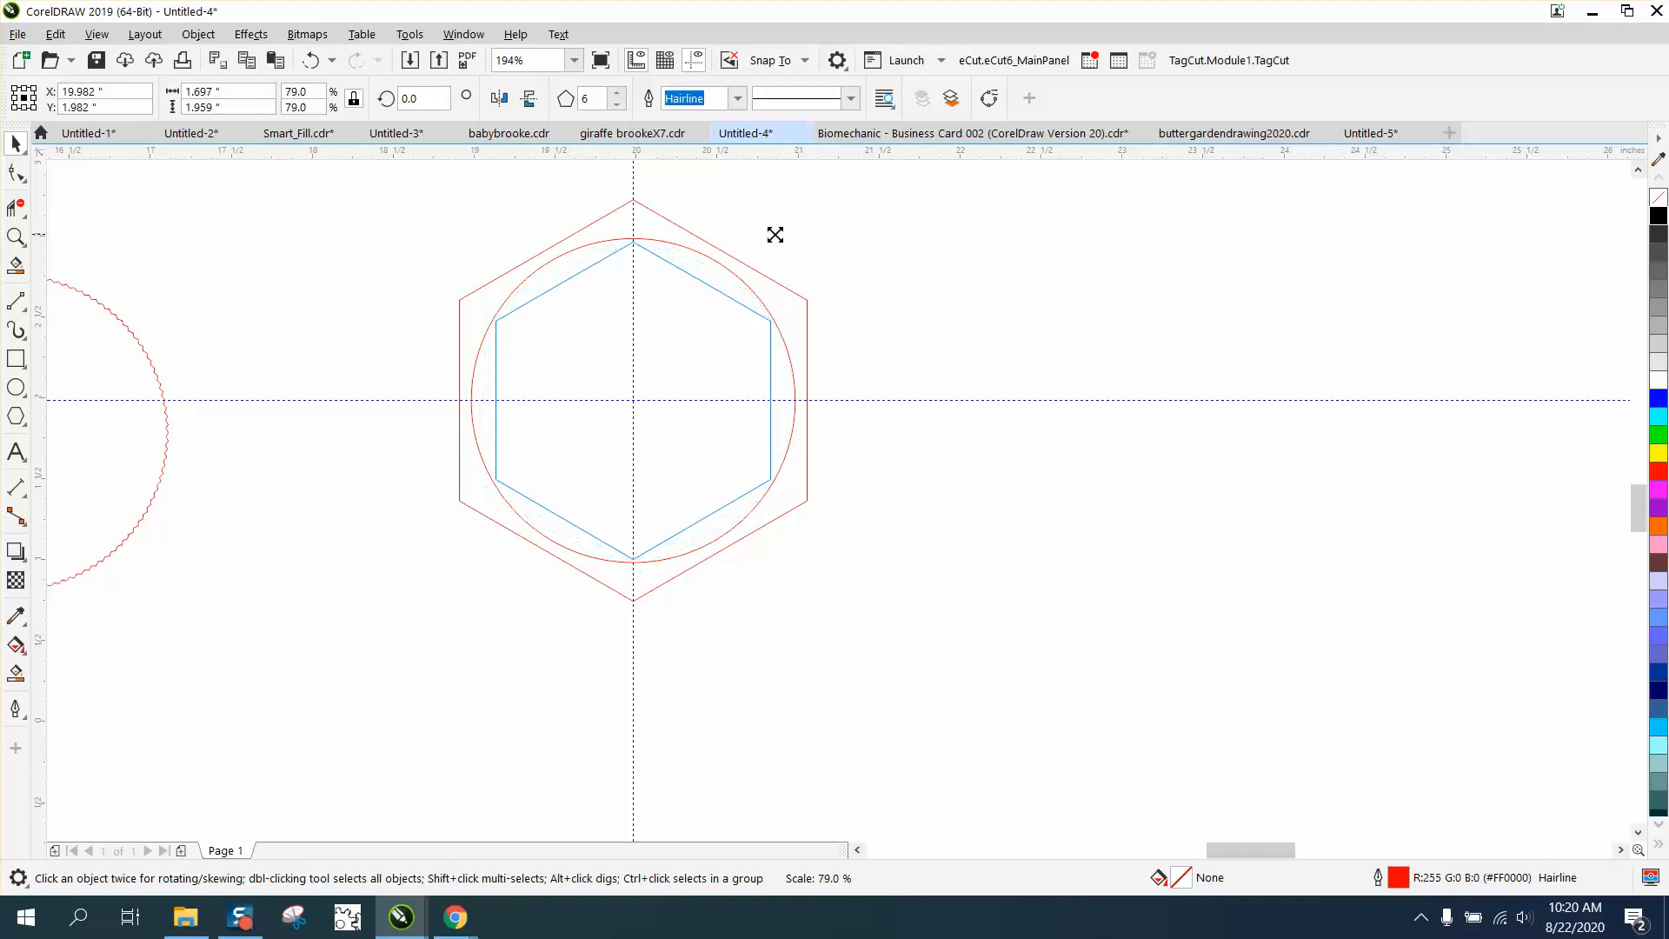
{"action": "left_click", "coordinate": [615, 103]}
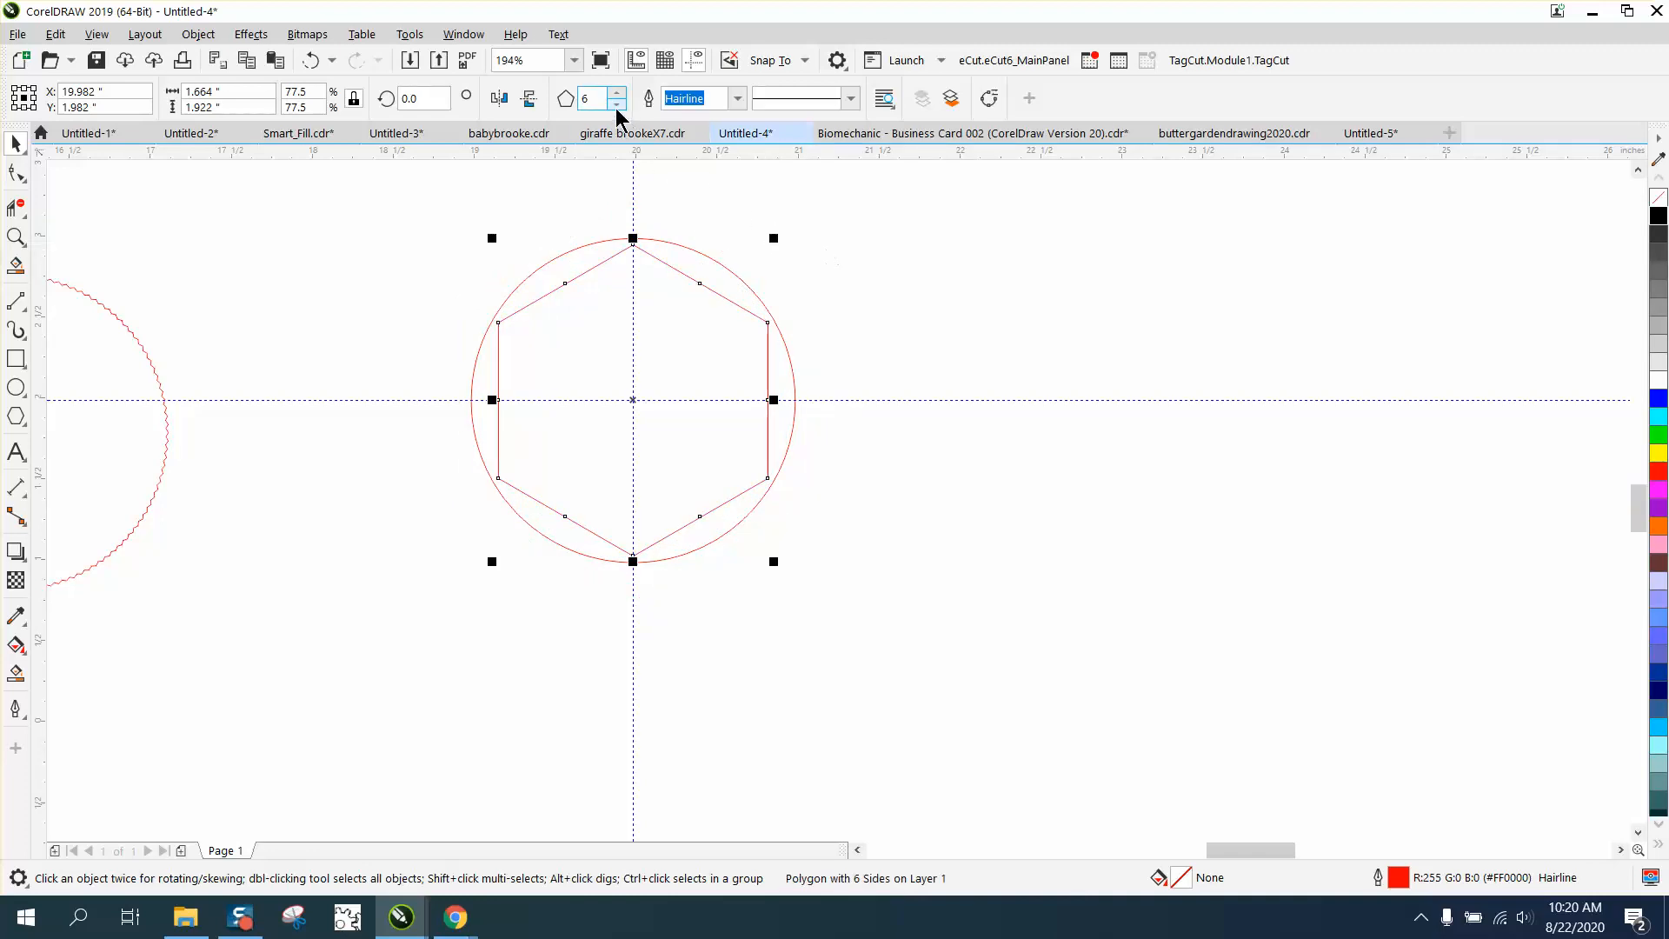
{"action": "left_click", "coordinate": [615, 103]}
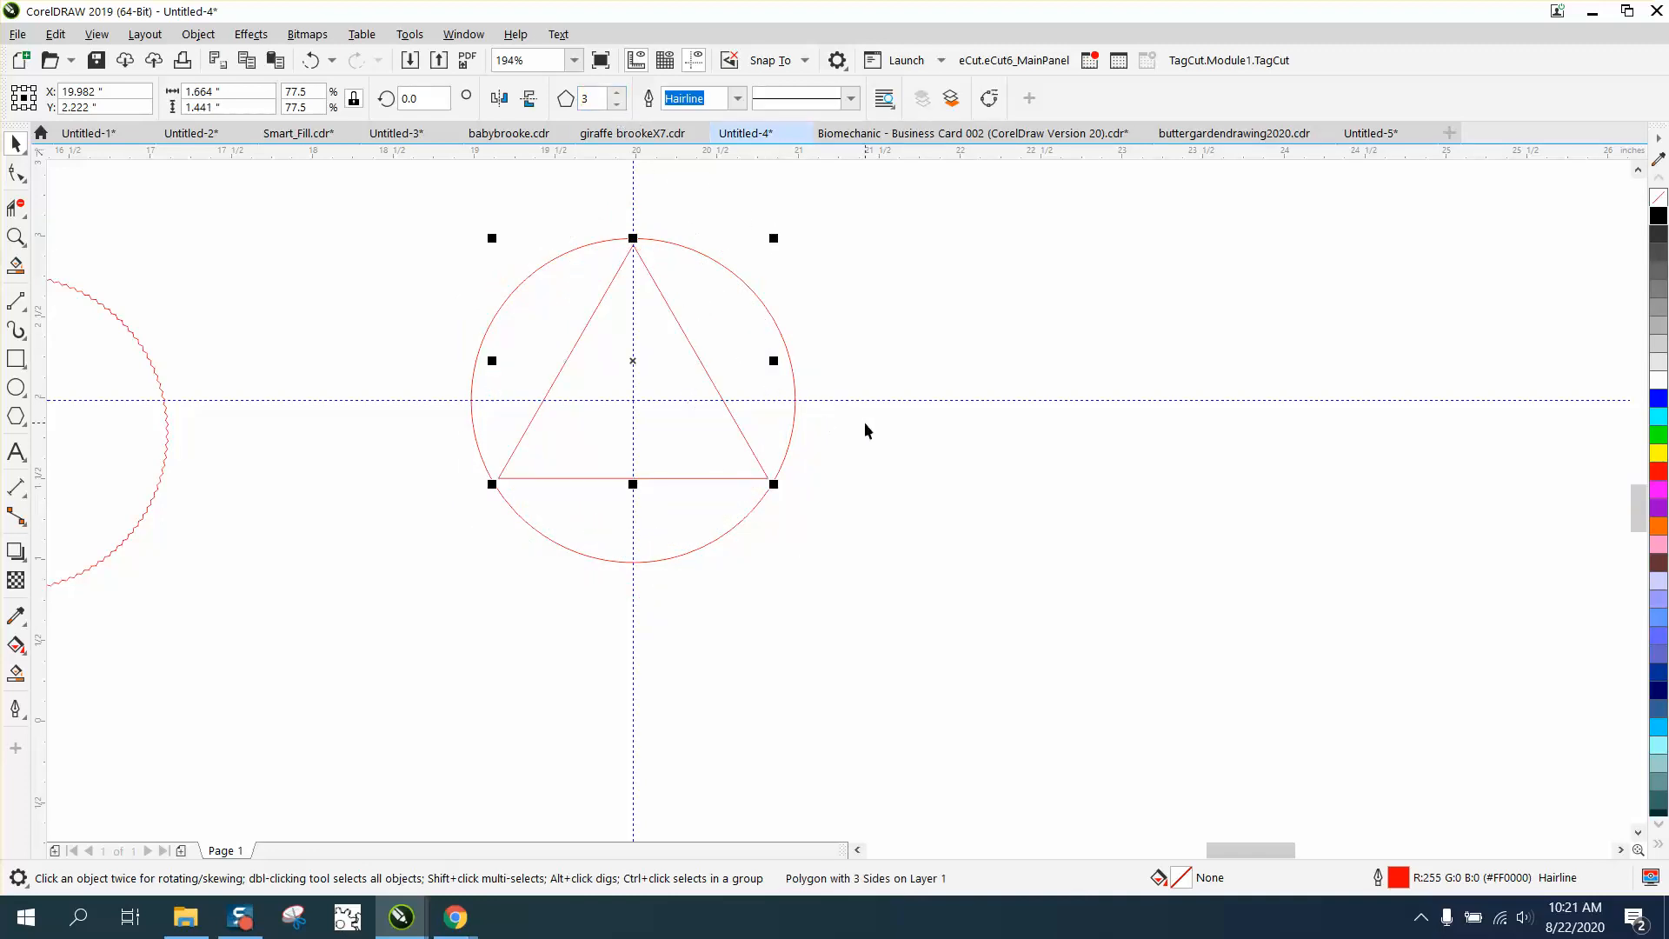
{"action": "left_click_drag", "start_coordinate": [632, 360], "coordinate": [632, 398]}
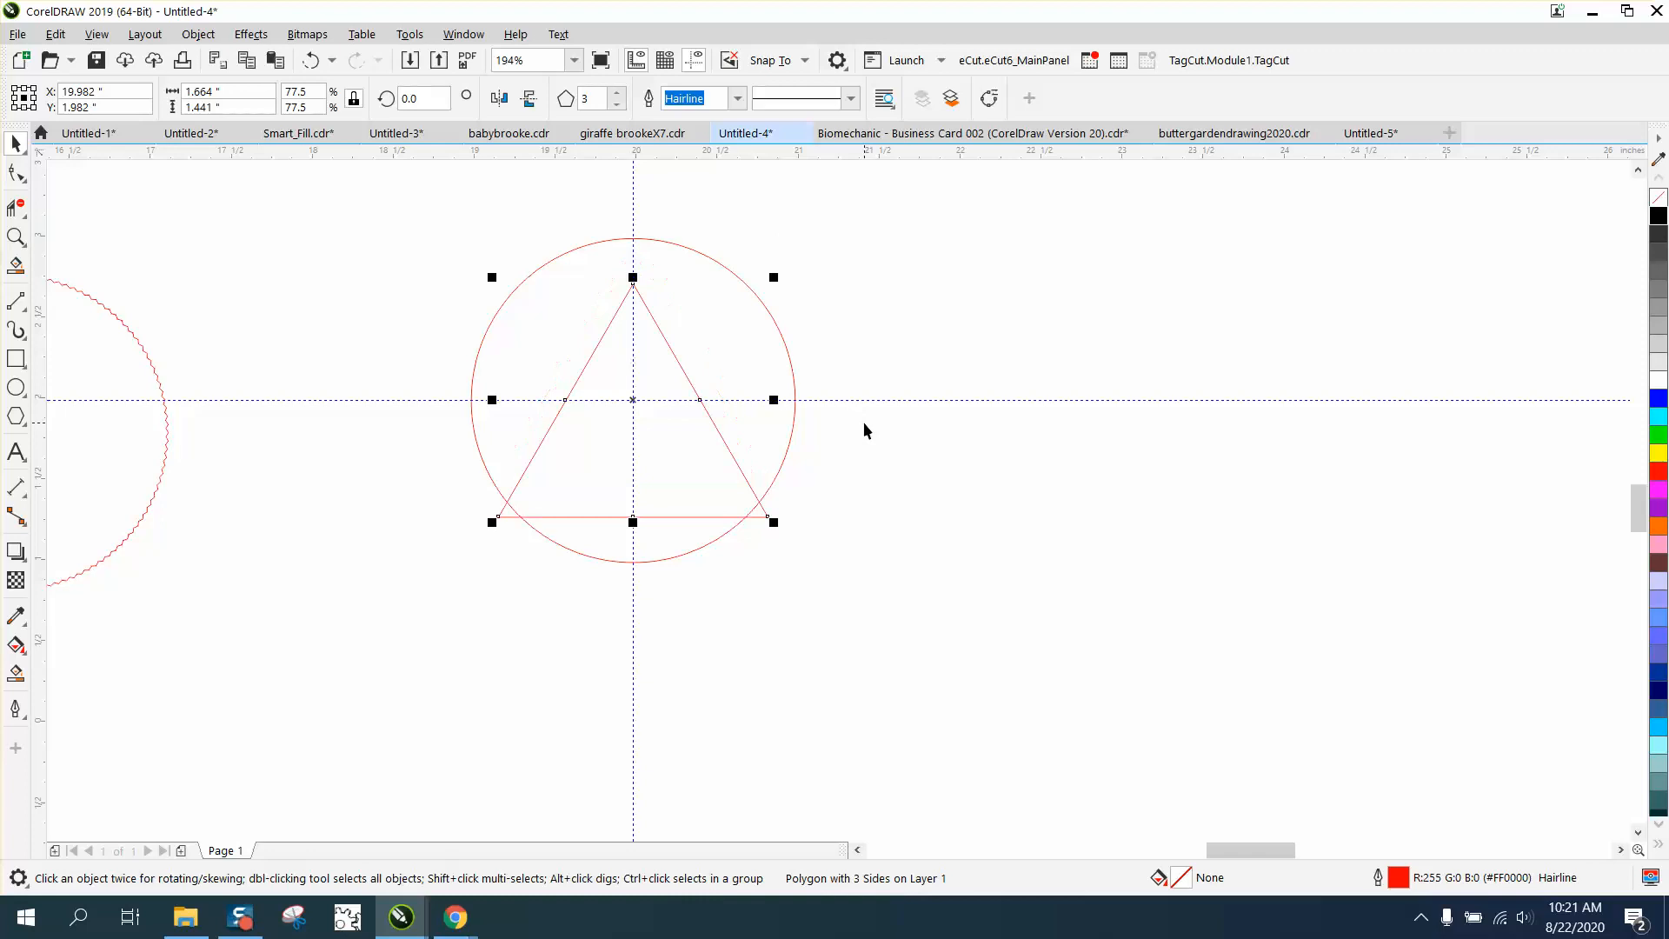
{"action": "mouse_move", "coordinate": [646, 386]}
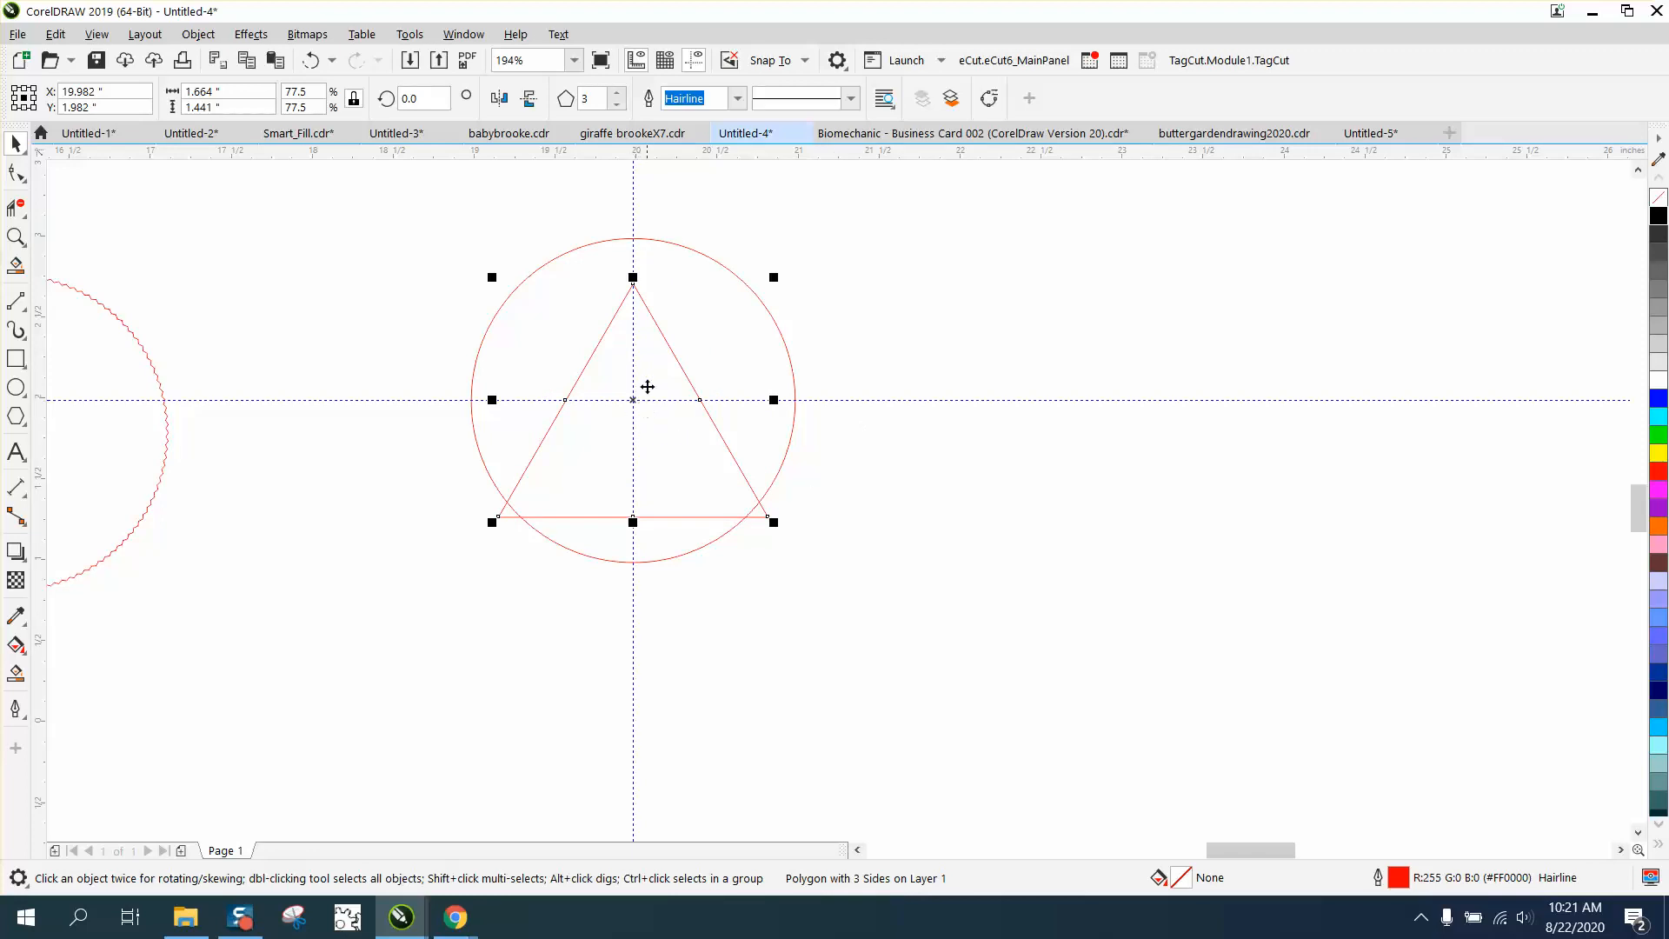
{"action": "mouse_move", "coordinate": [643, 367]}
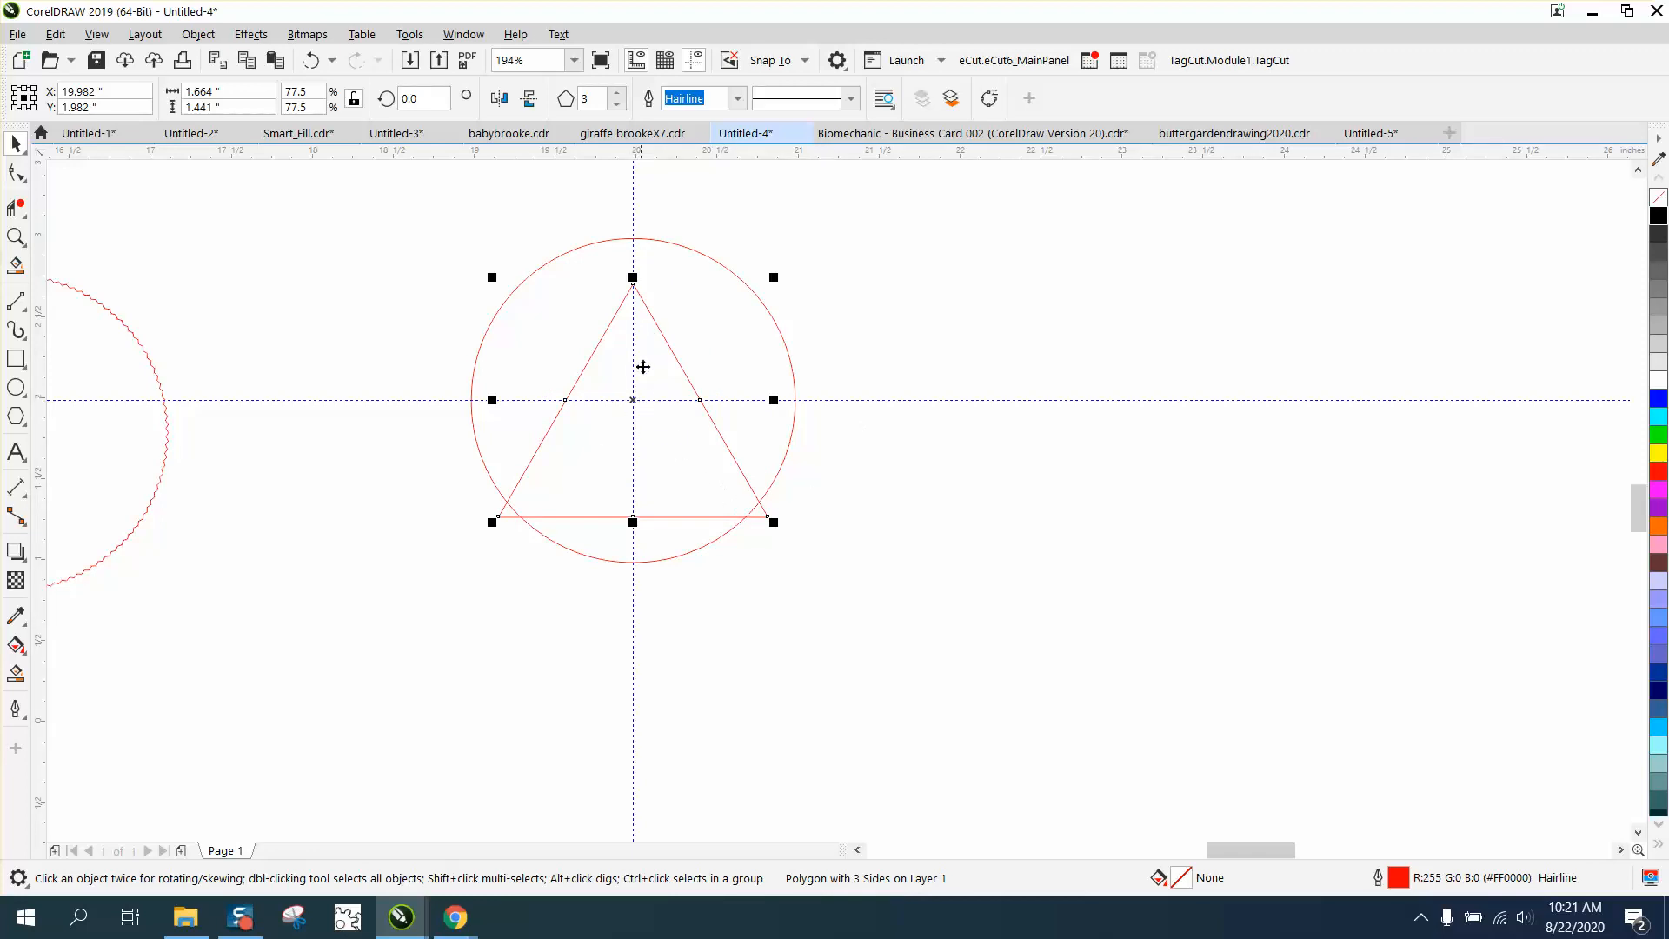
{"action": "mouse_move", "coordinate": [682, 495]}
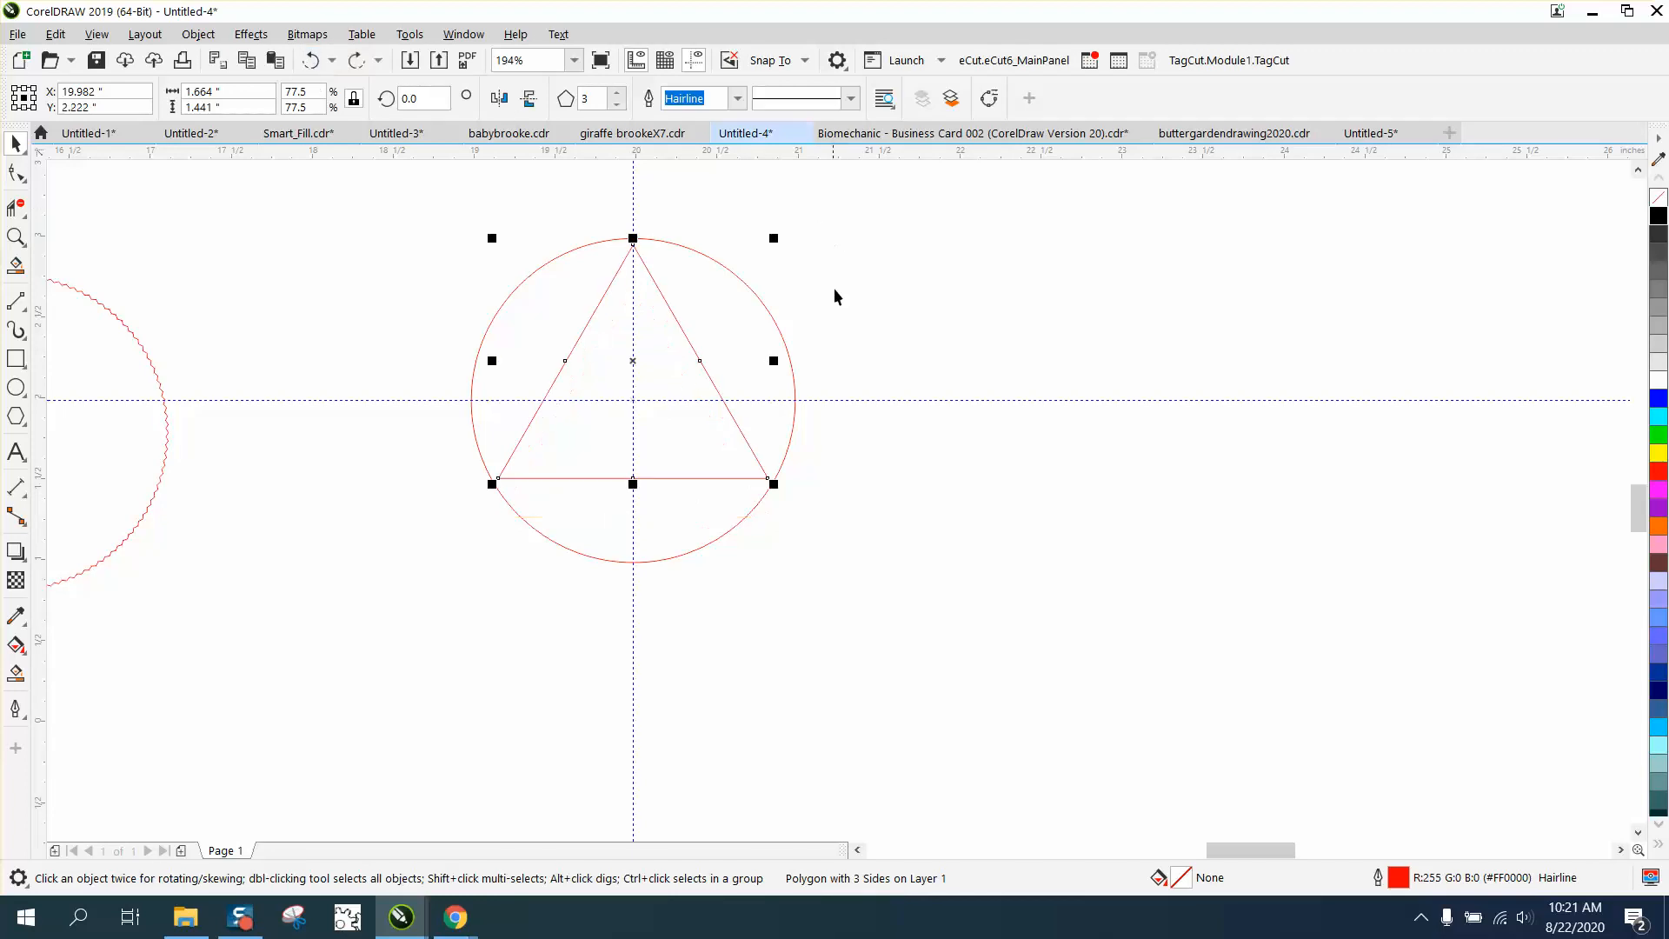
{"action": "mouse_move", "coordinate": [894, 342]}
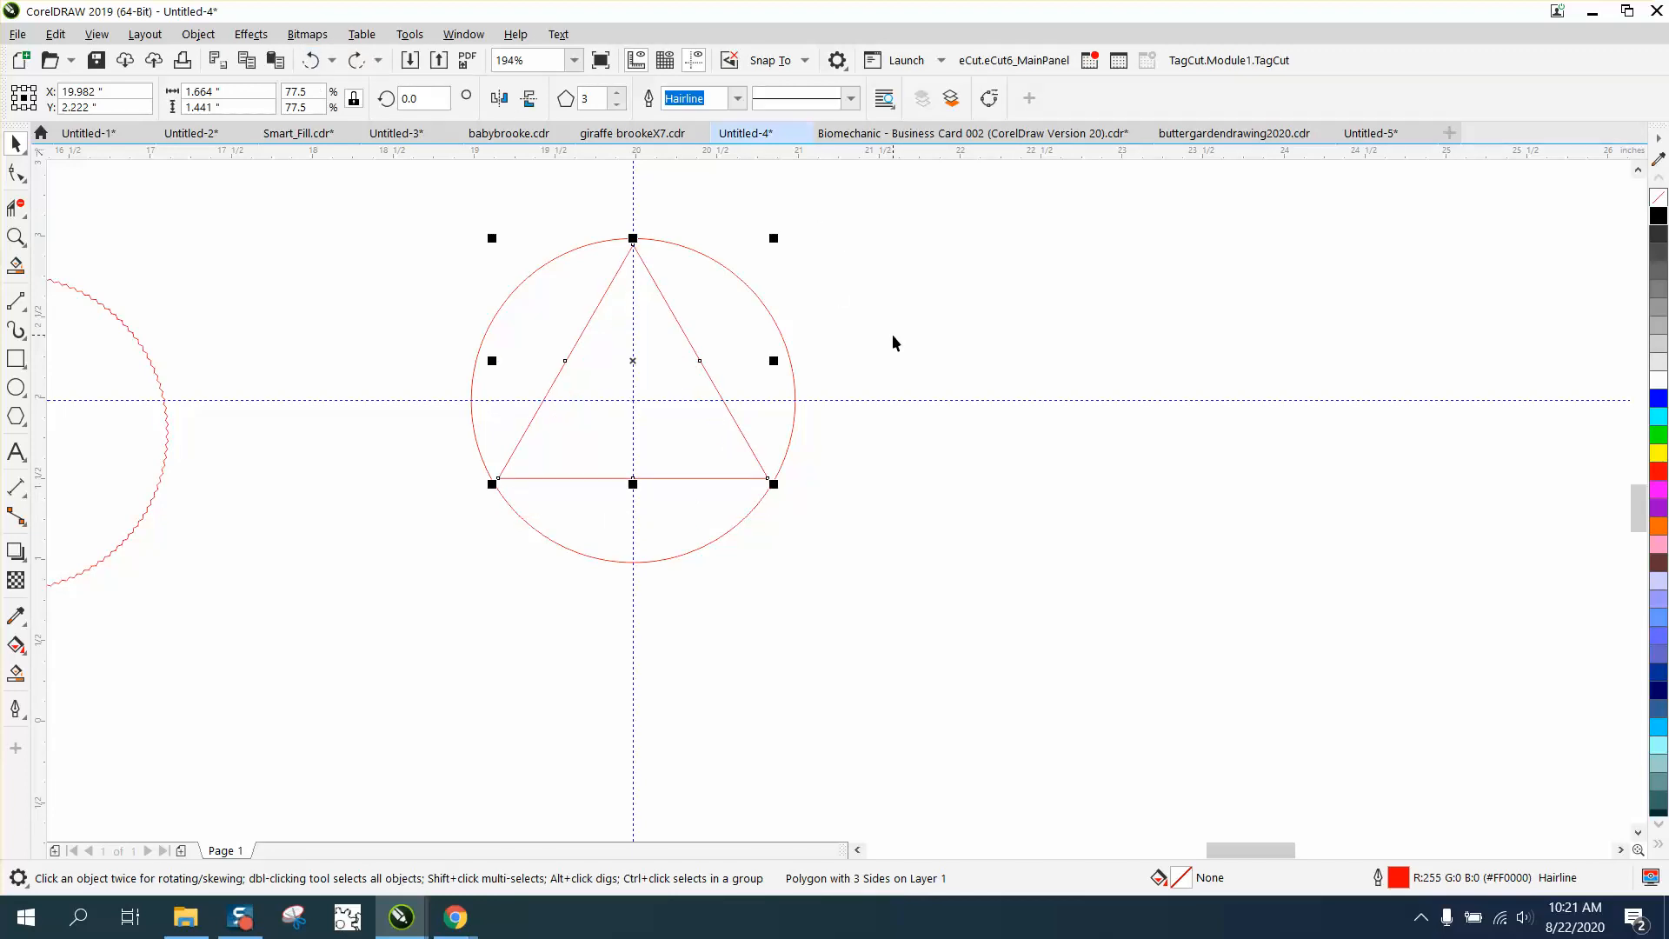
{"action": "mouse_move", "coordinate": [707, 356]}
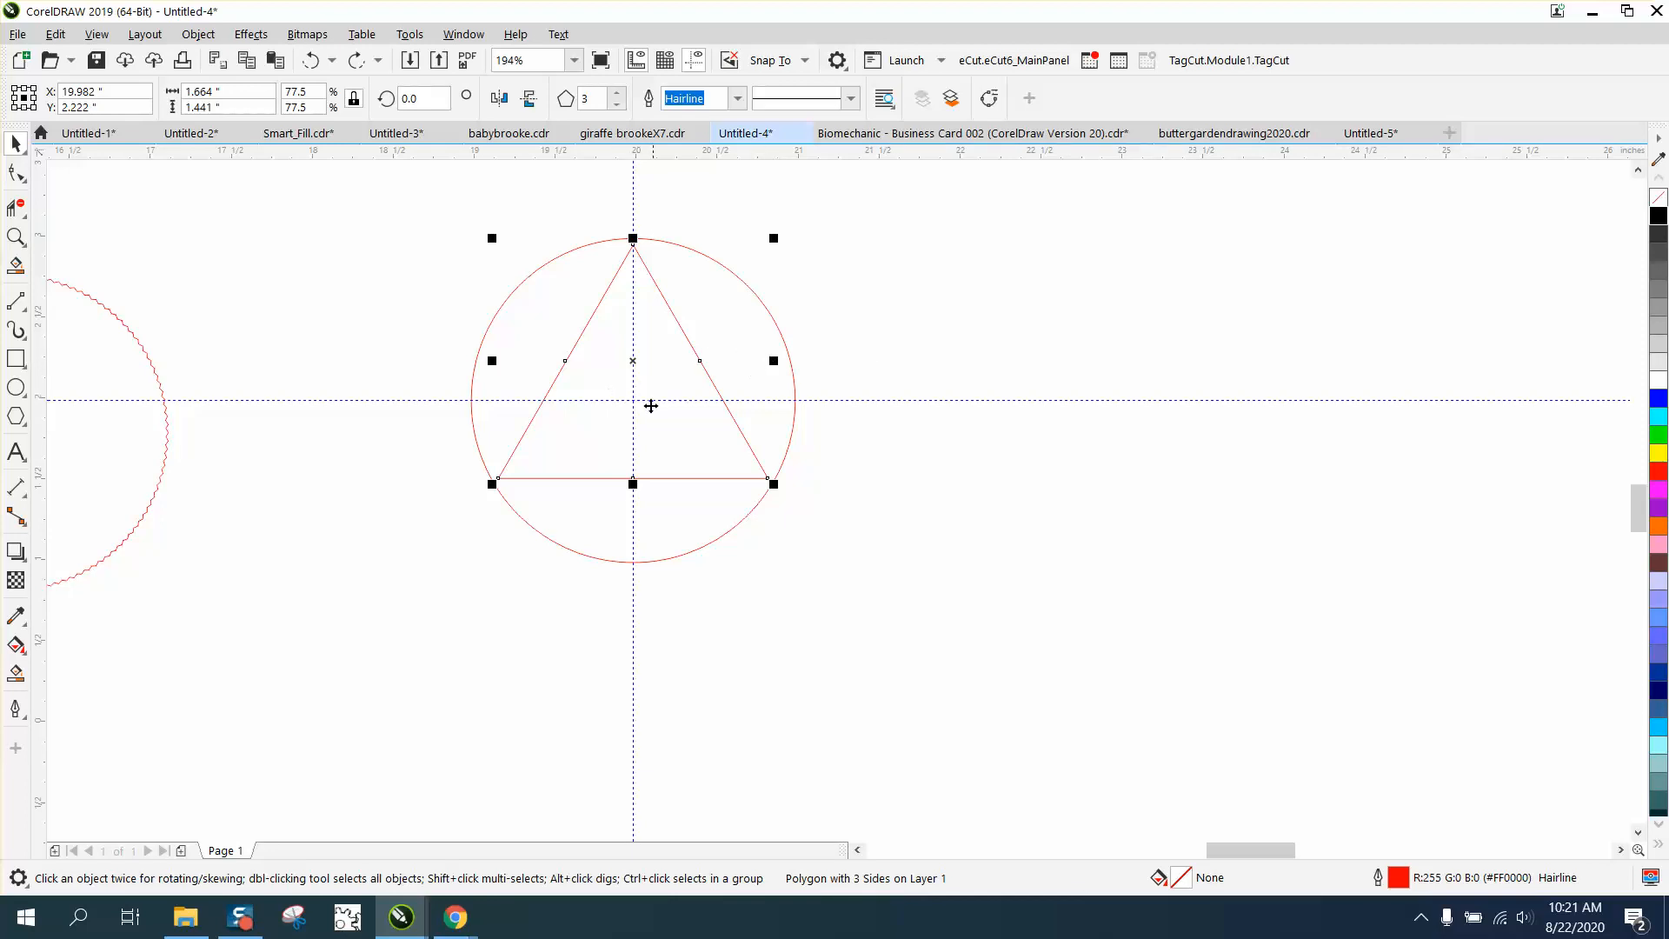
{"action": "mouse_move", "coordinate": [634, 403]}
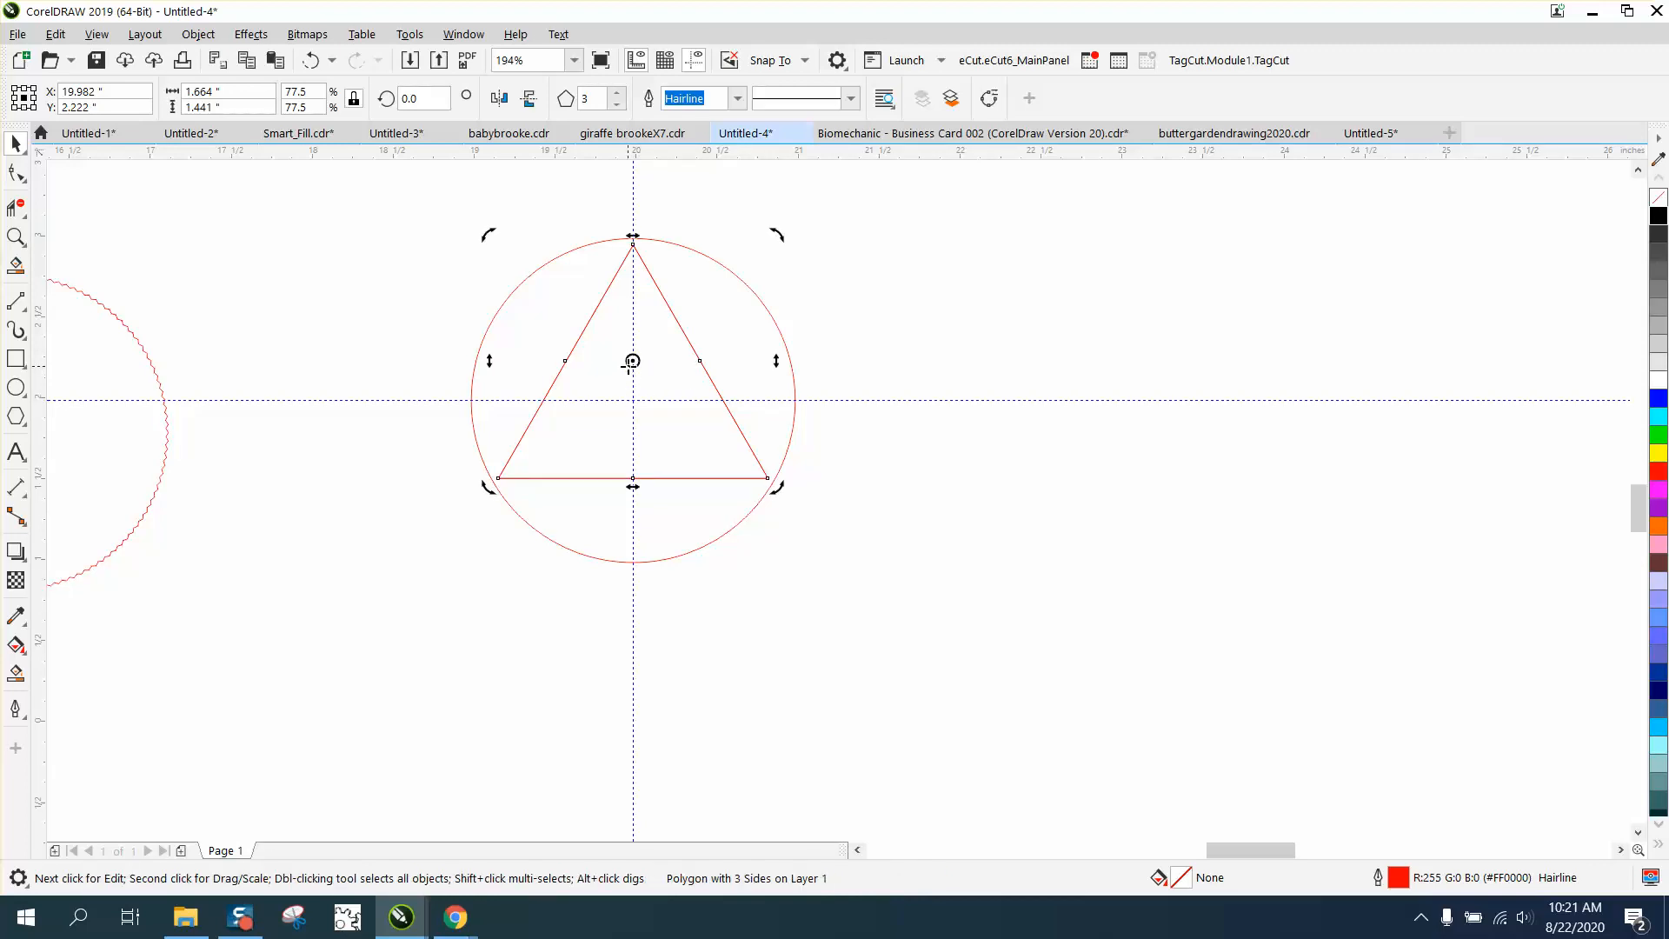
{"action": "mouse_move", "coordinate": [937, 431]}
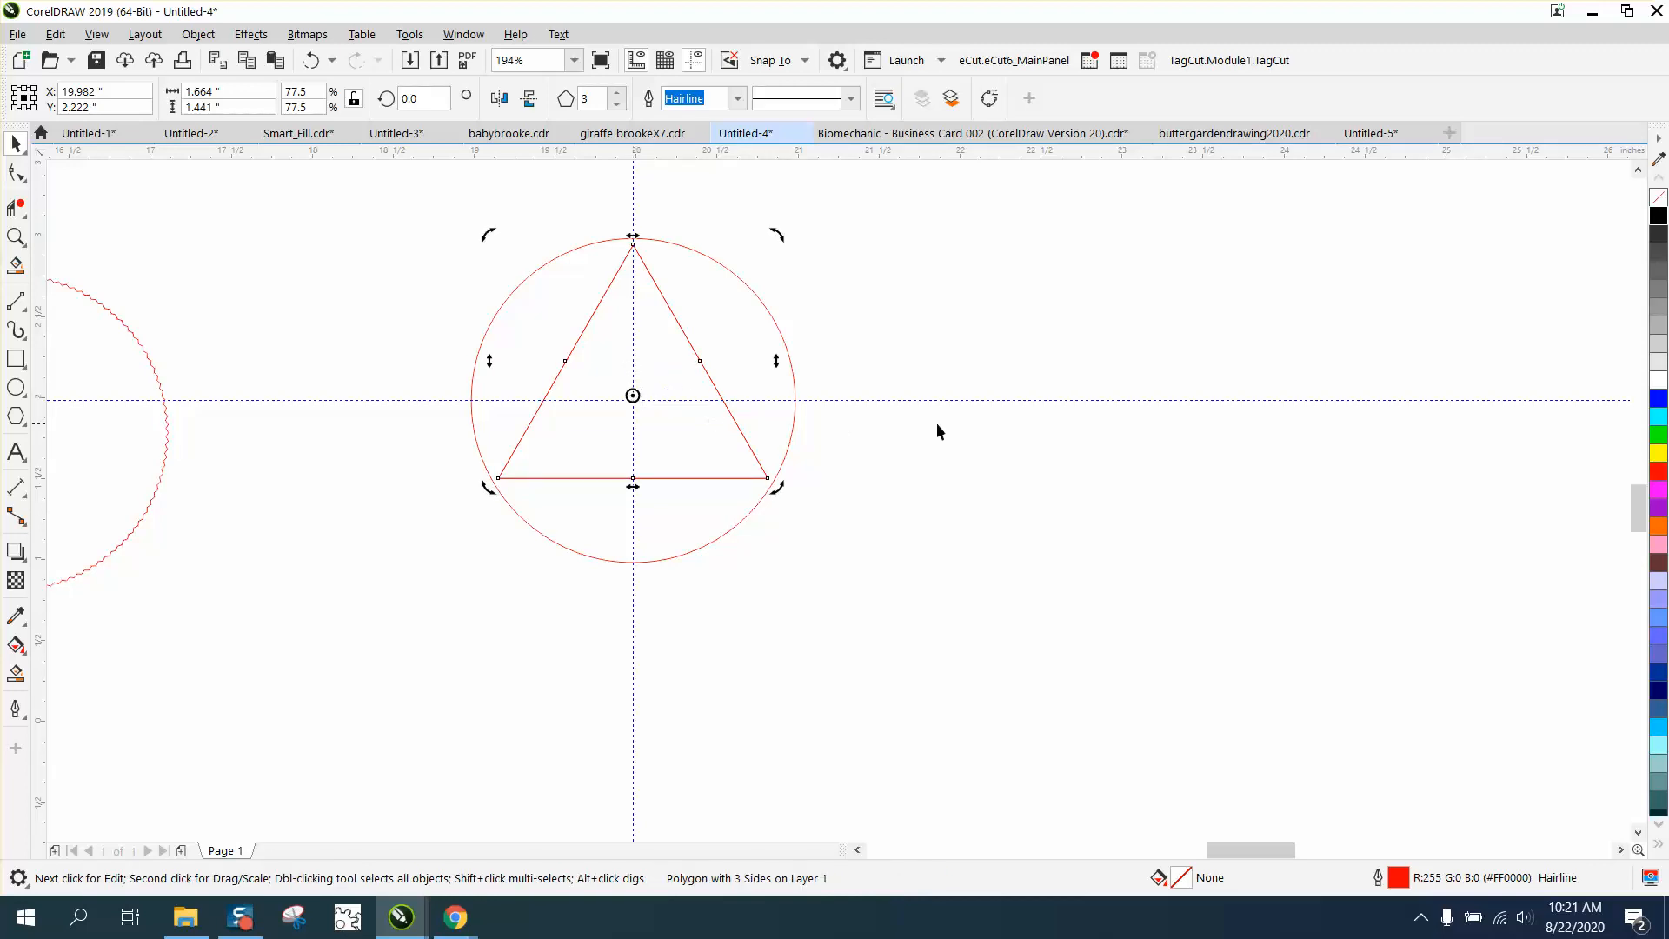
- Set a 3.0° rotation angle and repeatedly duplicate the triangle
{"action": "left_click", "coordinate": [631, 394]}
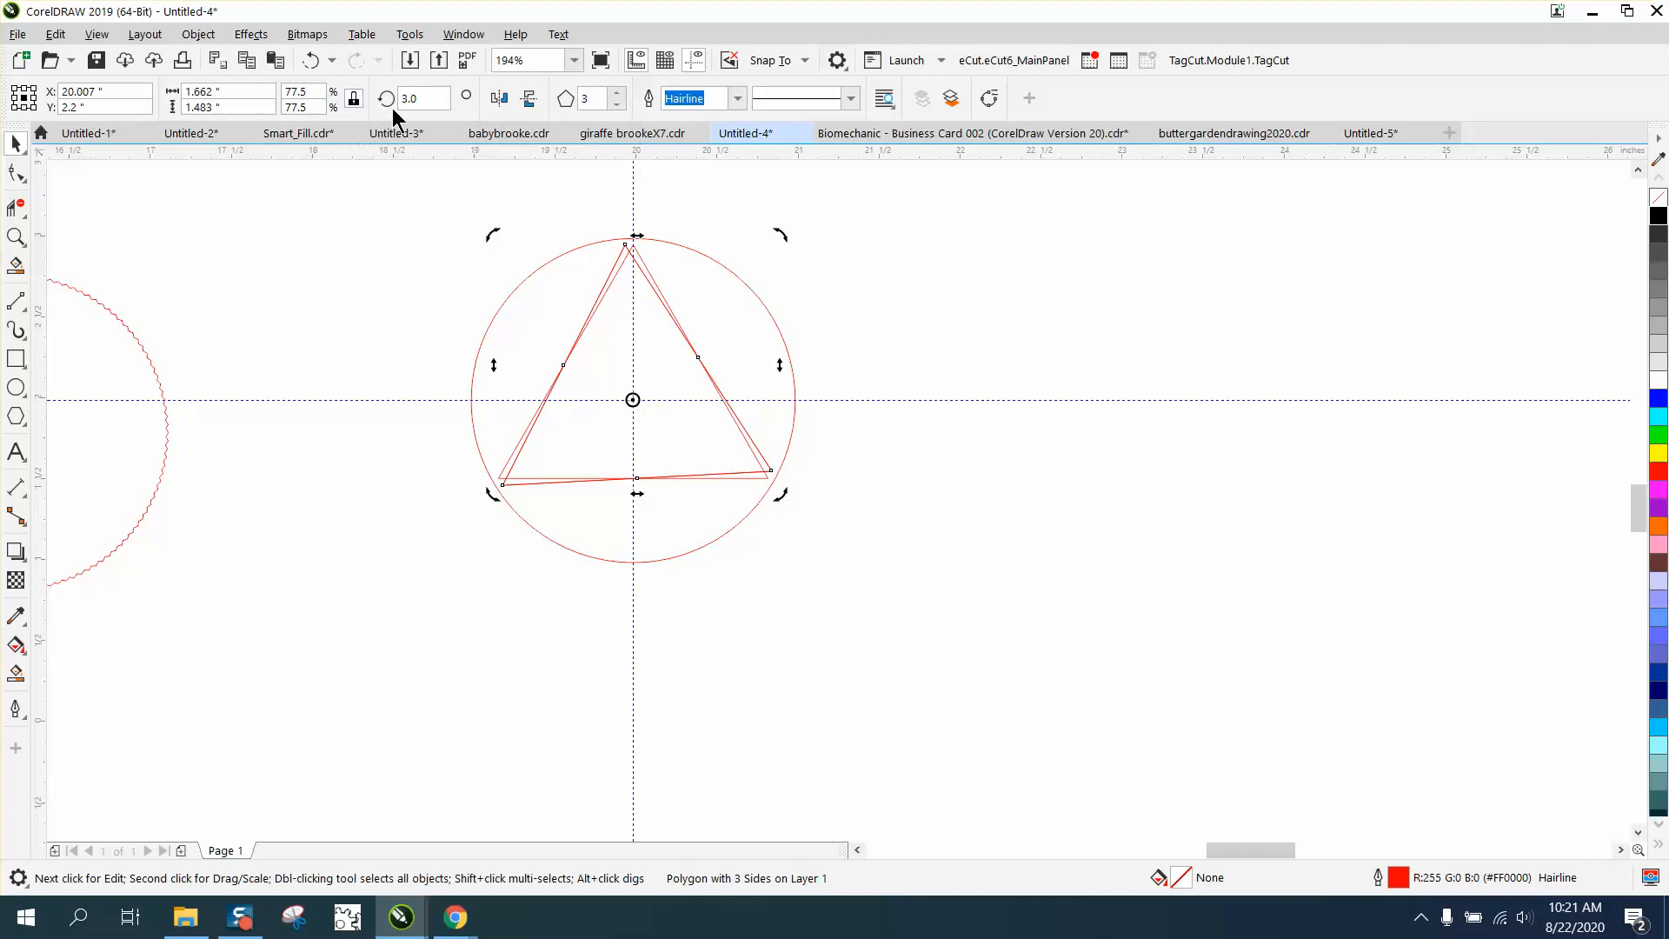
{"action": "left_click", "coordinate": [436, 94]}
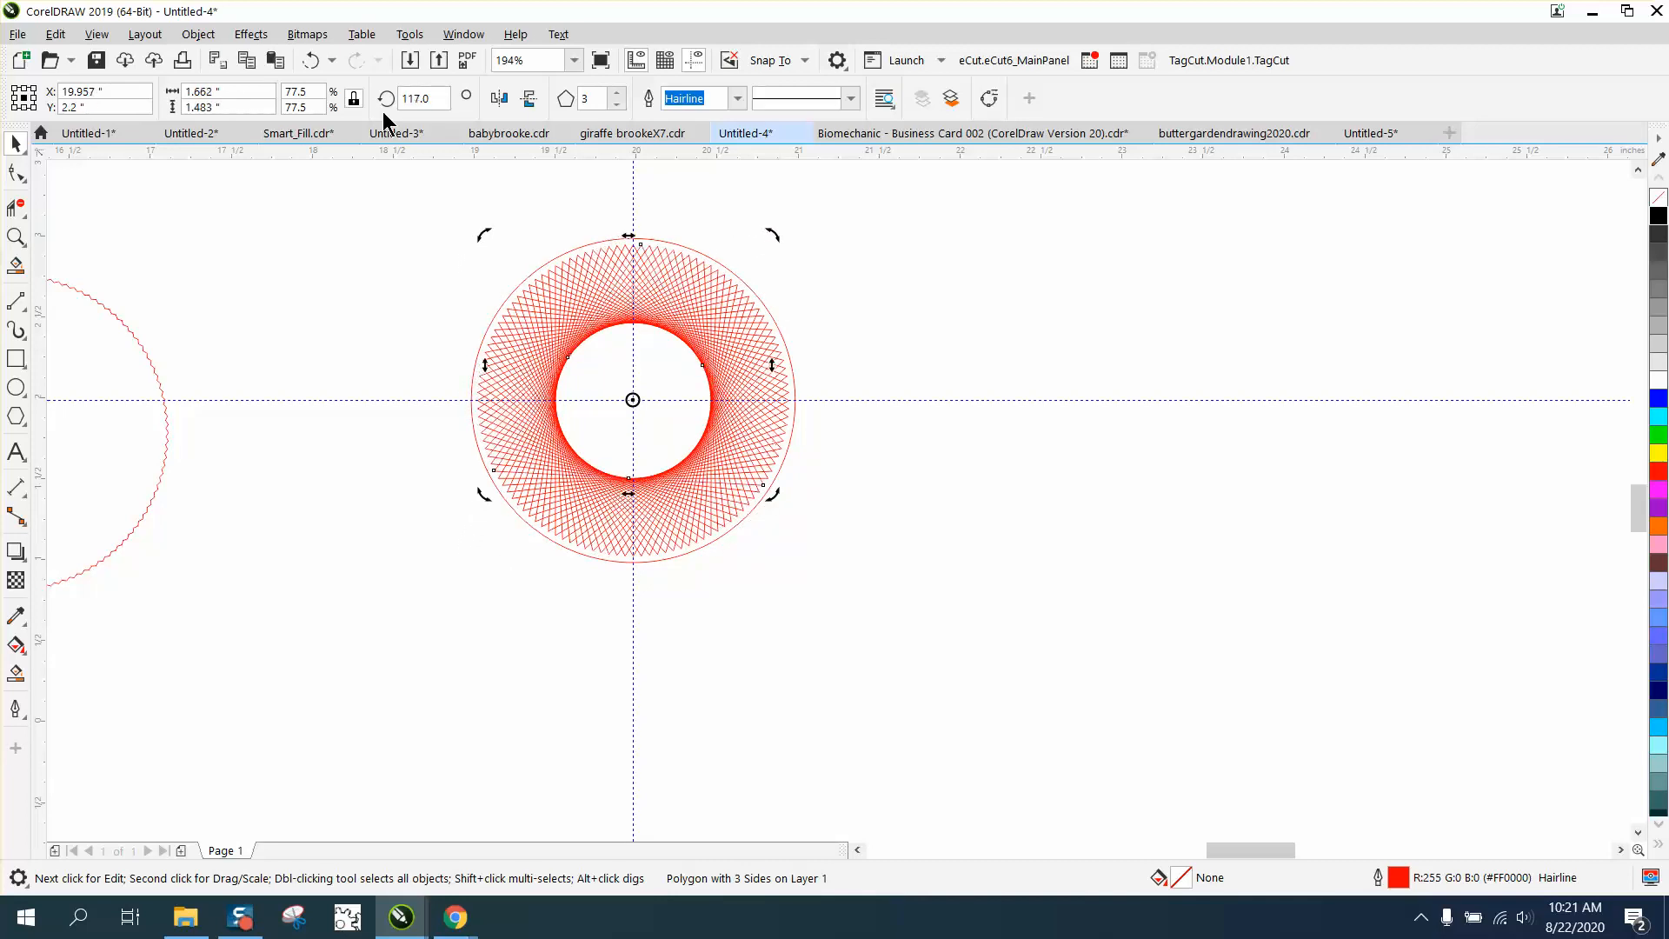
{"action": "mouse_move", "coordinate": [783, 346]}
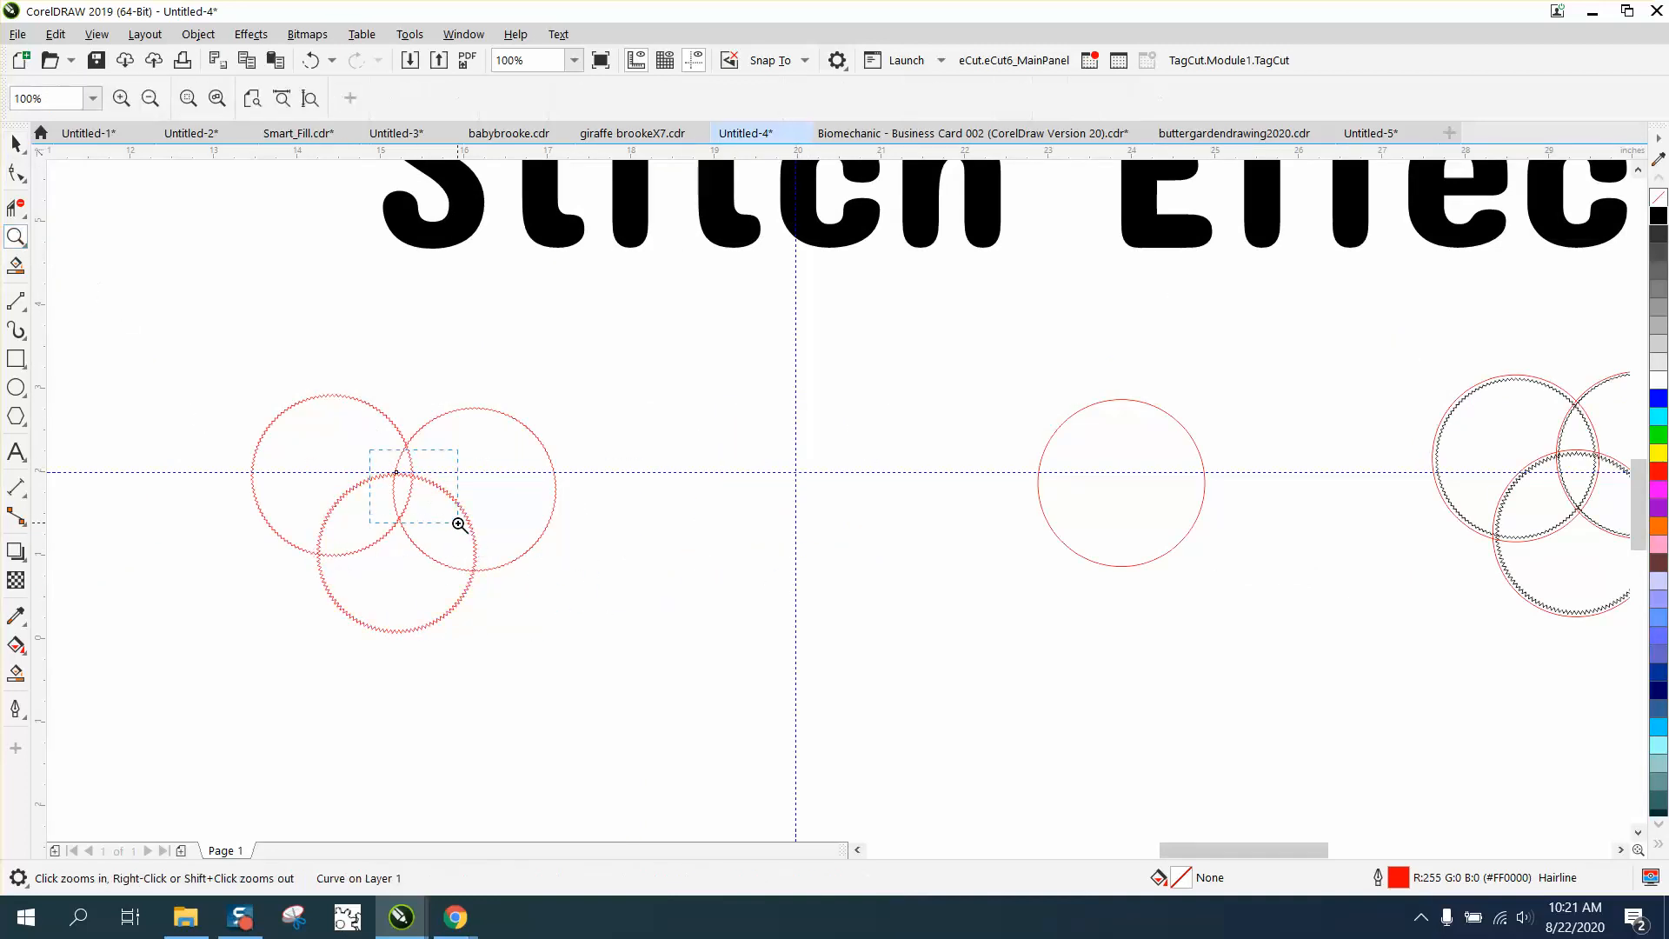
{"action": "left_click", "coordinate": [458, 522]}
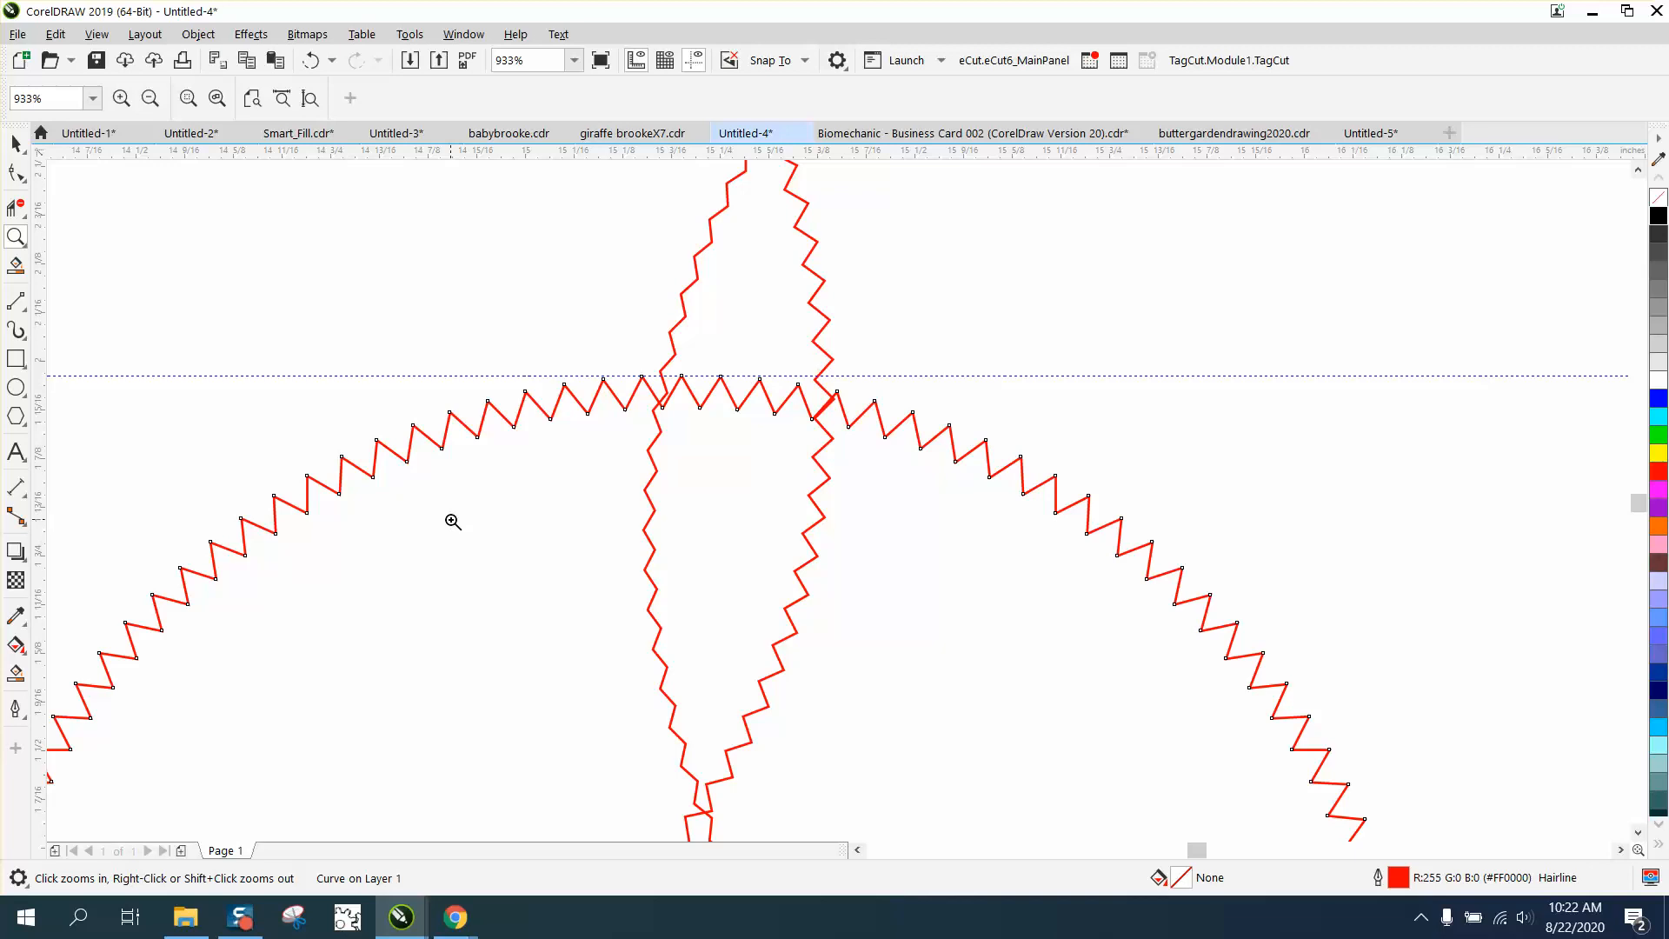
{"action": "mouse_move", "coordinate": [729, 412]}
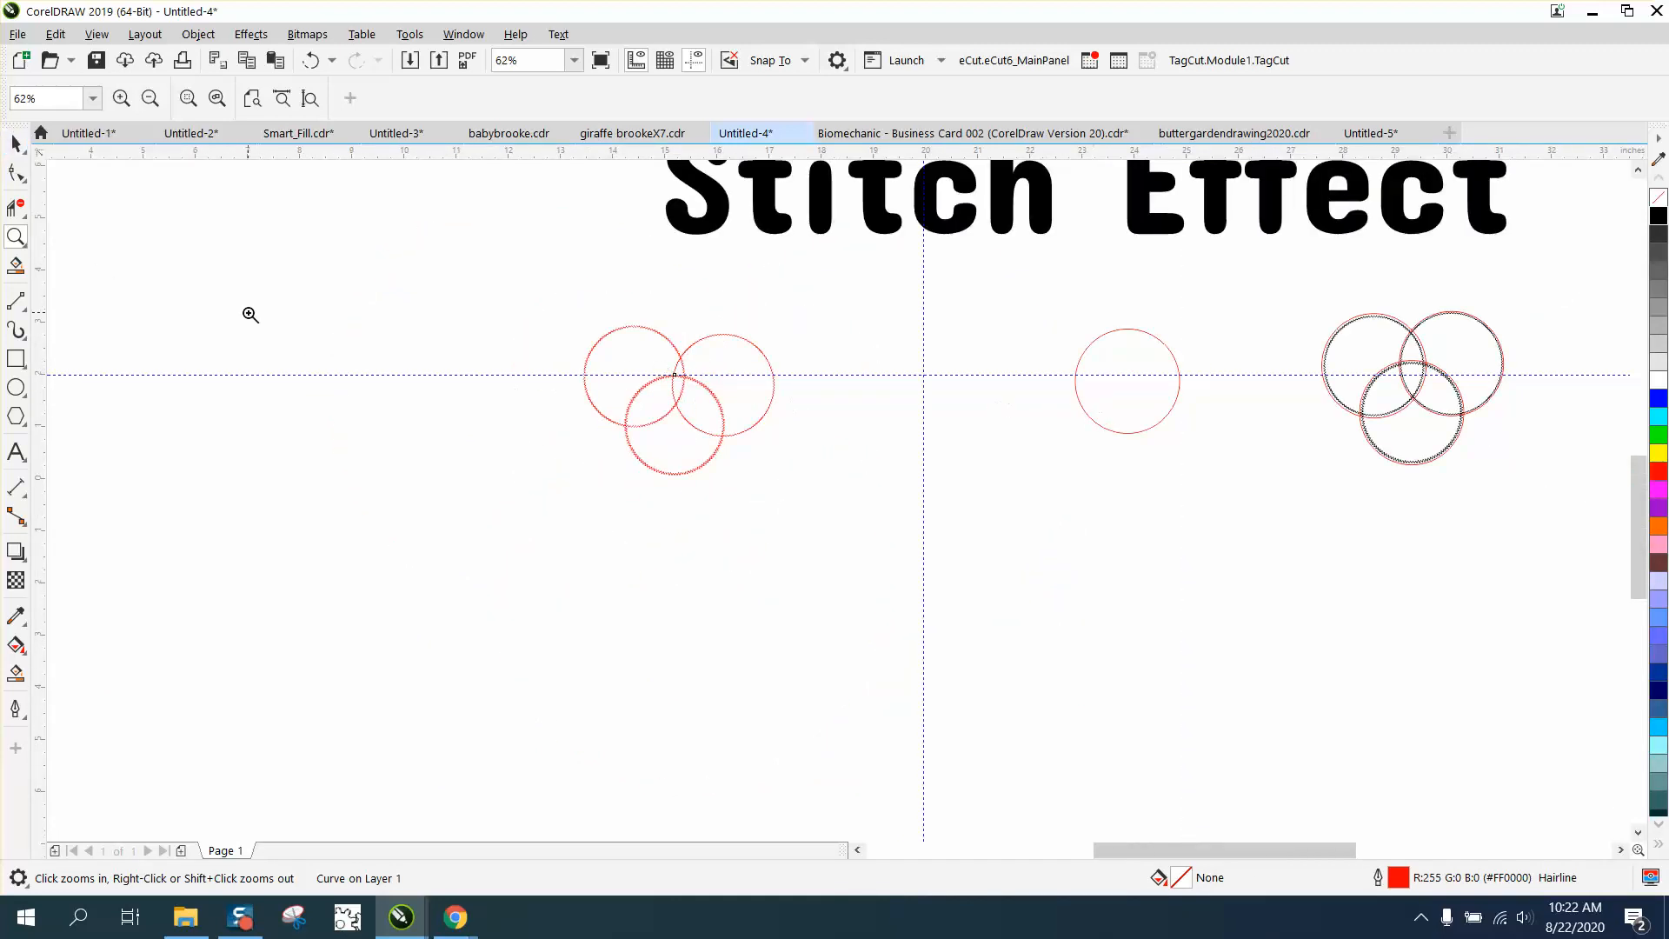
{"action": "left_click", "coordinate": [677, 399]}
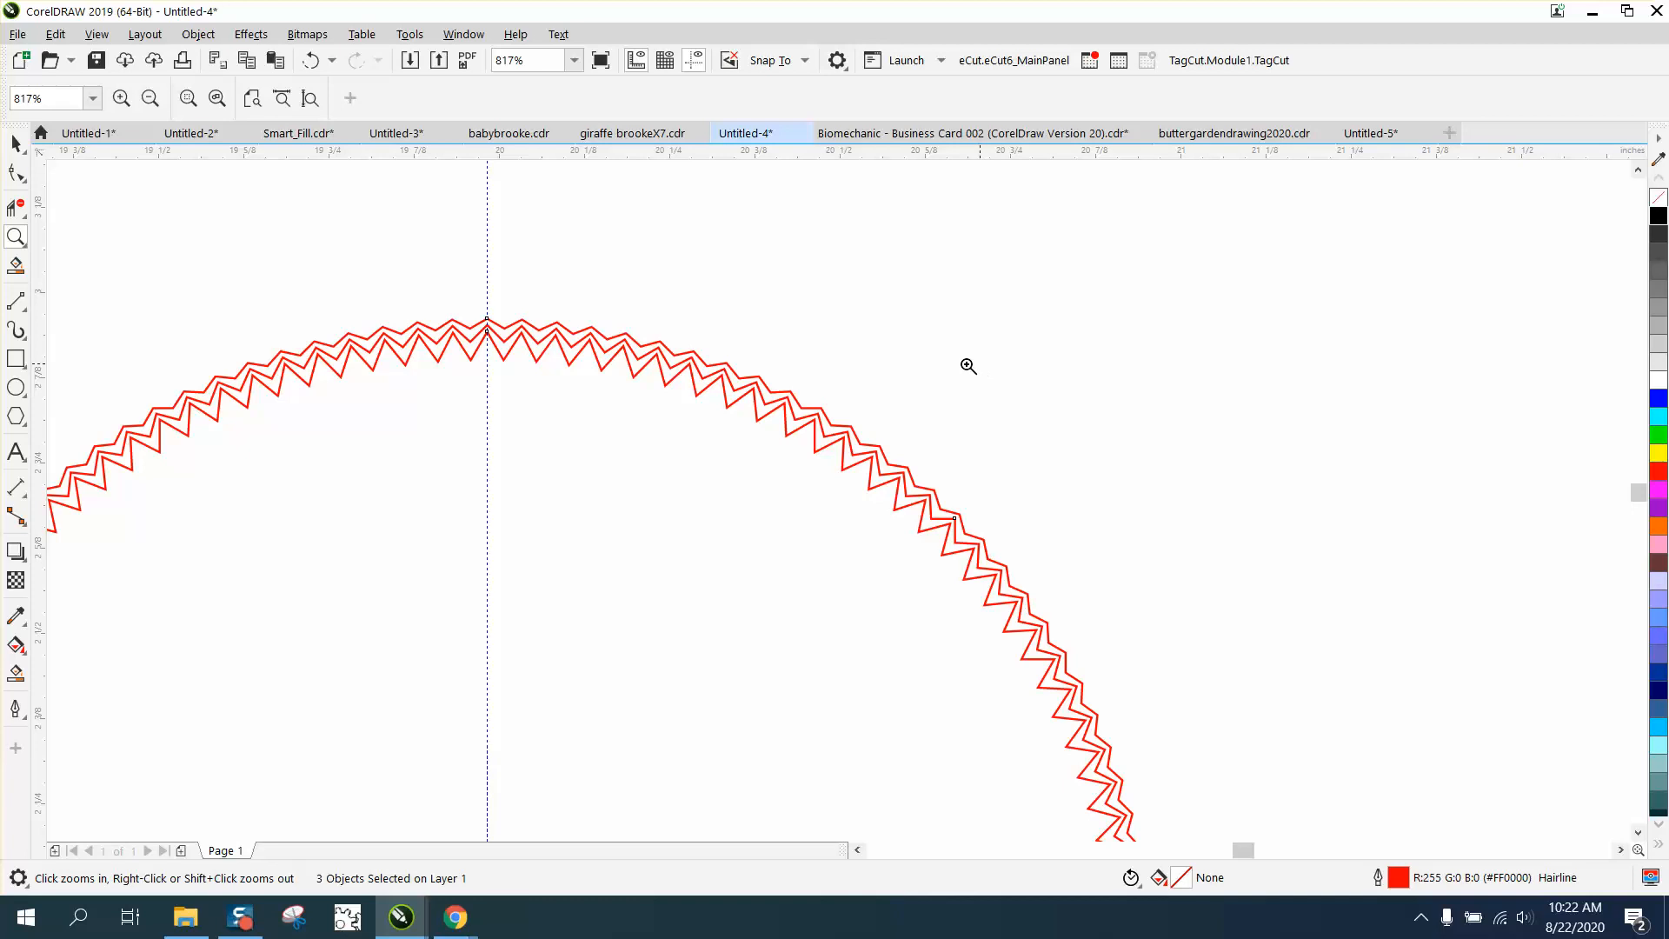
{"action": "left_click", "coordinate": [150, 99]}
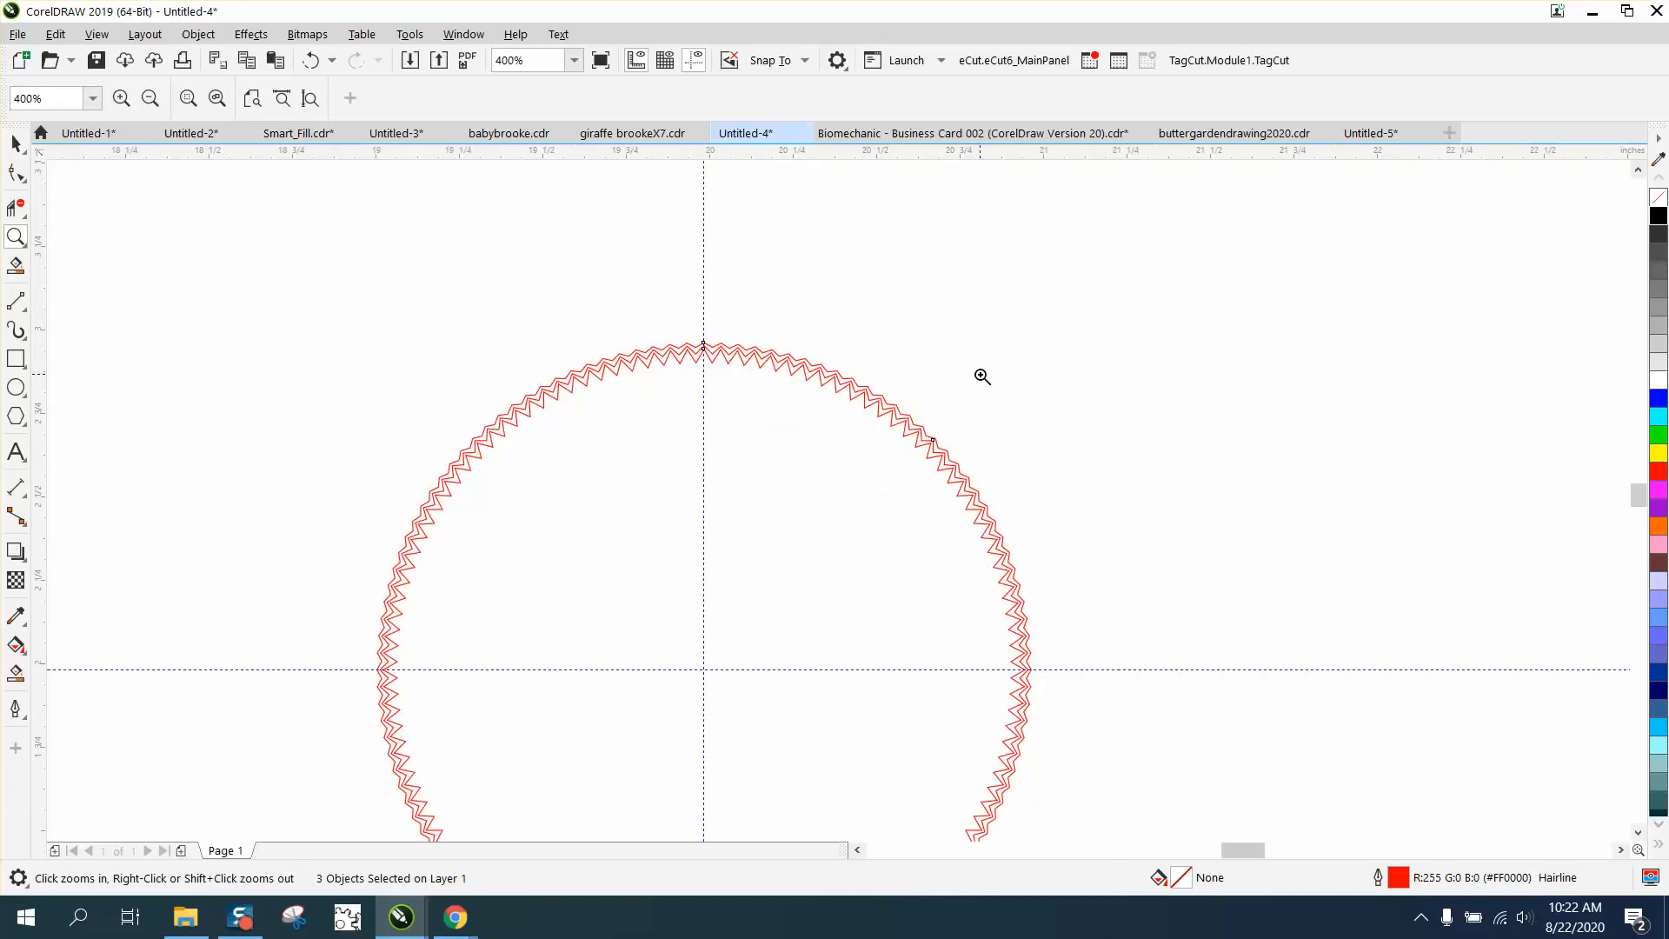